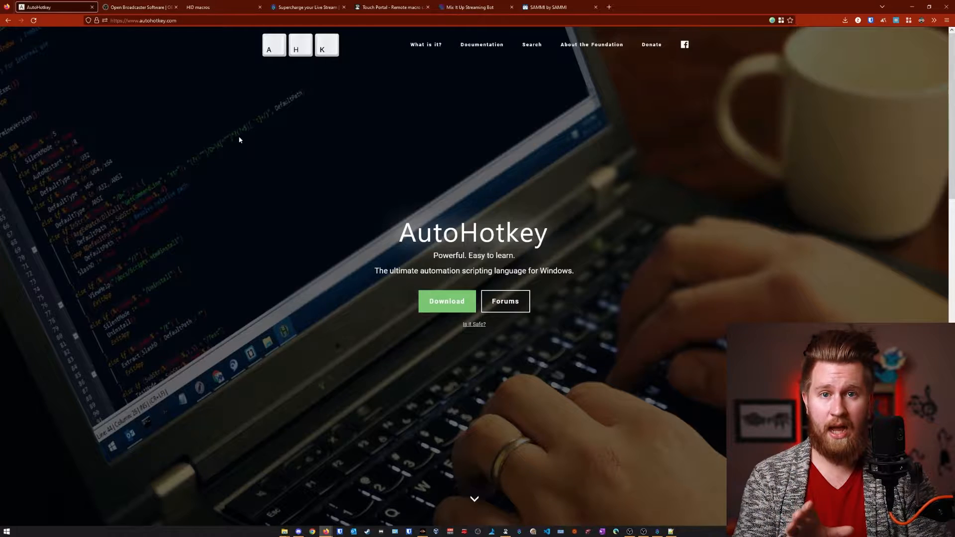
mouse_move(379, 220)
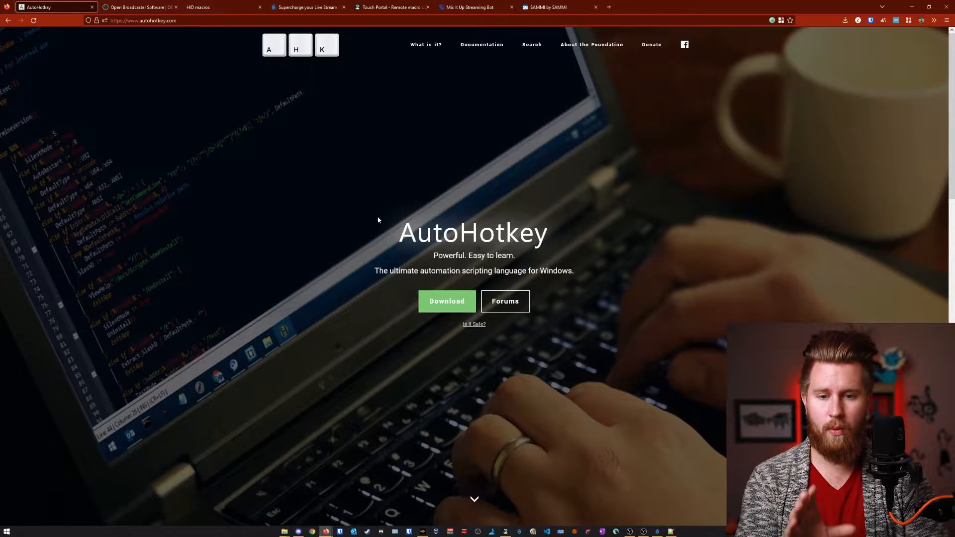
mouse_move(387, 225)
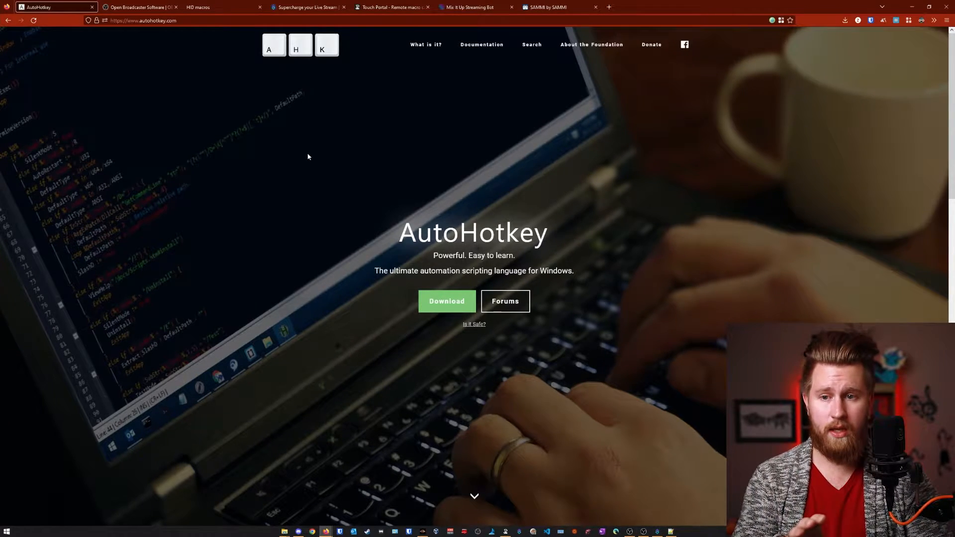
- Visit the OBS Studio and HID macros sites and reach the HID macros Download page
left_click(139, 7)
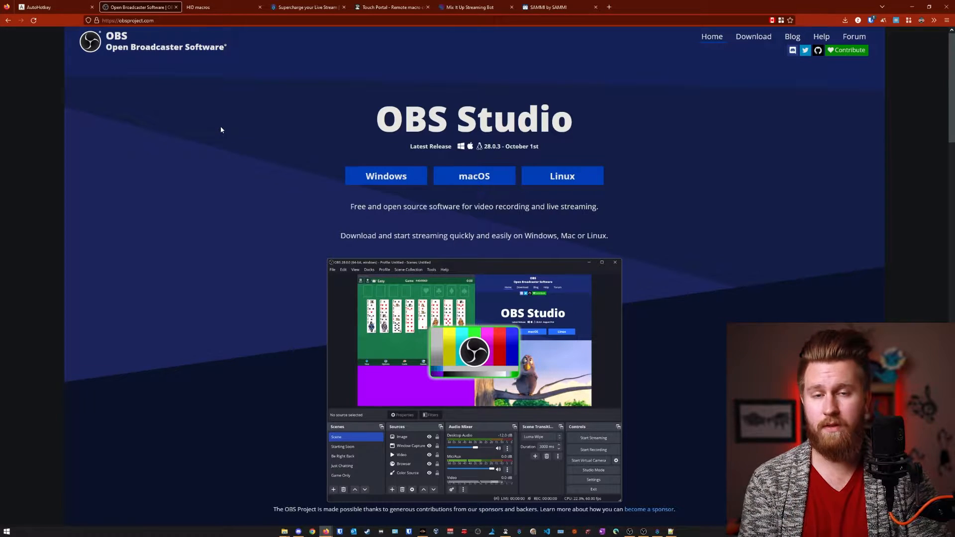
mouse_move(210, 148)
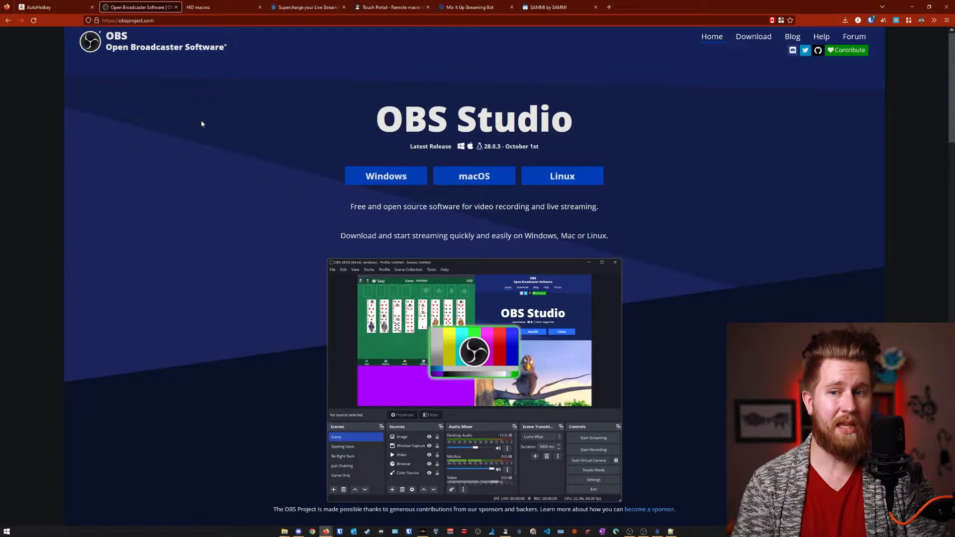
mouse_move(225, 7)
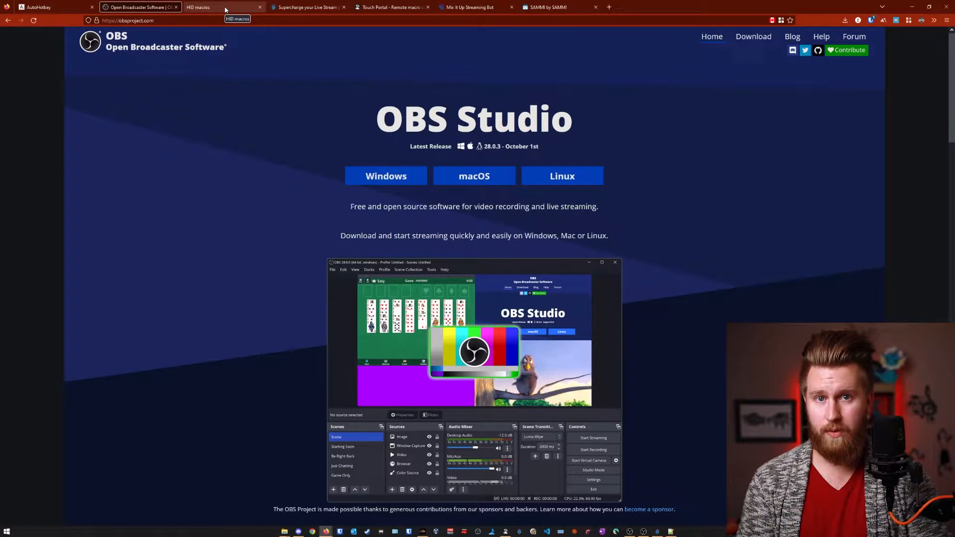
left_click(214, 7)
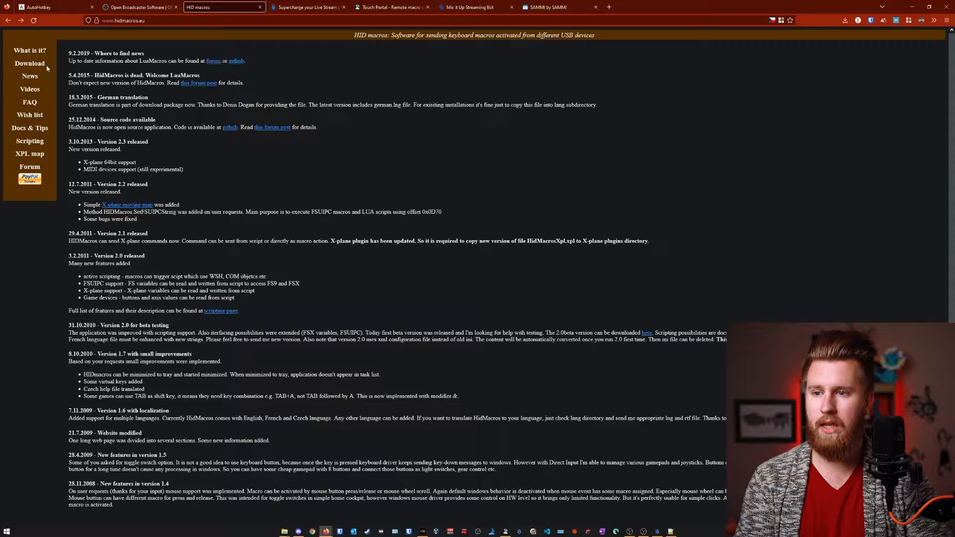
left_click(29, 63)
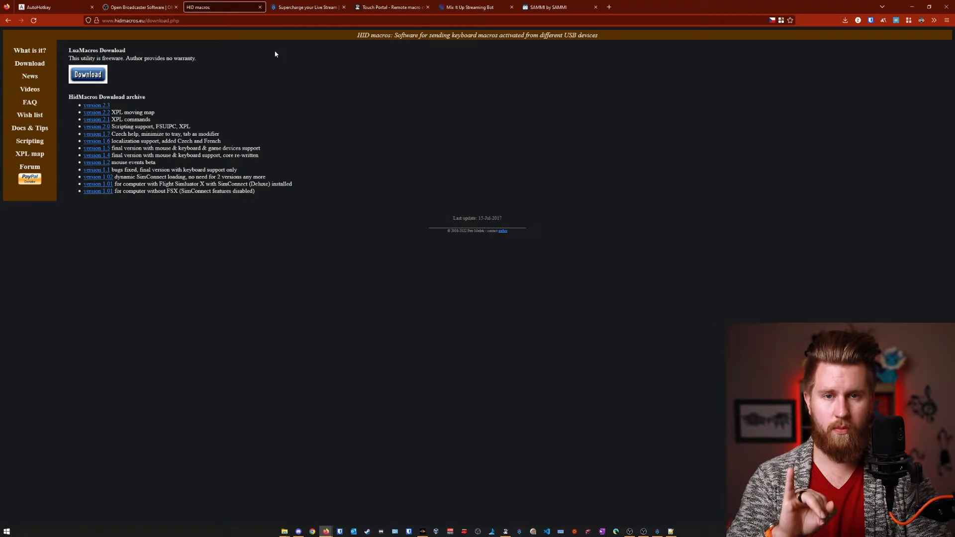
- View the Streamer.bot, Touch Portal, Mix It Up and SAMMI sites, ending back on Streamer.bot
left_click(305, 7)
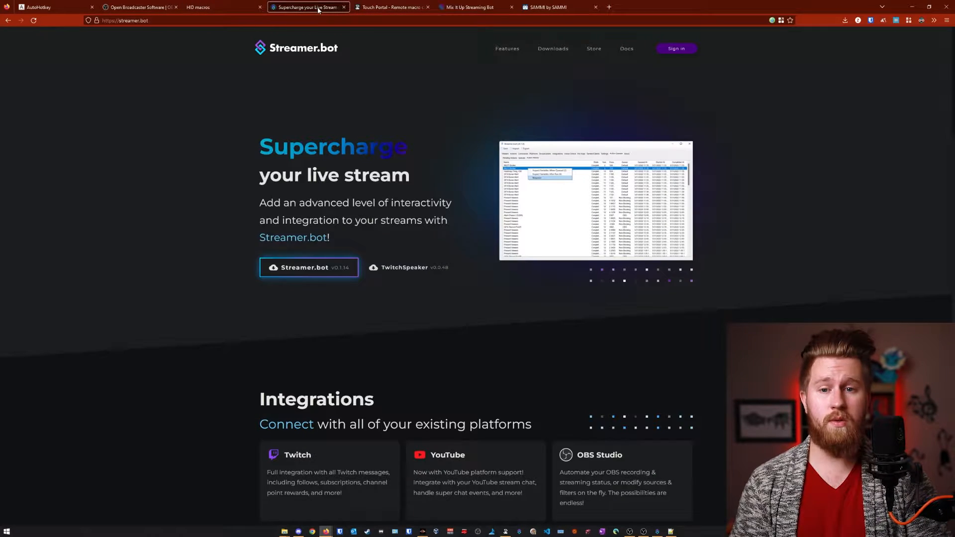
mouse_move(347, 78)
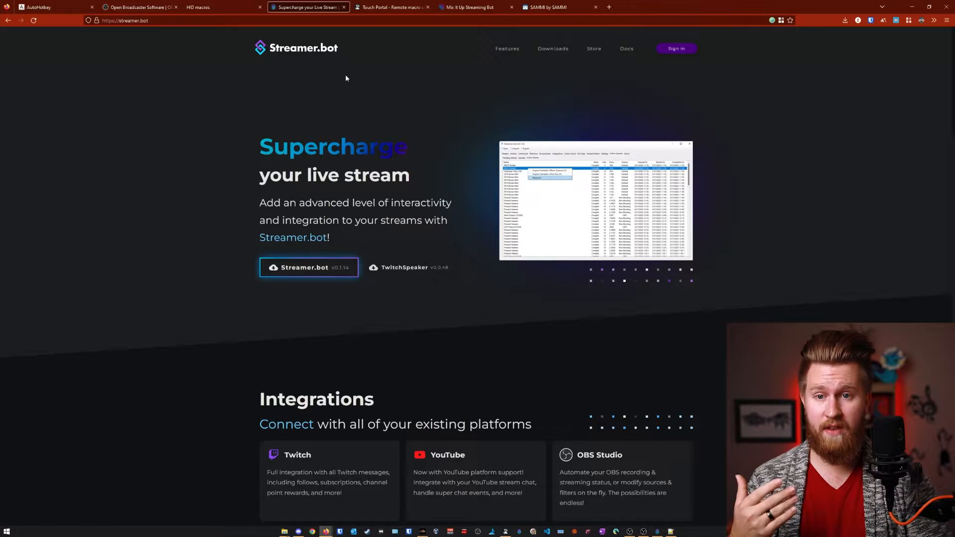
mouse_move(361, 51)
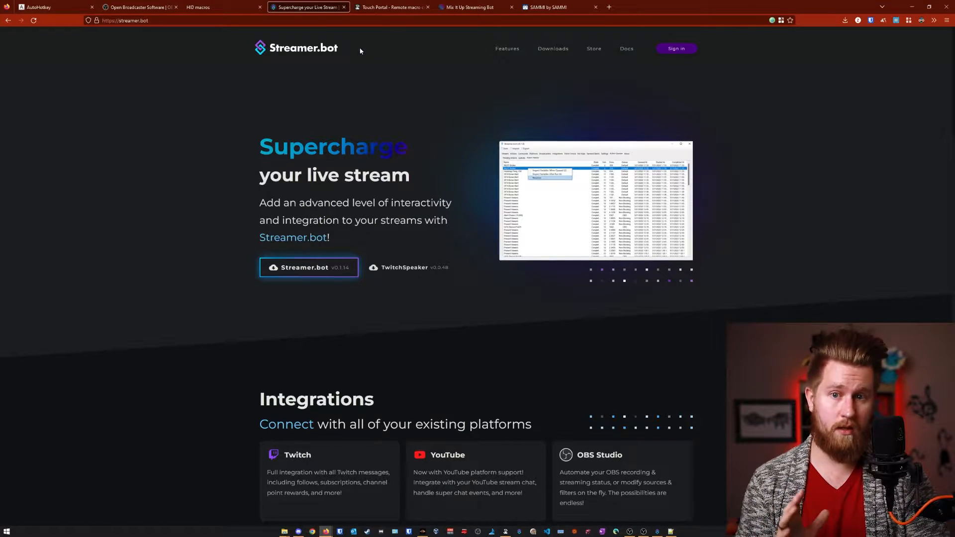
left_click(392, 7)
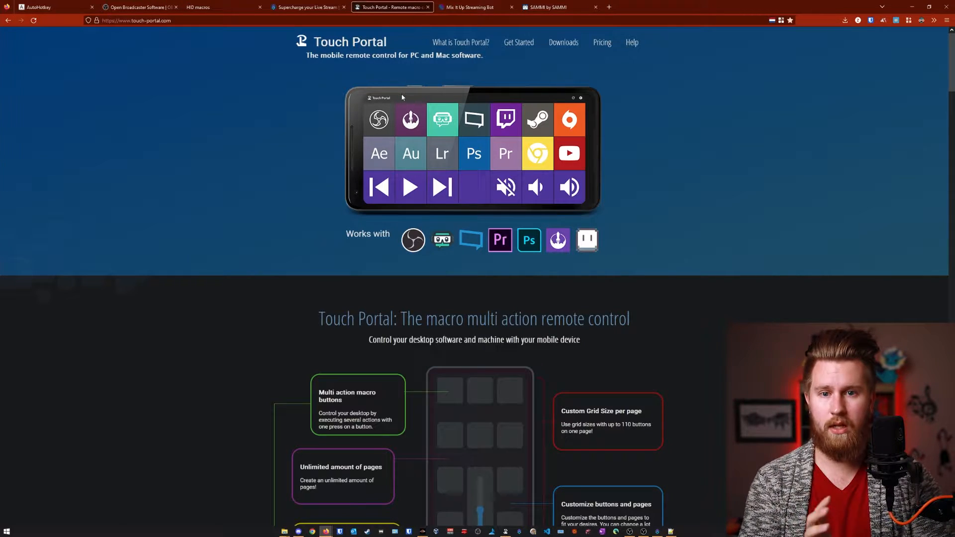
left_click(471, 7)
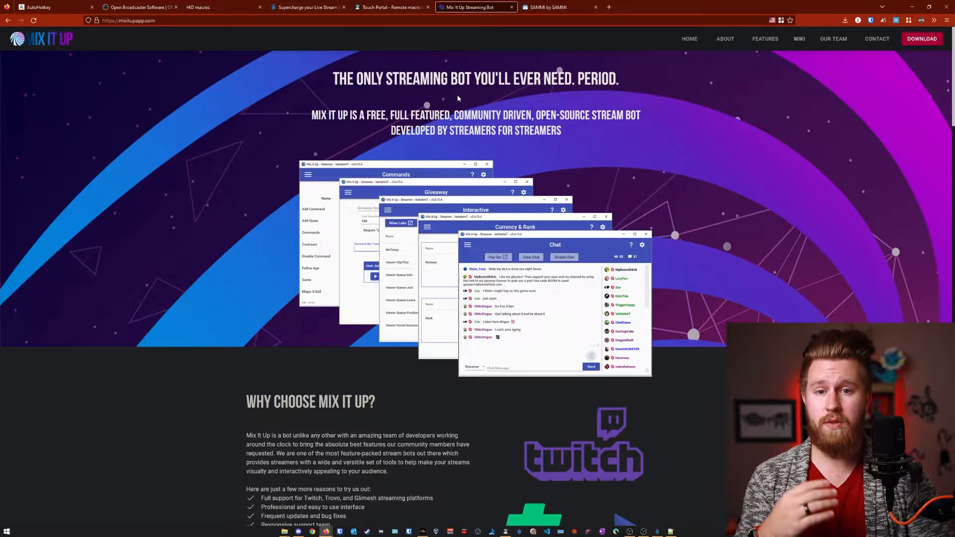
left_click(556, 7)
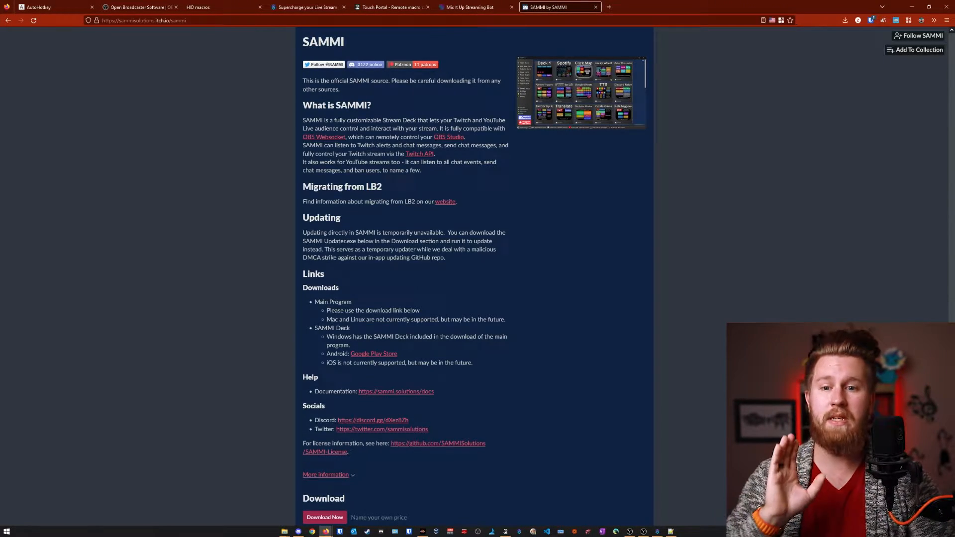
left_click(308, 7)
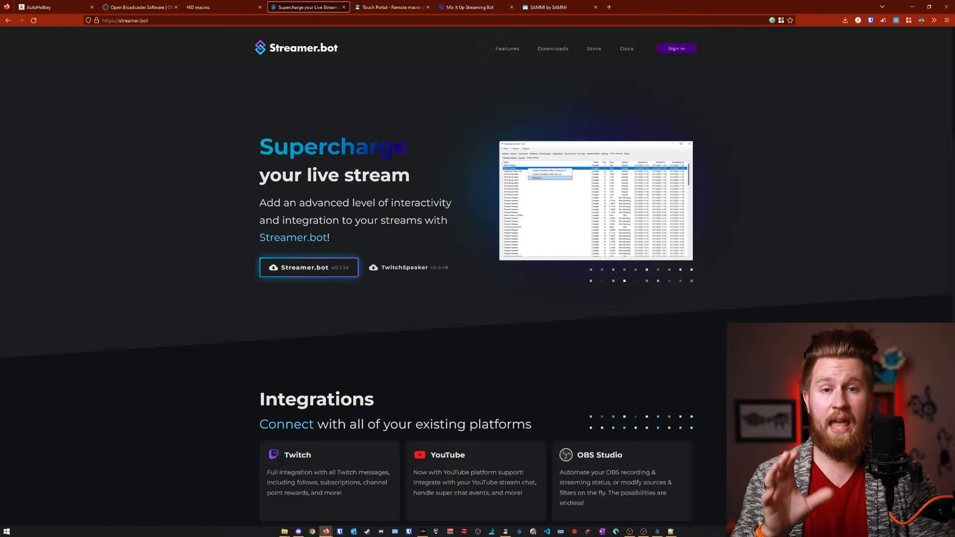
mouse_move(375, 102)
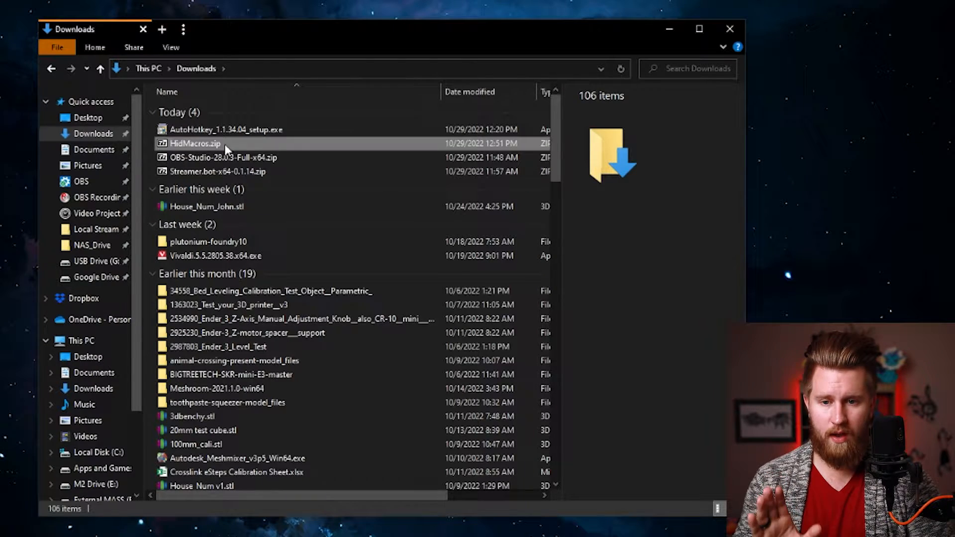
- Extract HidMacros.zip from Downloads and select HIDMacros.exe inside the extracted folder
left_click(193, 143)
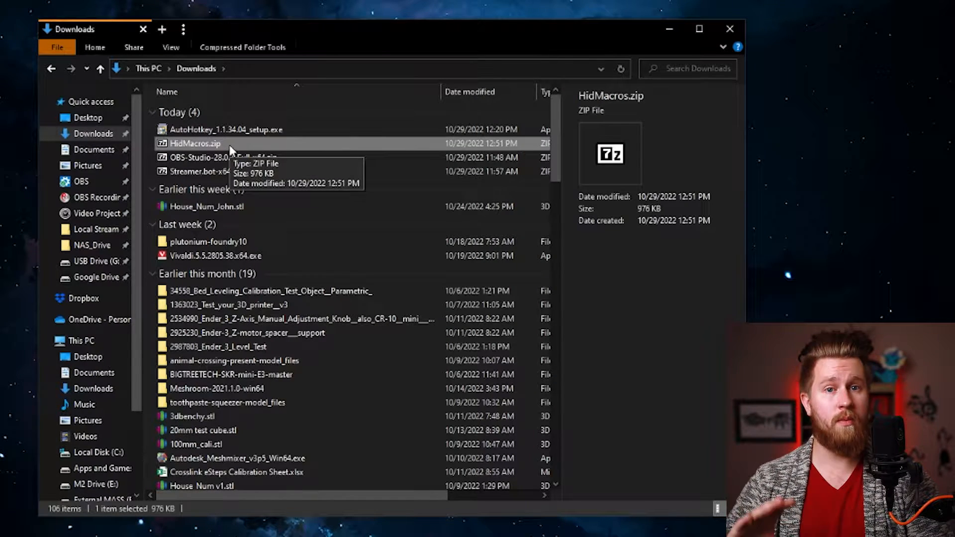
right_click(188, 143)
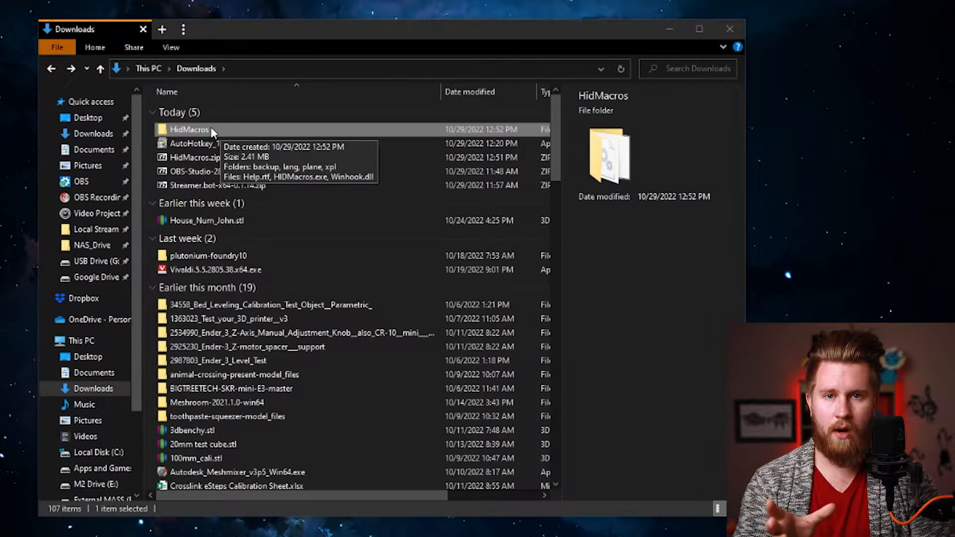
double_click(186, 130)
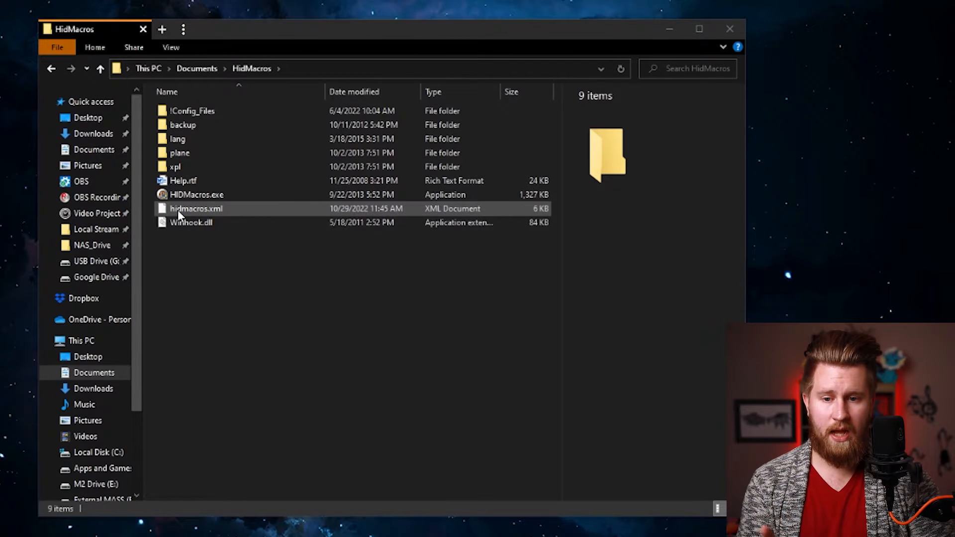
mouse_move(216, 209)
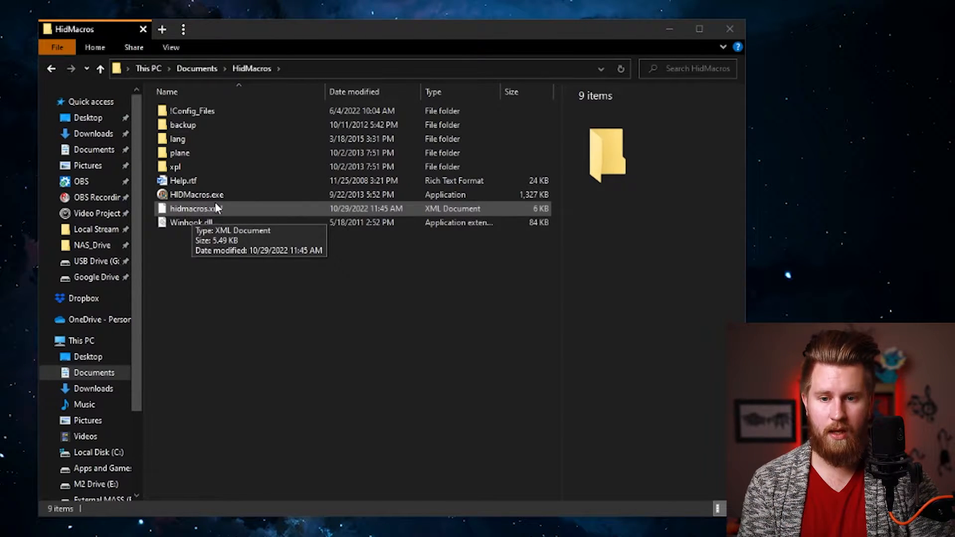
mouse_move(202, 198)
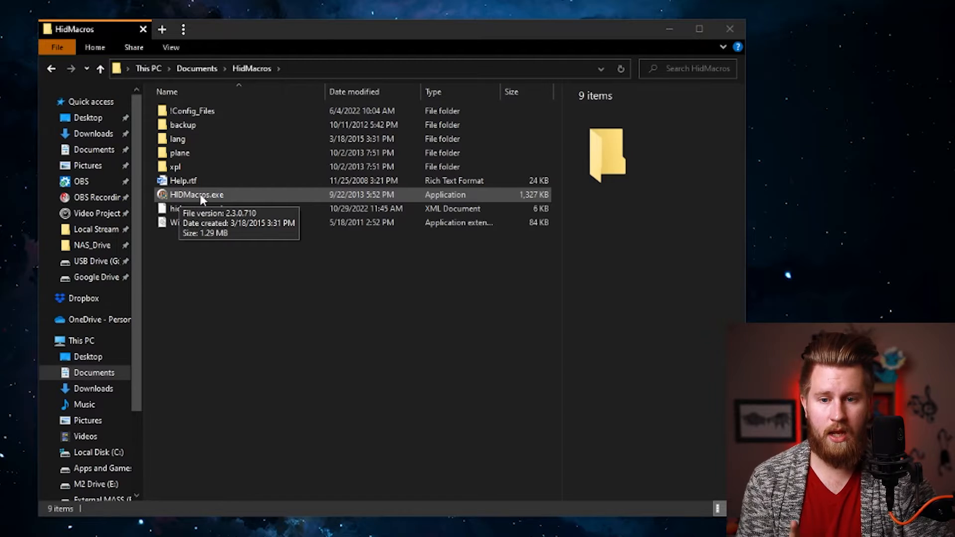
left_click(198, 194)
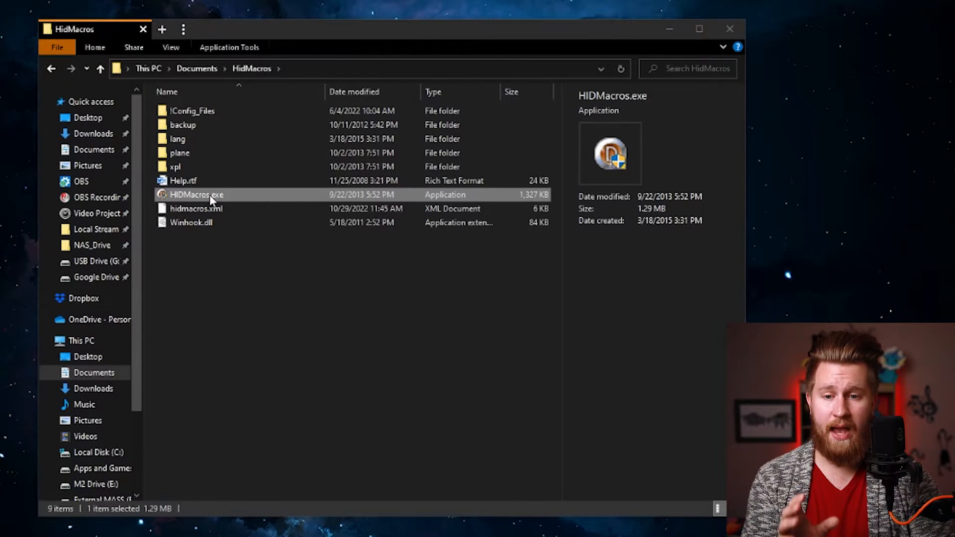
- Mark HIDMacros.exe to always run as administrator in its Compatibility properties
right_click(198, 195)
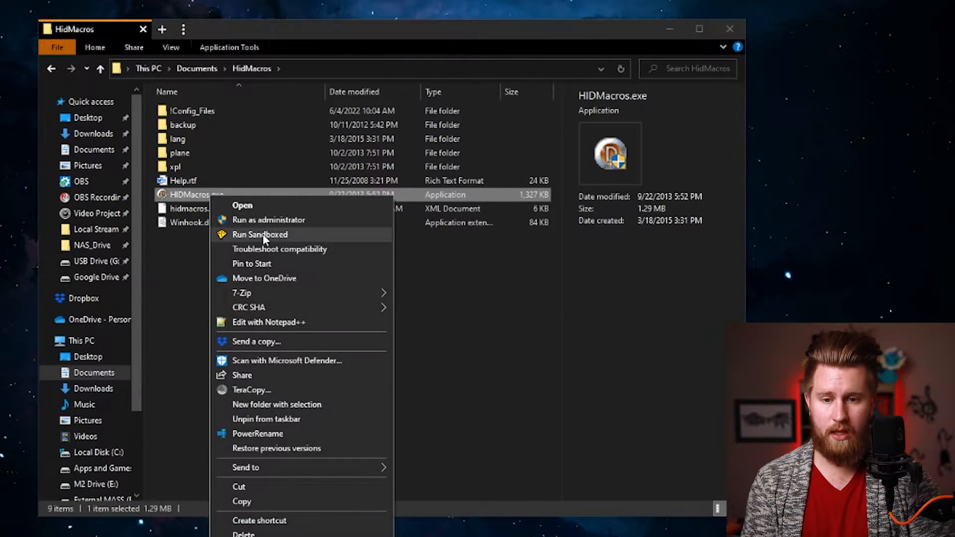
mouse_move(268, 220)
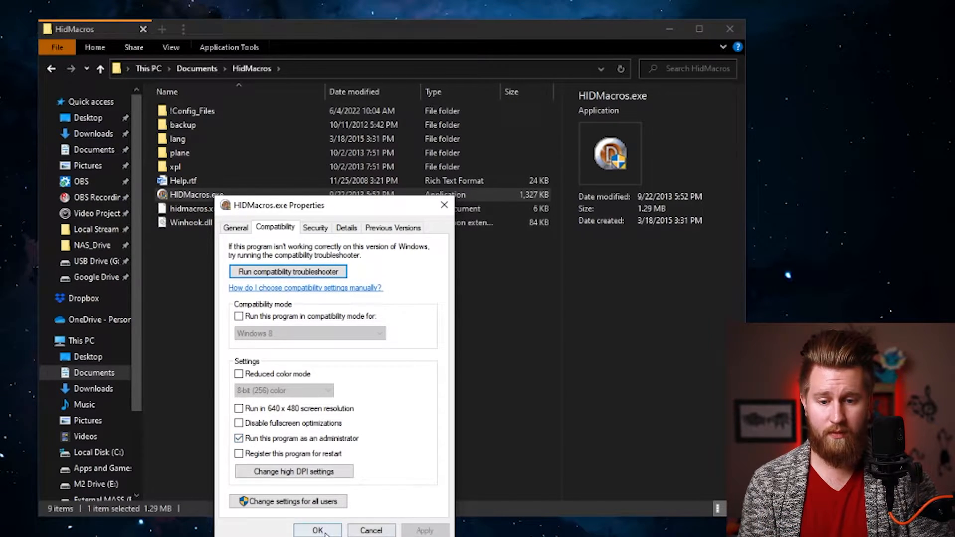
left_click(317, 530)
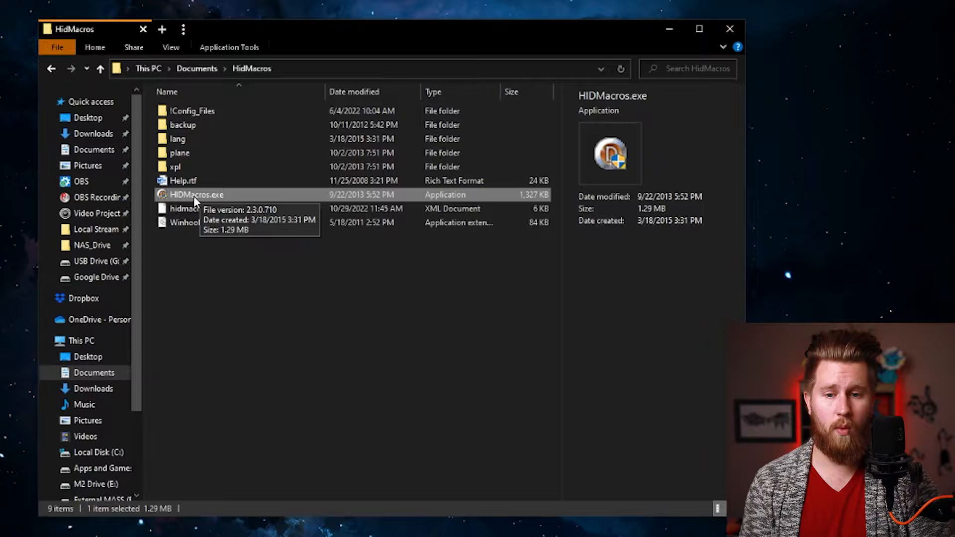
mouse_move(589, 36)
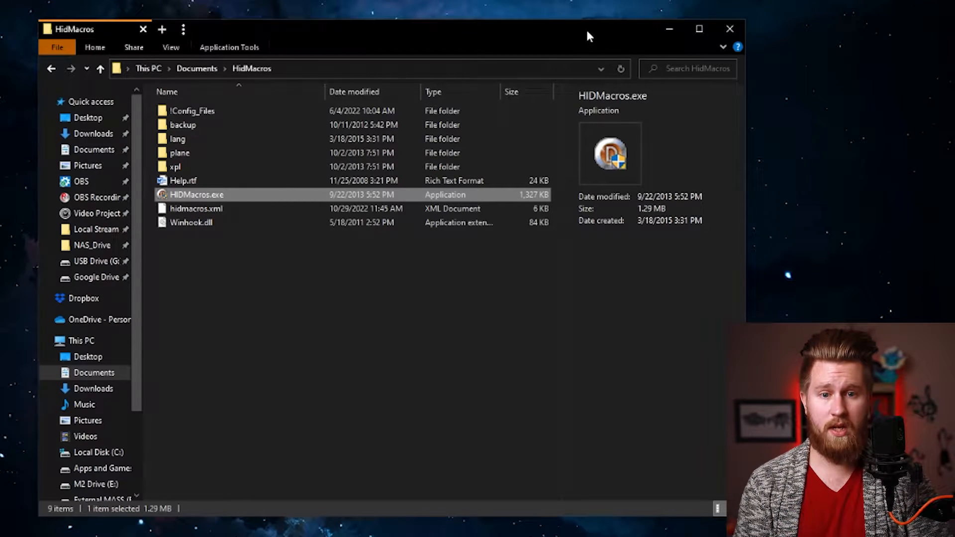
- Launch HIDMacros.exe and show its Devices list
double_click(198, 194)
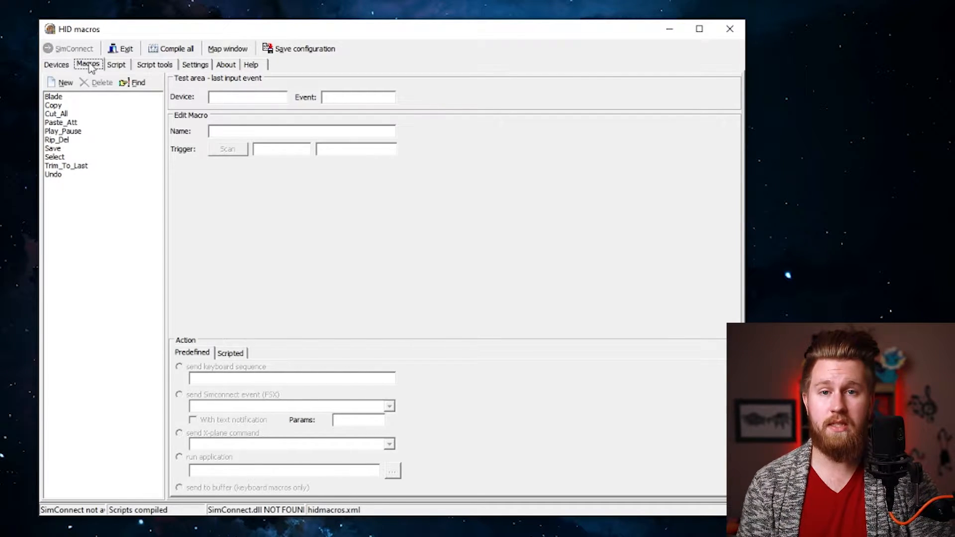
mouse_move(60, 124)
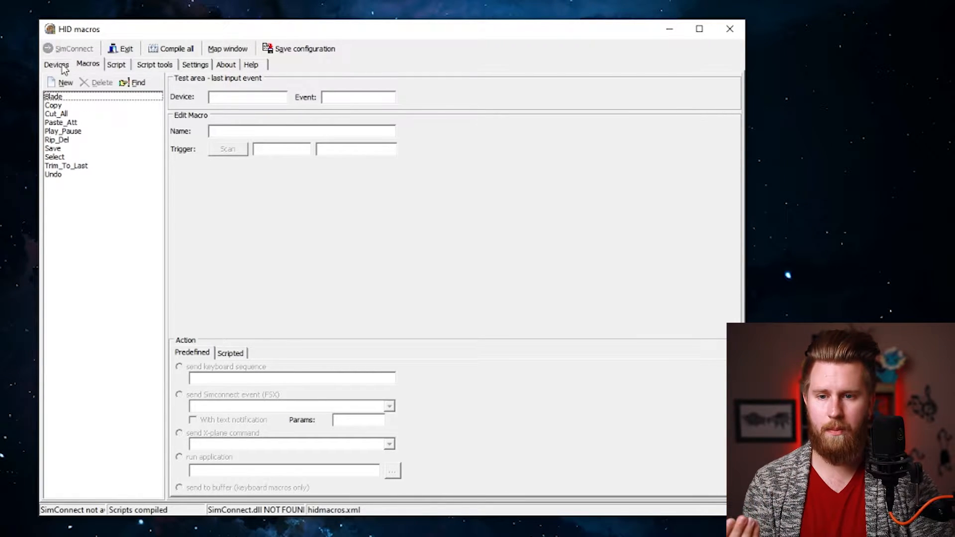
mouse_move(73, 181)
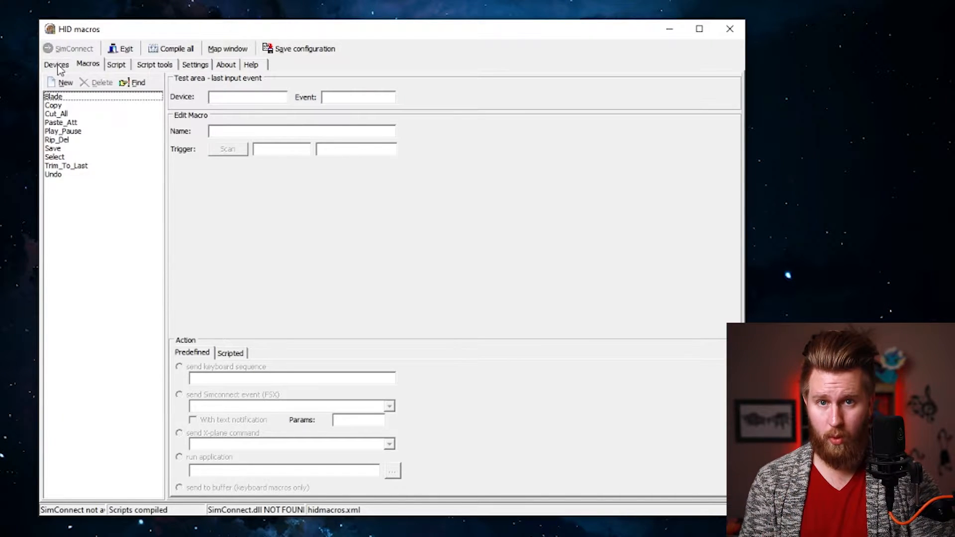
left_click(56, 65)
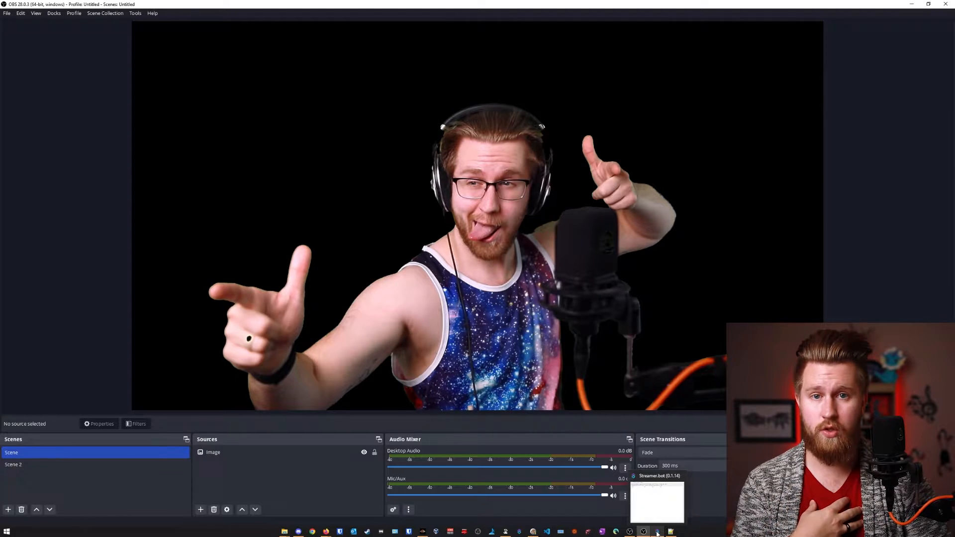
left_click(657, 530)
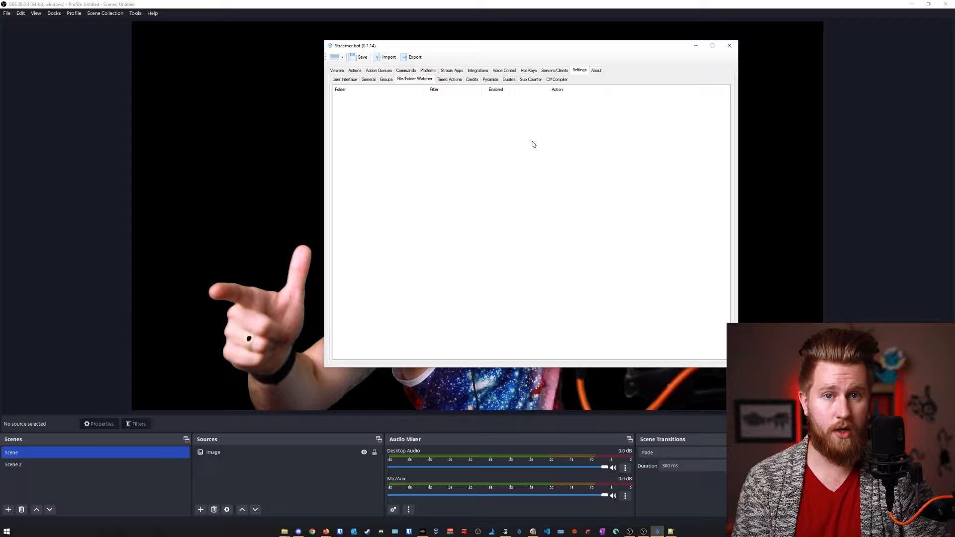
left_click(729, 45)
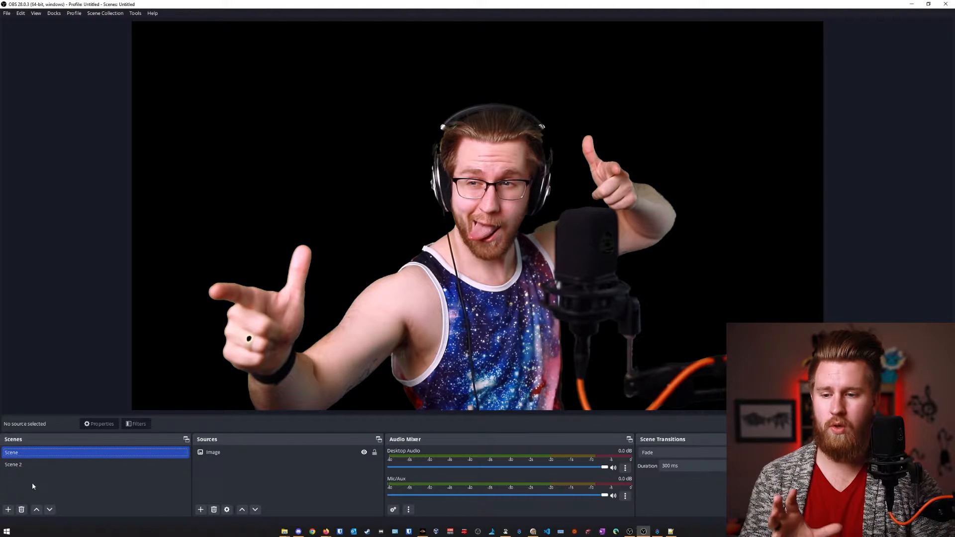
mouse_move(164, 498)
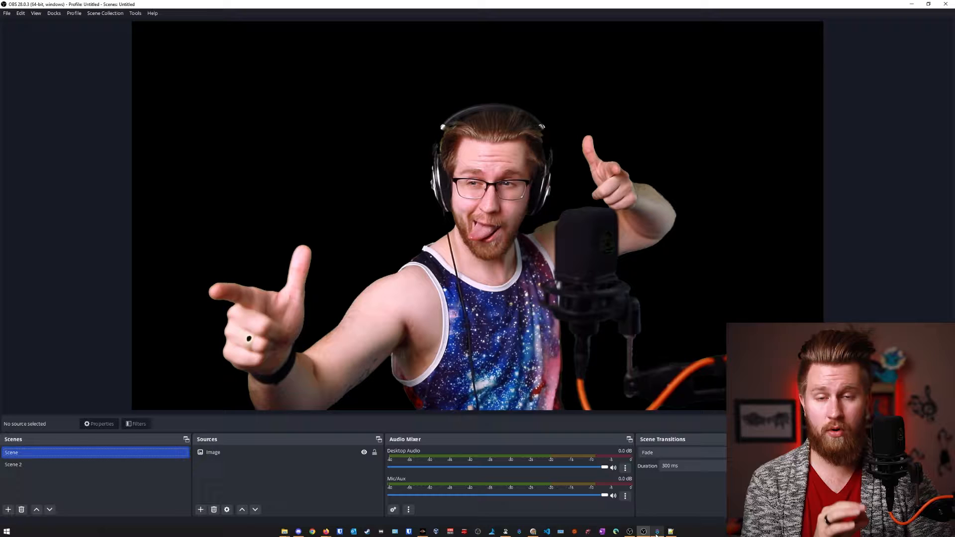
mouse_move(123, 494)
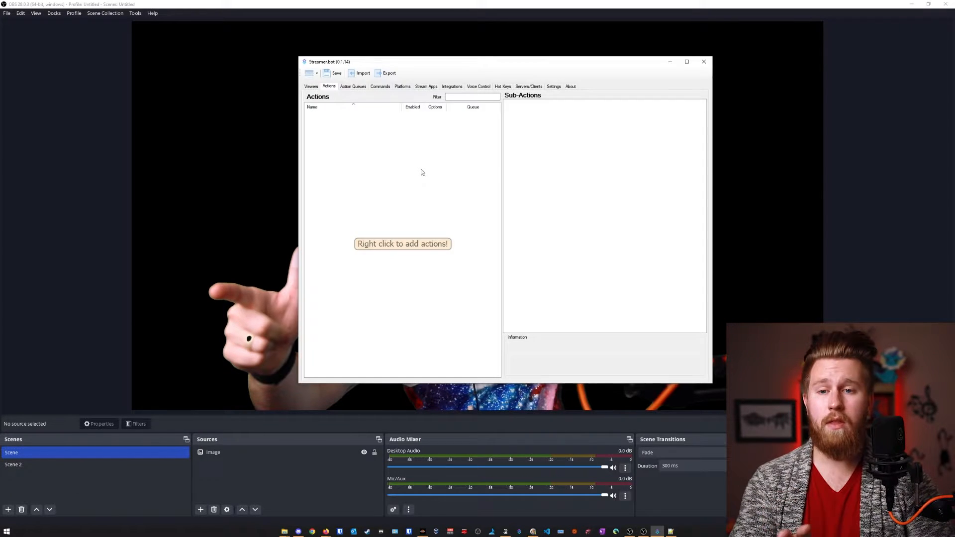
mouse_move(400, 169)
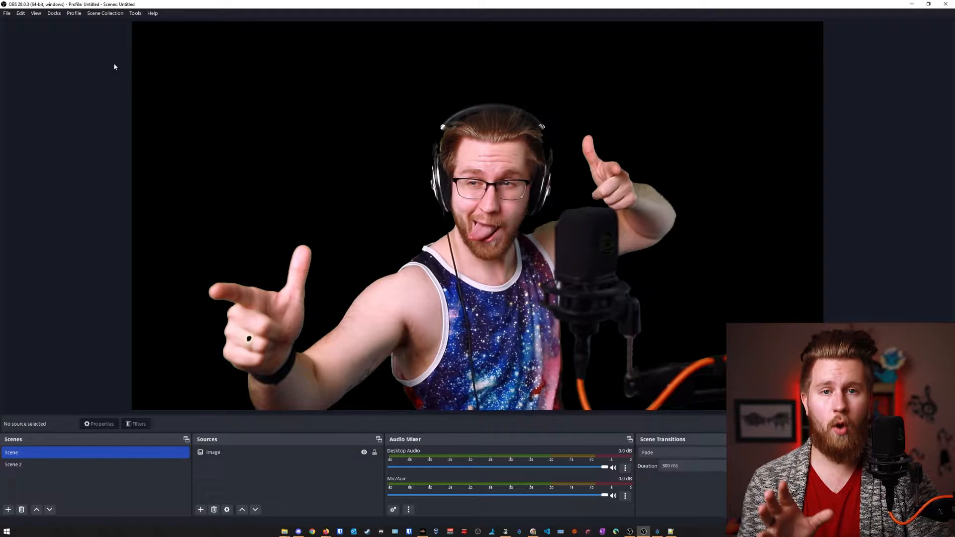
- Enable the OBS WebSocket server on port 4455 without authentication and confirm
left_click(133, 13)
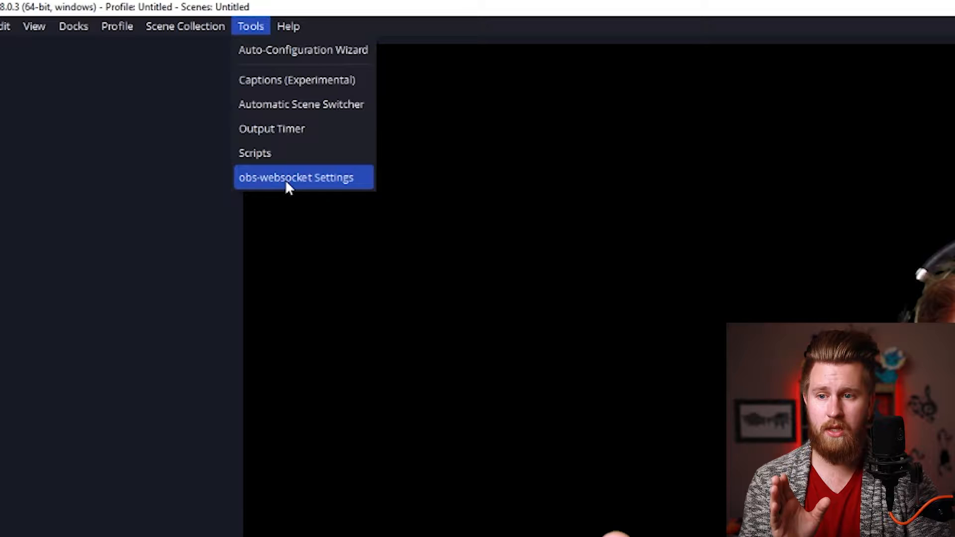
left_click(293, 177)
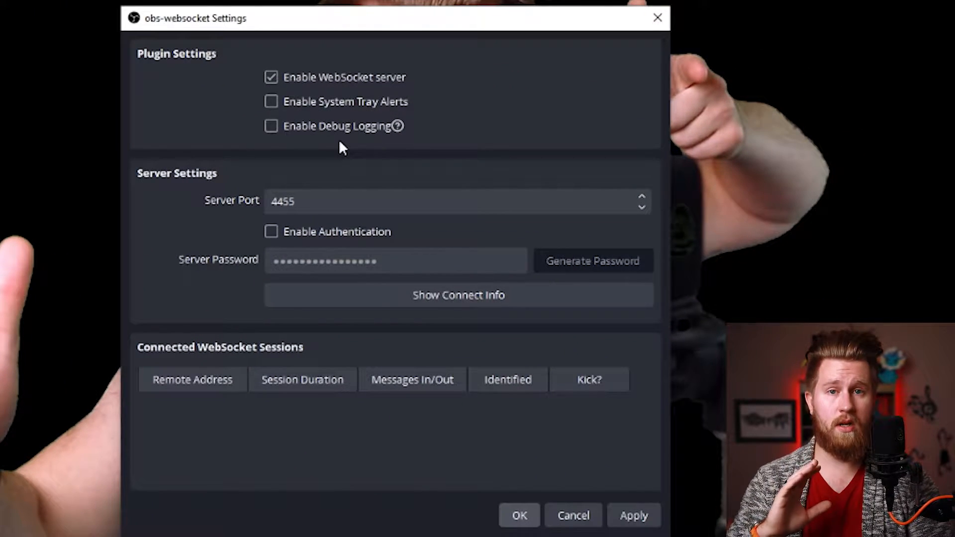
mouse_move(306, 228)
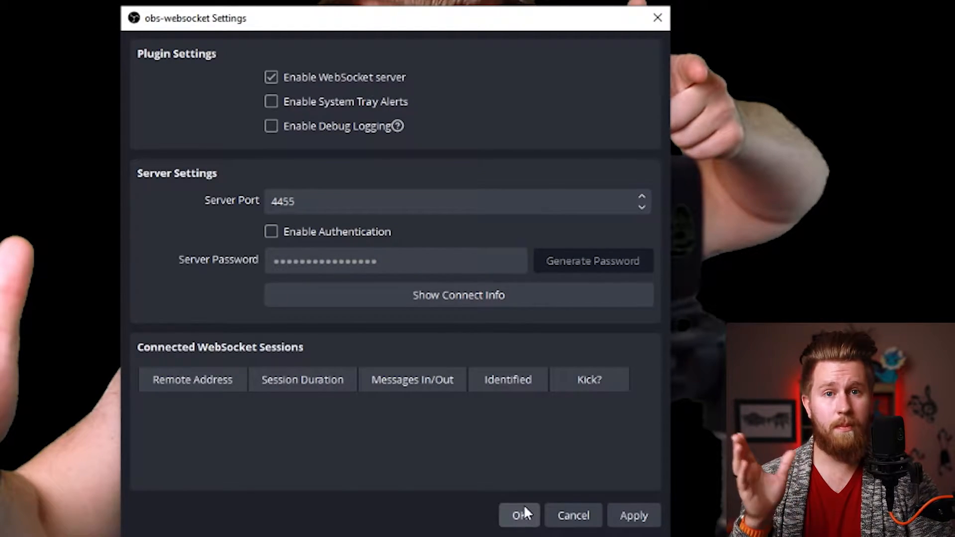
left_click(519, 515)
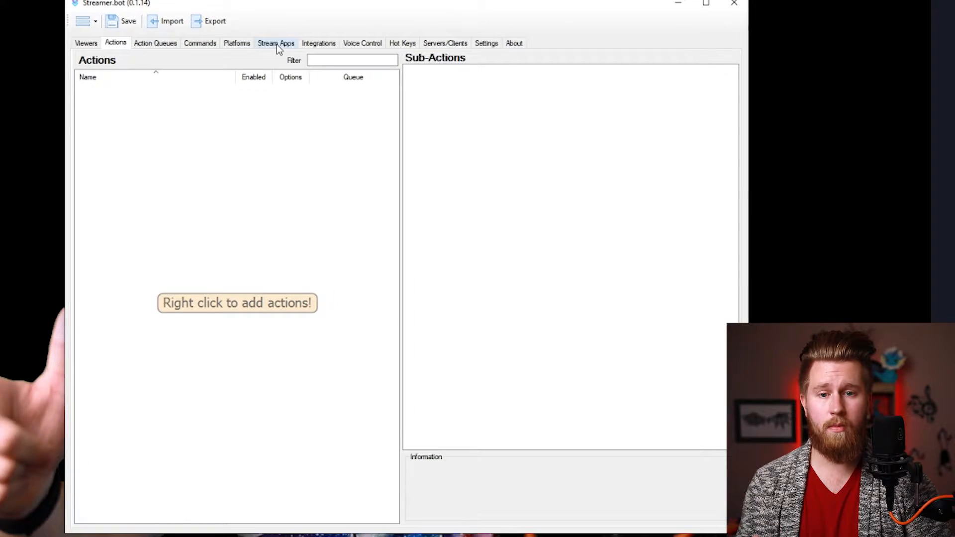
- Add OBS connection Youtube_Tut at 127.0.0.1:4455 under Stream Apps and connect it
left_click(276, 43)
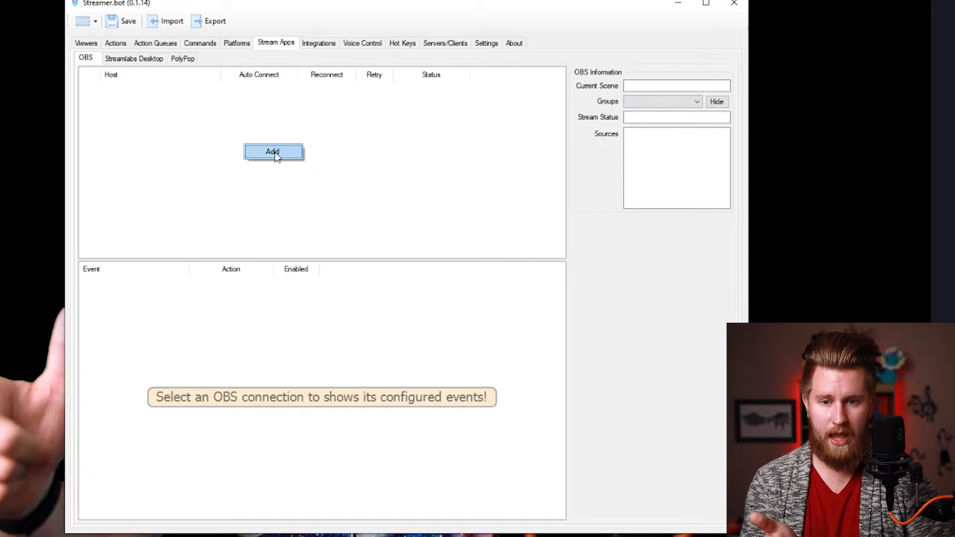
left_click(273, 152)
type("Youtube_Tut")
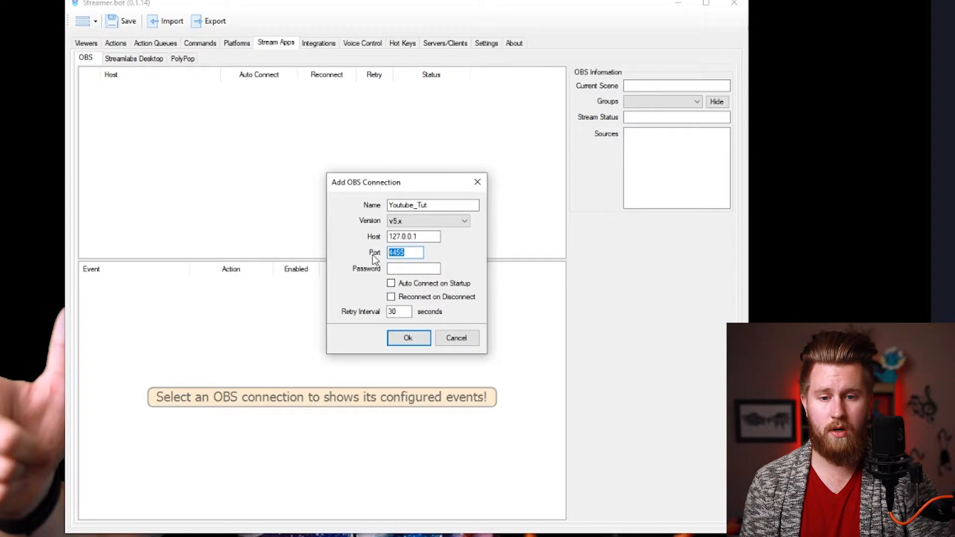
left_click(411, 252)
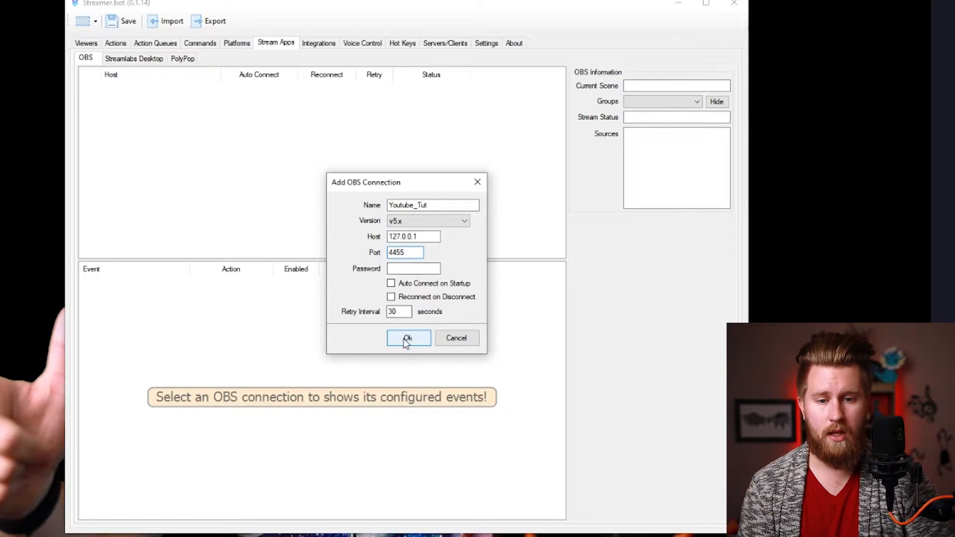
left_click(408, 338)
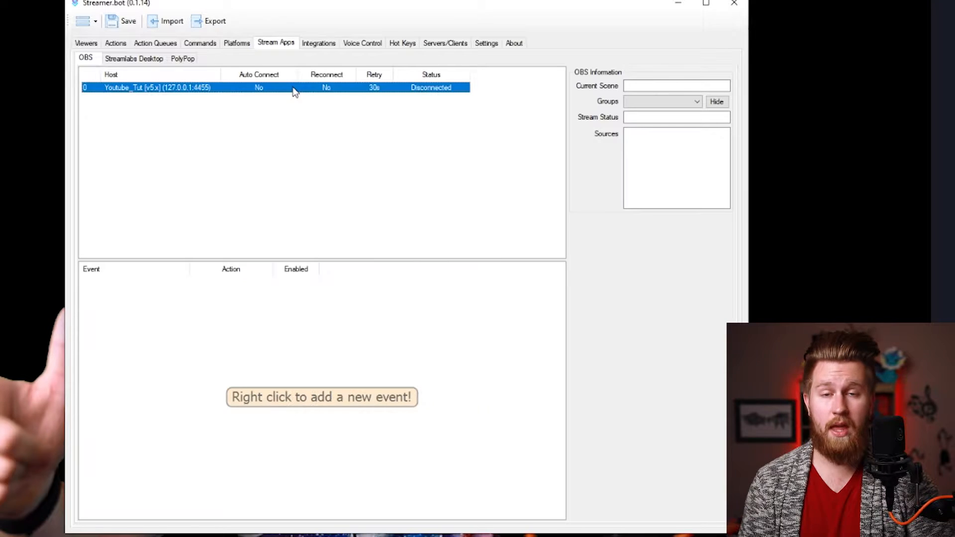
right_click(294, 88)
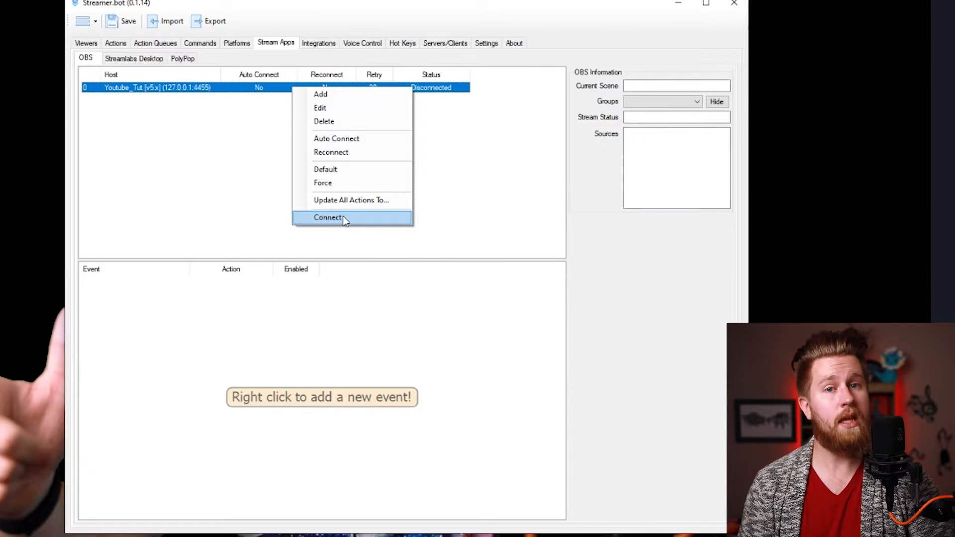
left_click(329, 218)
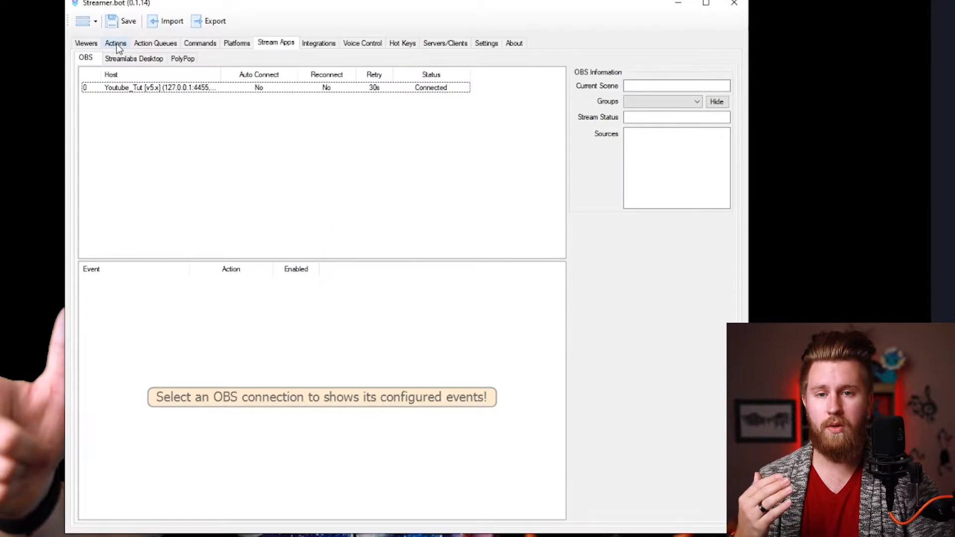
- Create action Scene_1 whose sub-action sets Youtube_Tut's active OBS scene to Scene
left_click(115, 43)
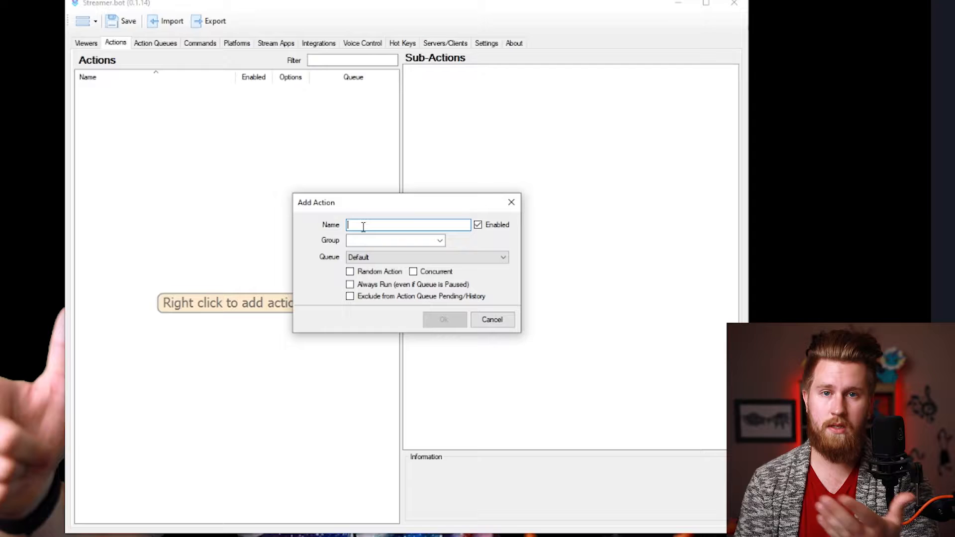
type("Scene_1")
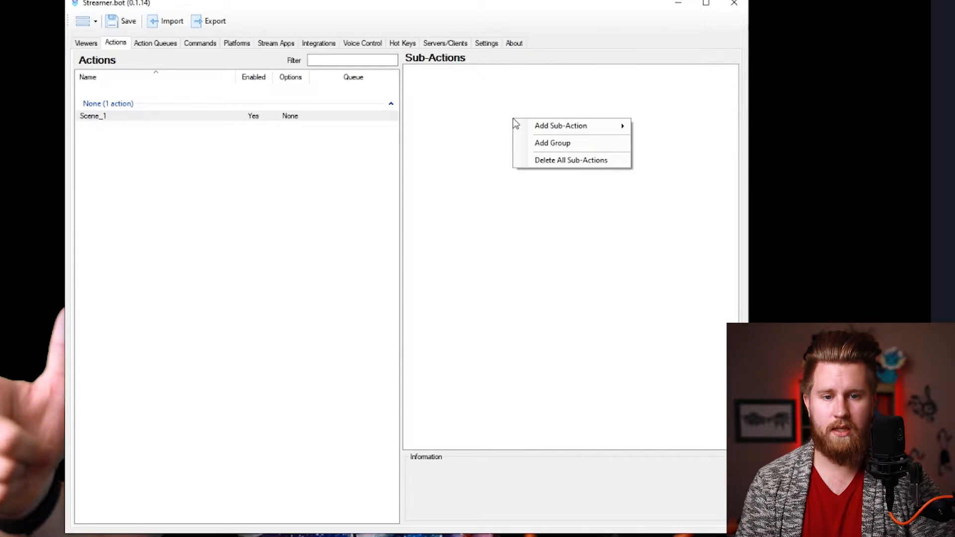
mouse_move(561, 126)
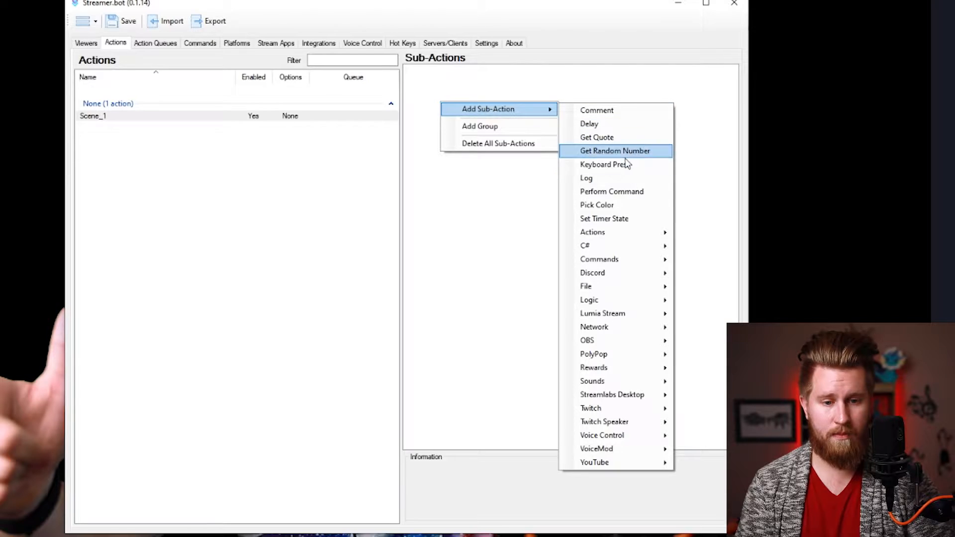
mouse_move(606, 341)
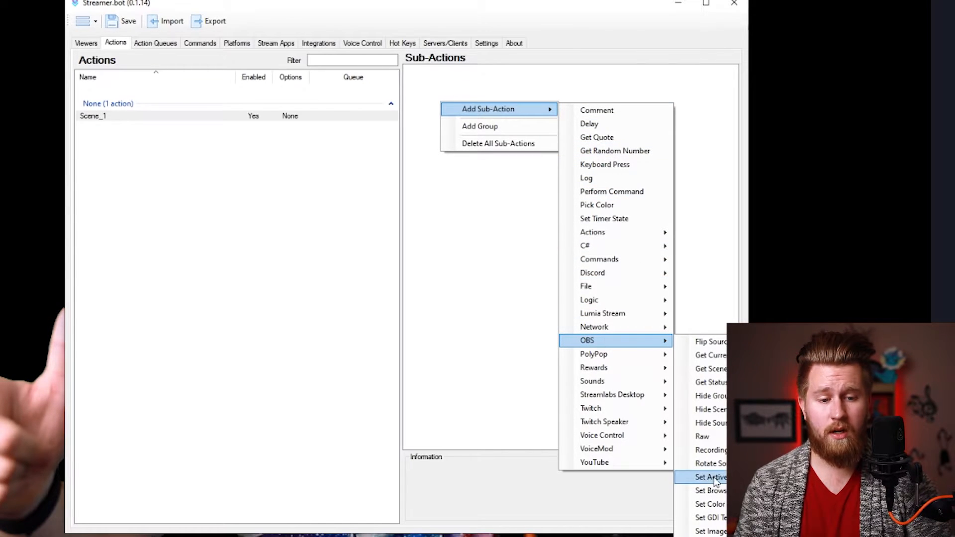
left_click(710, 476)
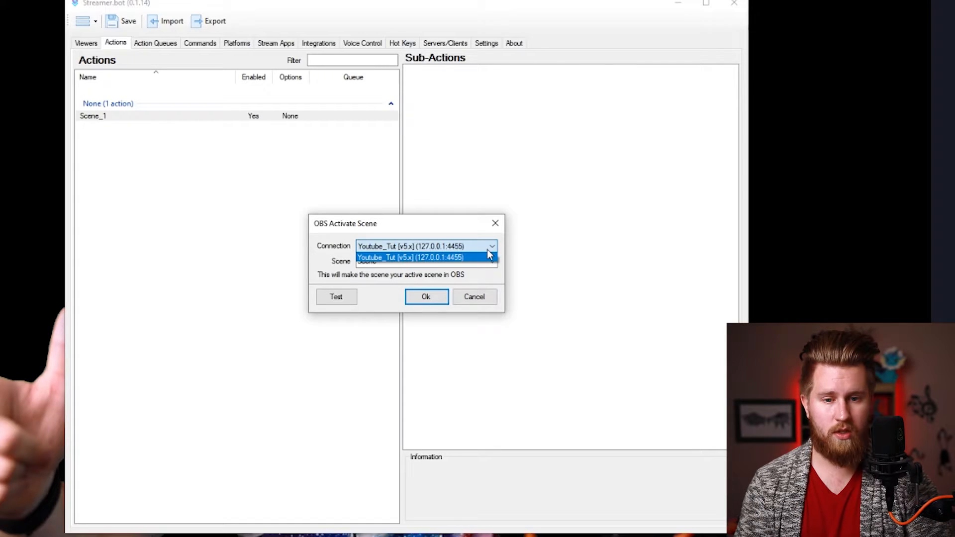
left_click(417, 257)
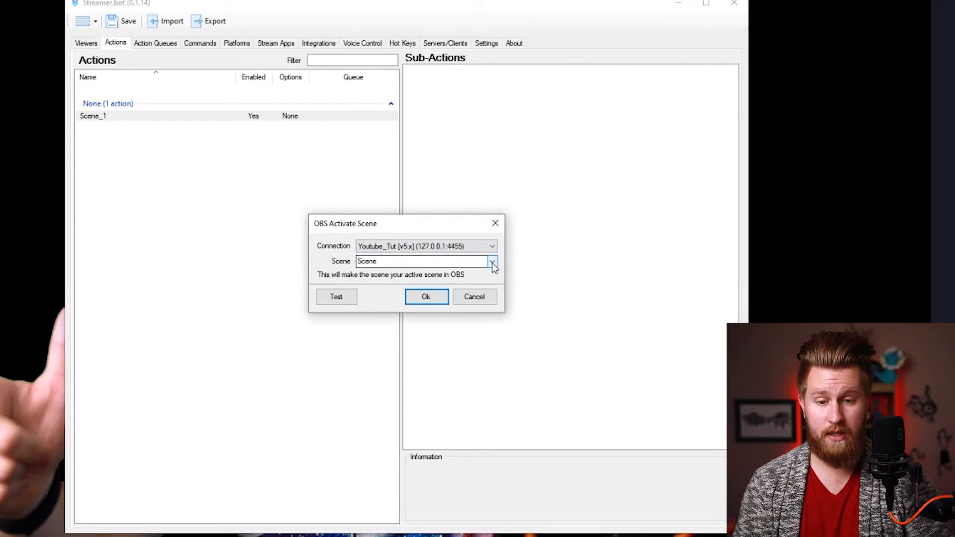
left_click(492, 261)
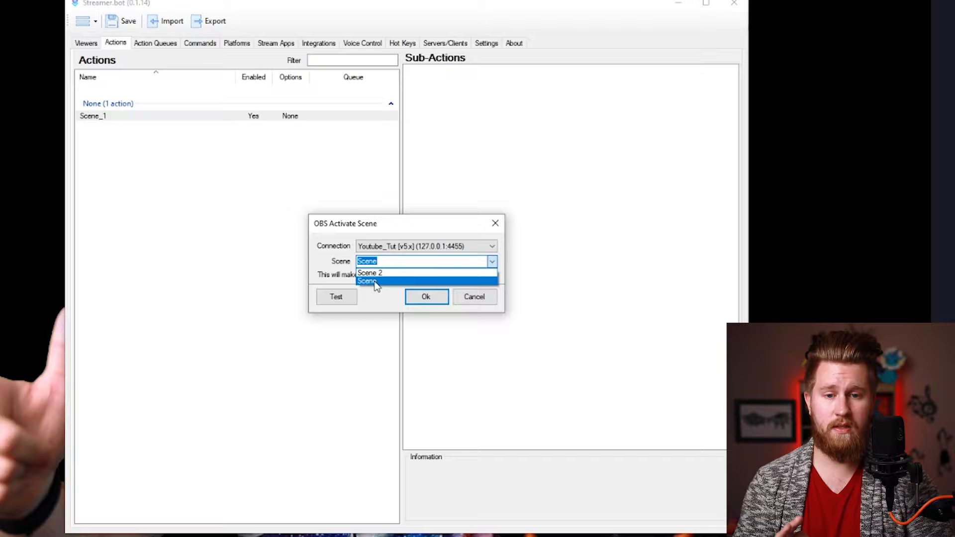
left_click(374, 281)
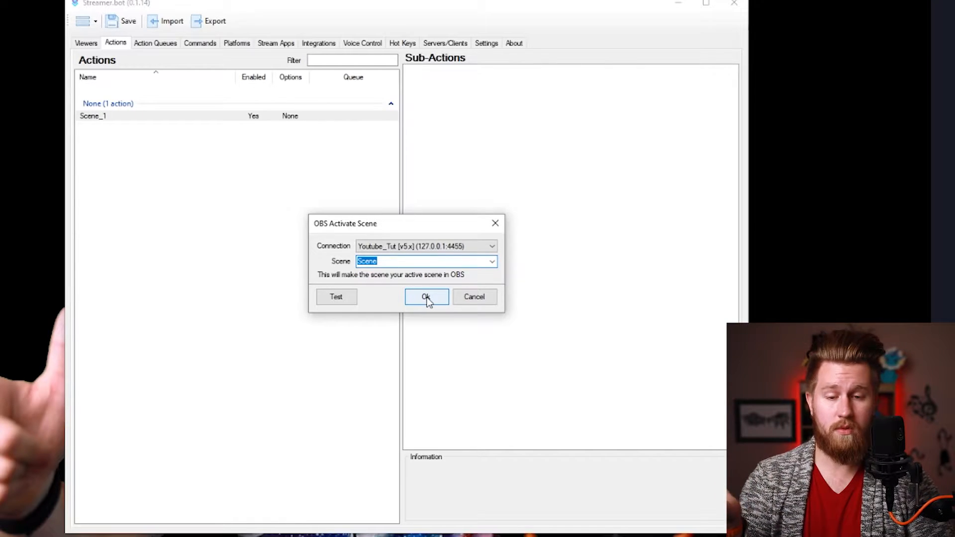
left_click(425, 297)
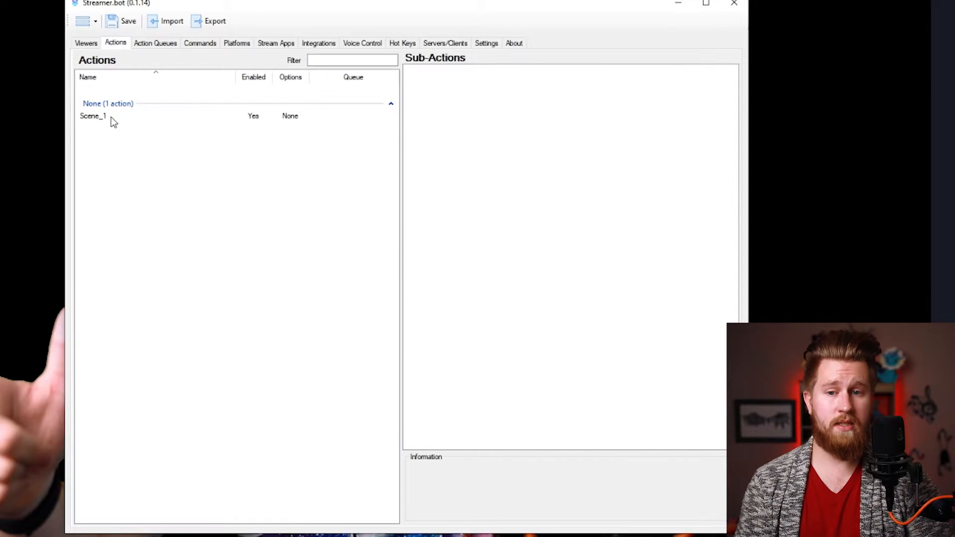
- Duplicate Scene_1 and edit the copy's sub-action to activate Scene 2
left_click(94, 116)
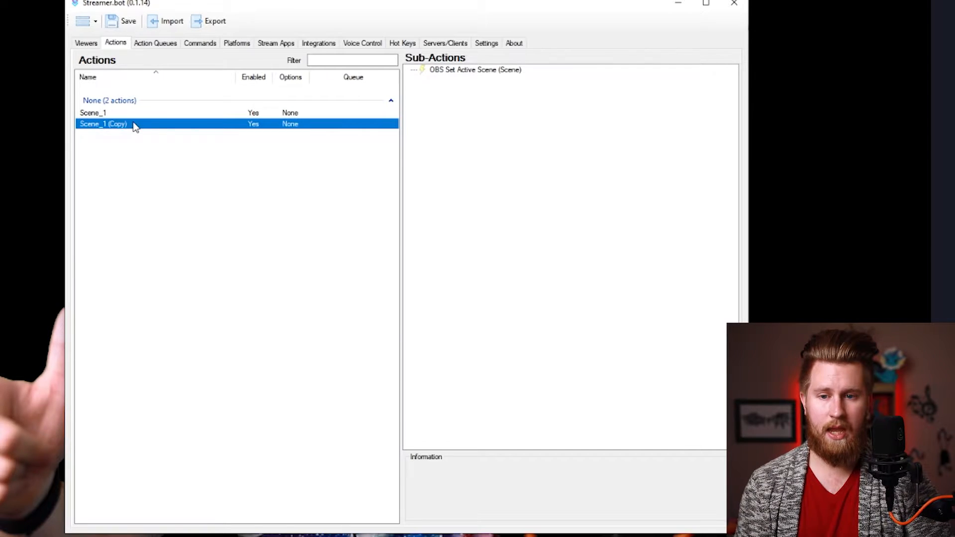
double_click(104, 124)
type("Scene_2")
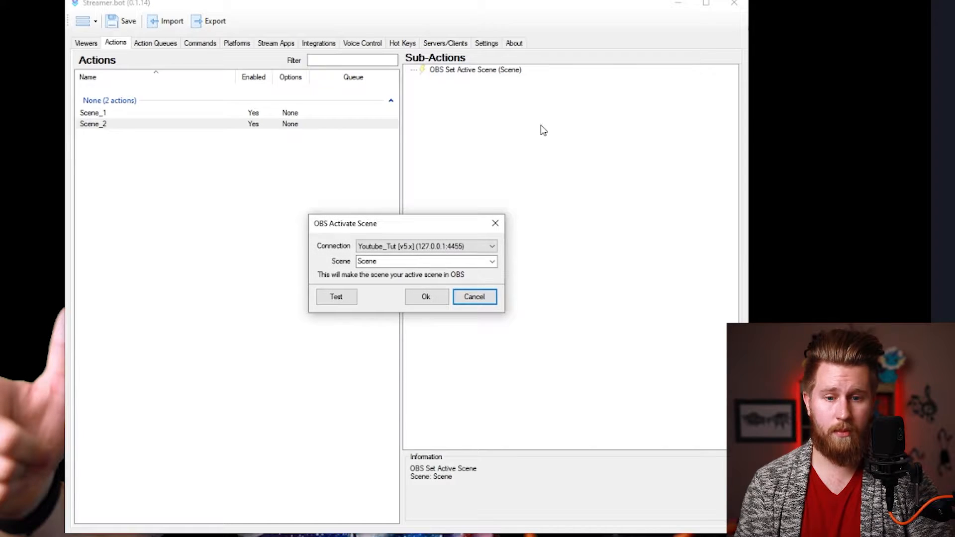
left_click(492, 261)
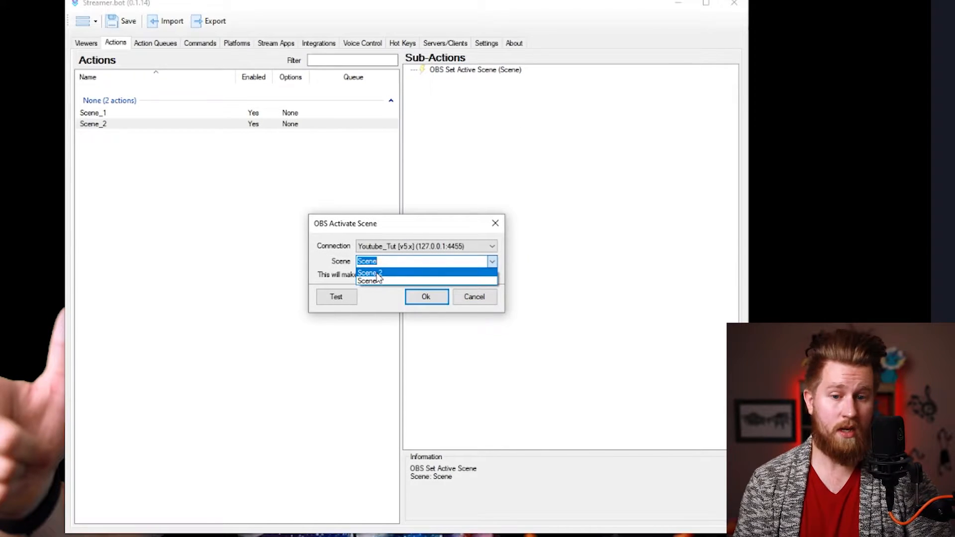
left_click(372, 273)
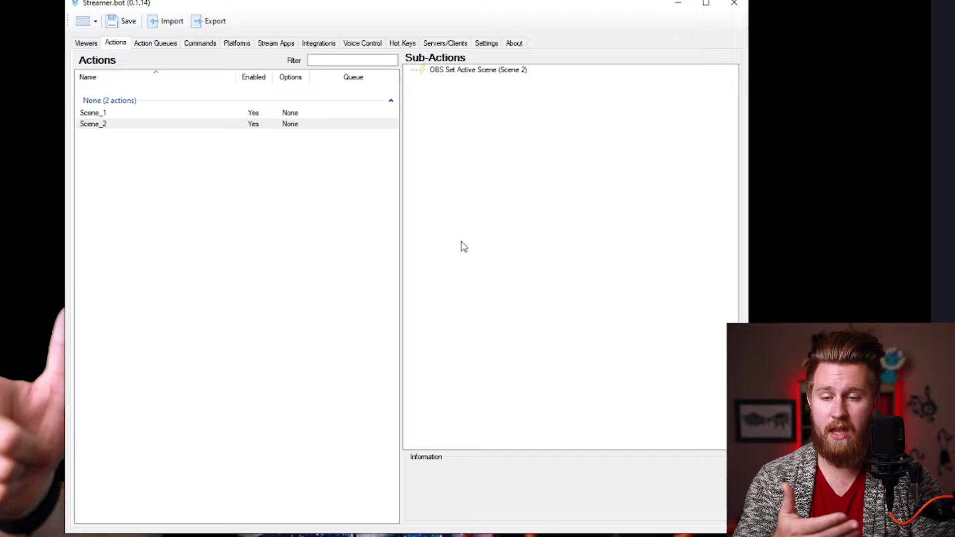
mouse_move(448, 234)
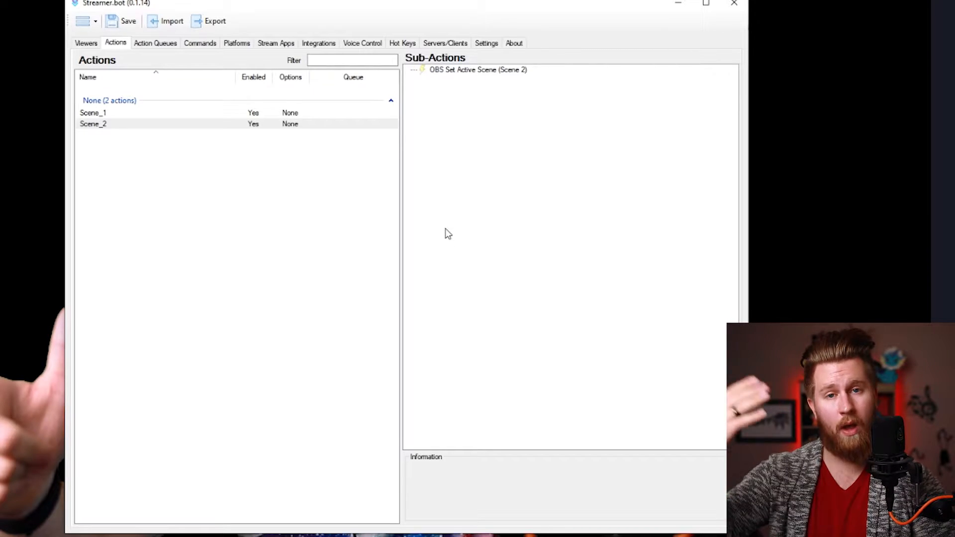
mouse_move(457, 239)
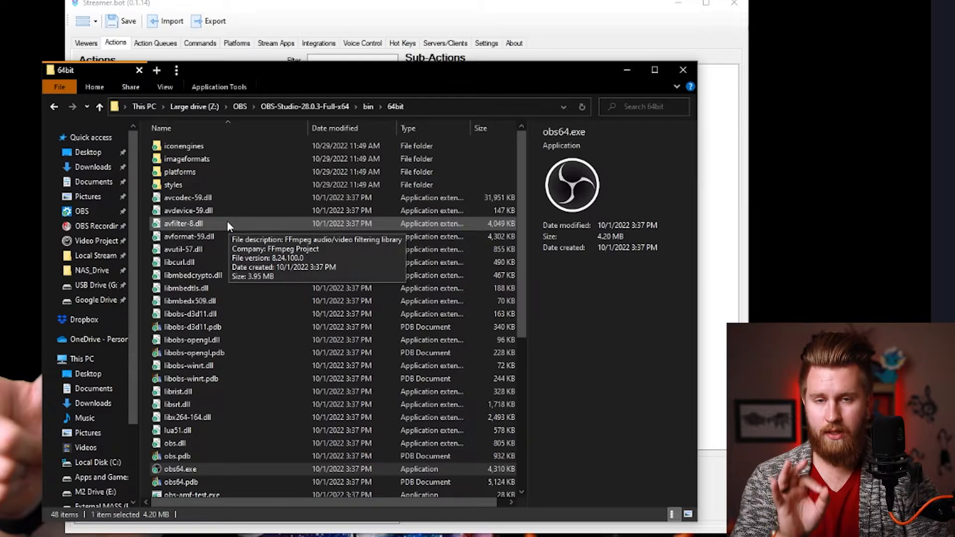
mouse_move(219, 227)
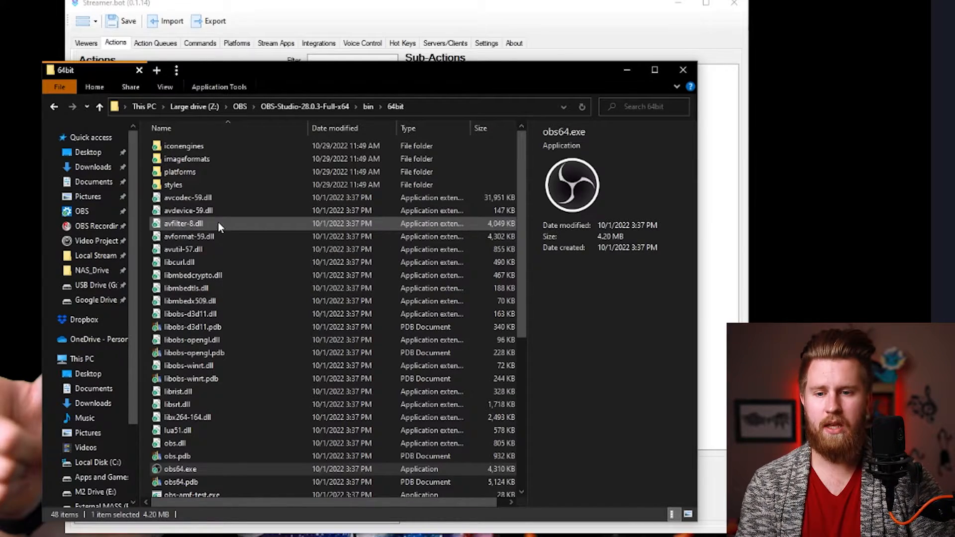
mouse_move(92, 181)
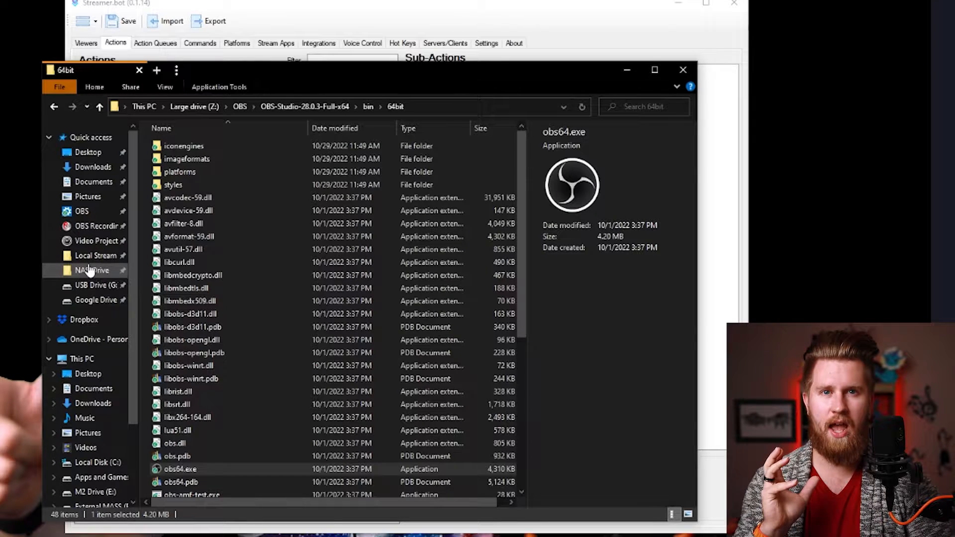
mouse_move(99, 256)
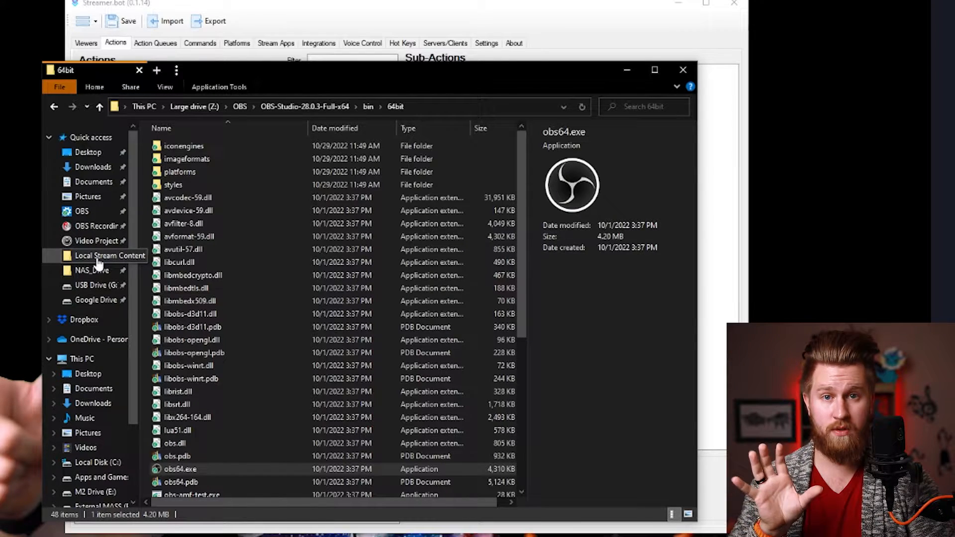
- Create a Stream_Triggers folder inside E:\Local Stream Content
left_click(109, 256)
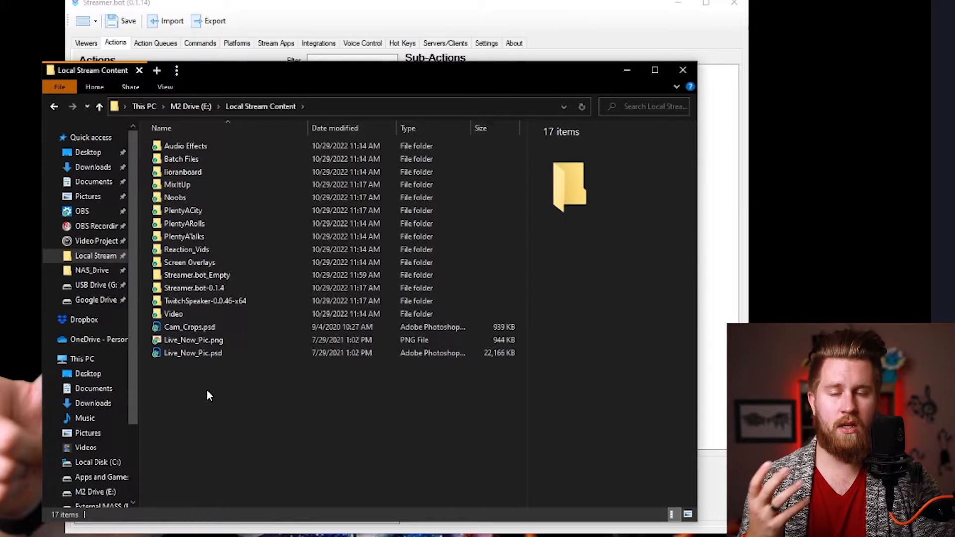
mouse_move(207, 385)
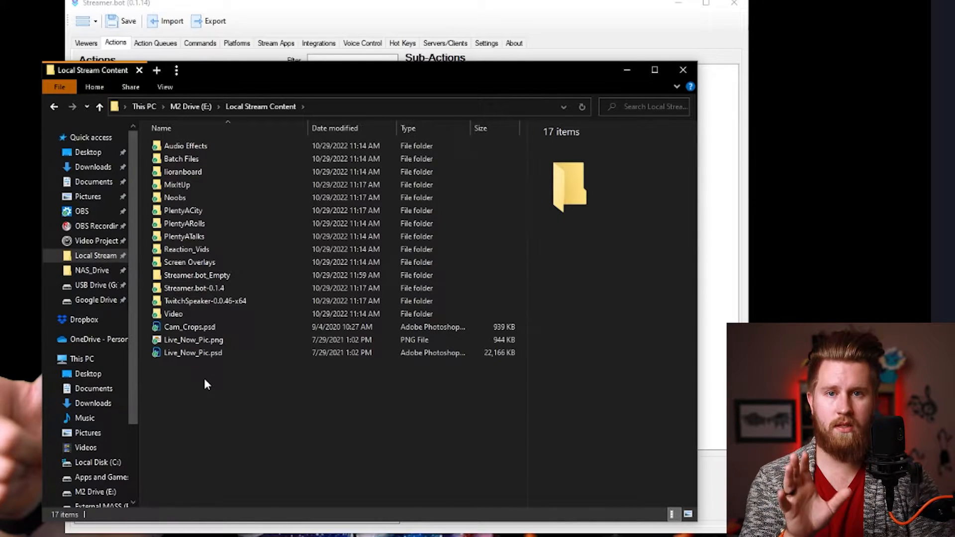
mouse_move(218, 408)
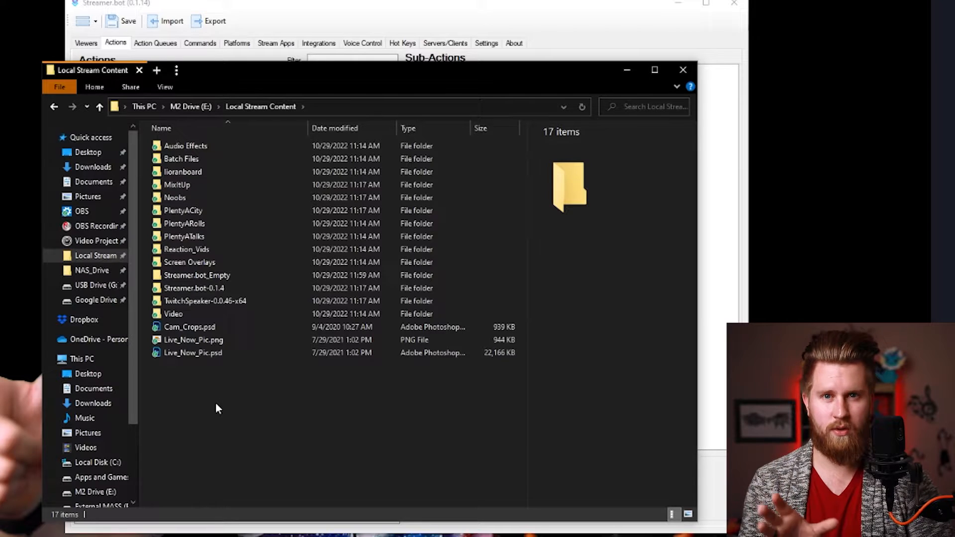
type("Stream_Triggers")
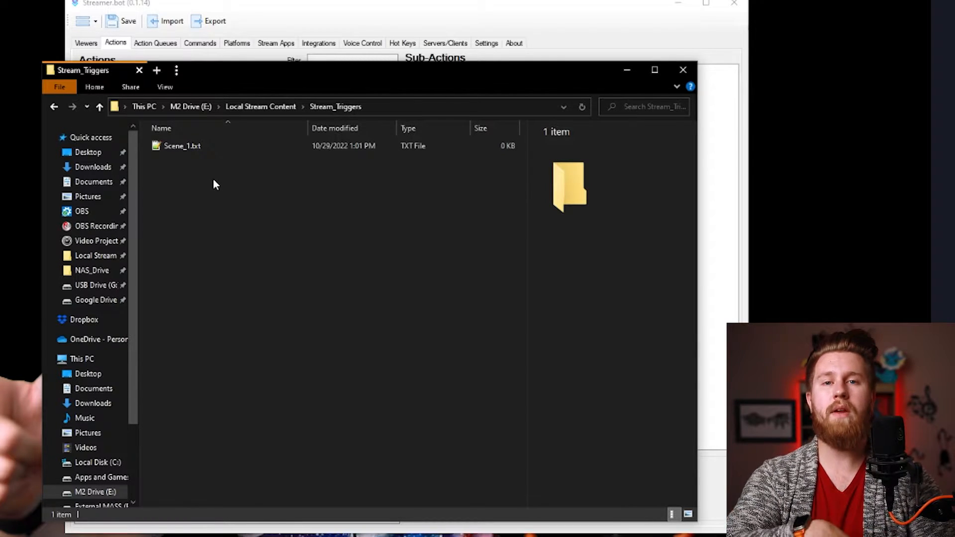
mouse_move(240, 230)
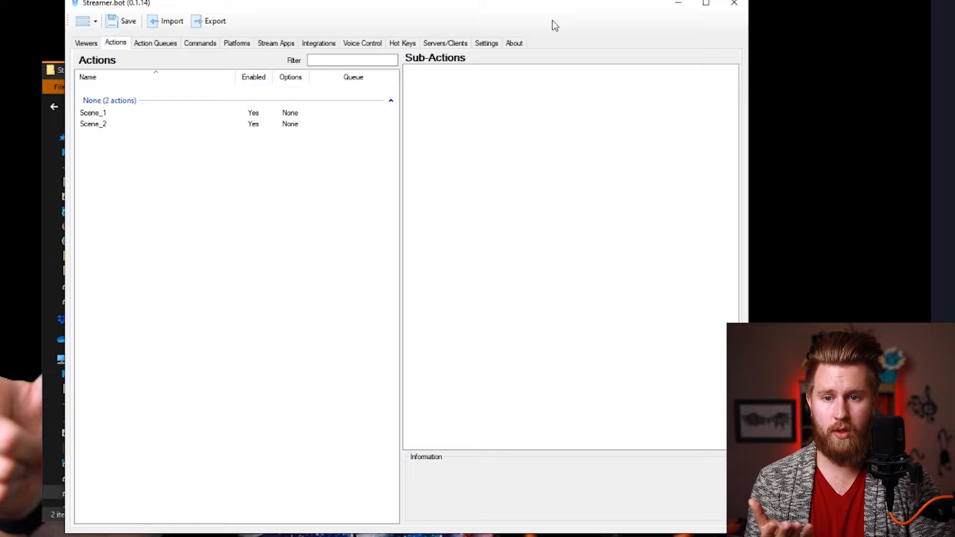
mouse_move(431, 49)
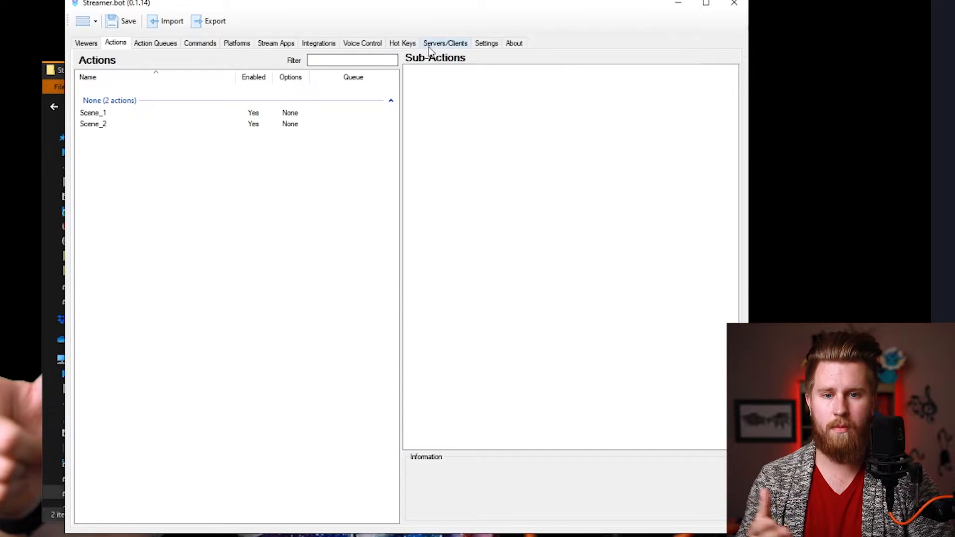
mouse_move(486, 47)
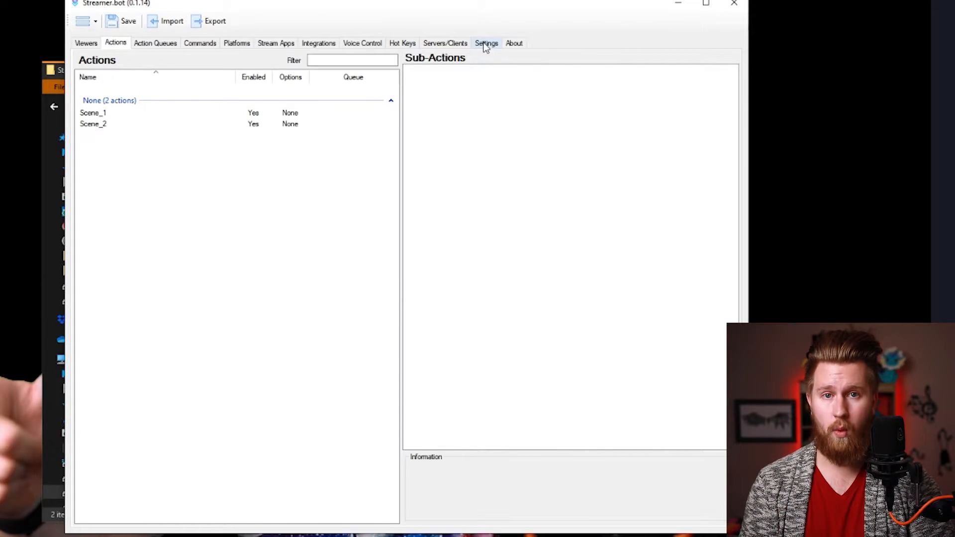
- Add a File/Folder Watcher pointing at the Stream_Triggers folder
left_click(486, 43)
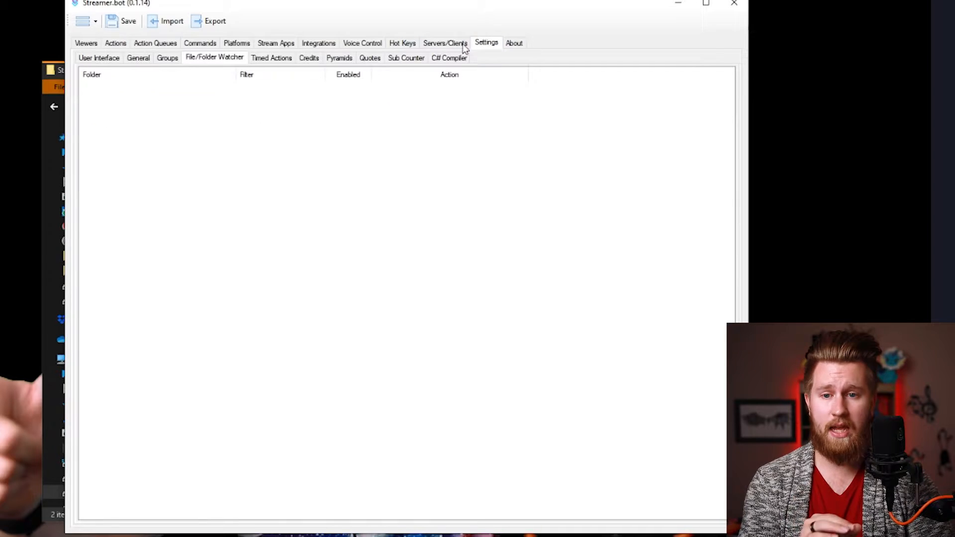
right_click(189, 153)
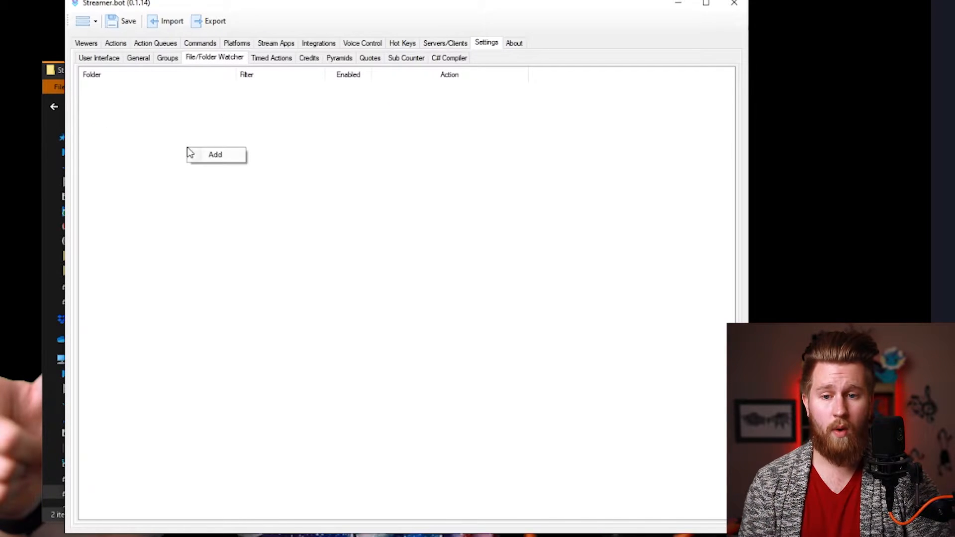
left_click(215, 155)
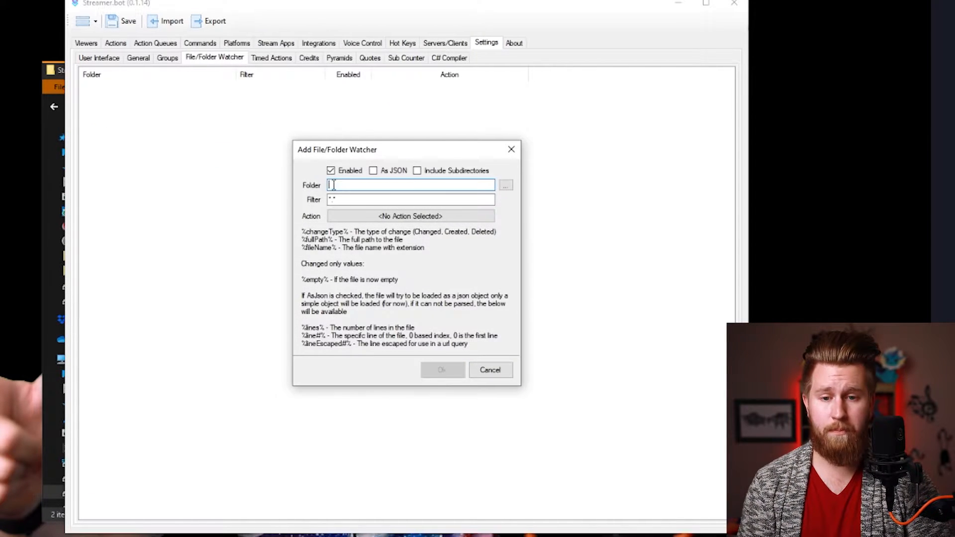
mouse_move(365, 183)
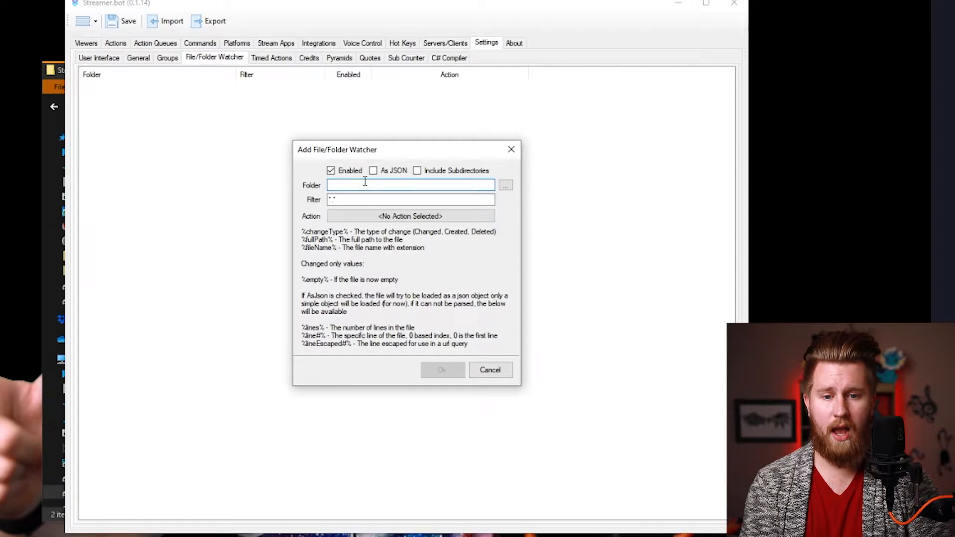
mouse_move(387, 184)
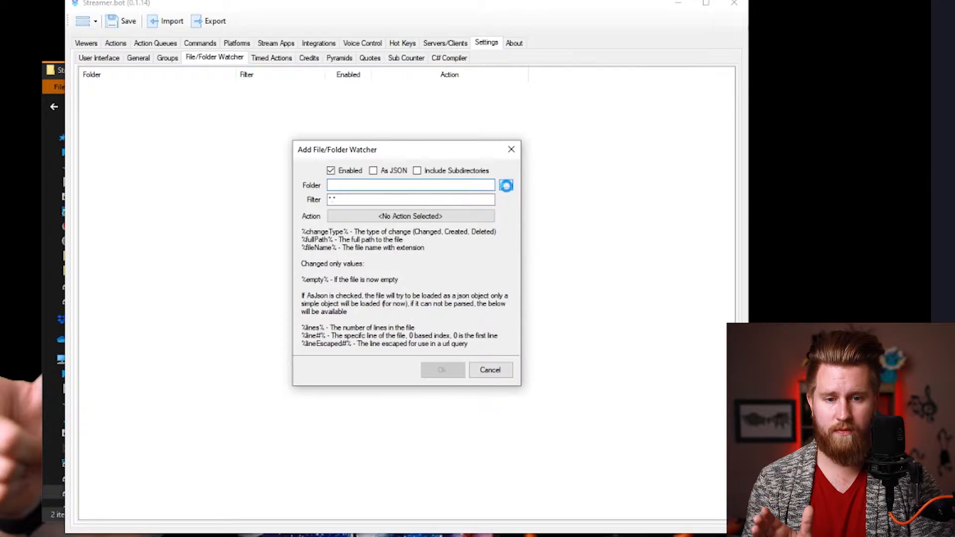
left_click(506, 186)
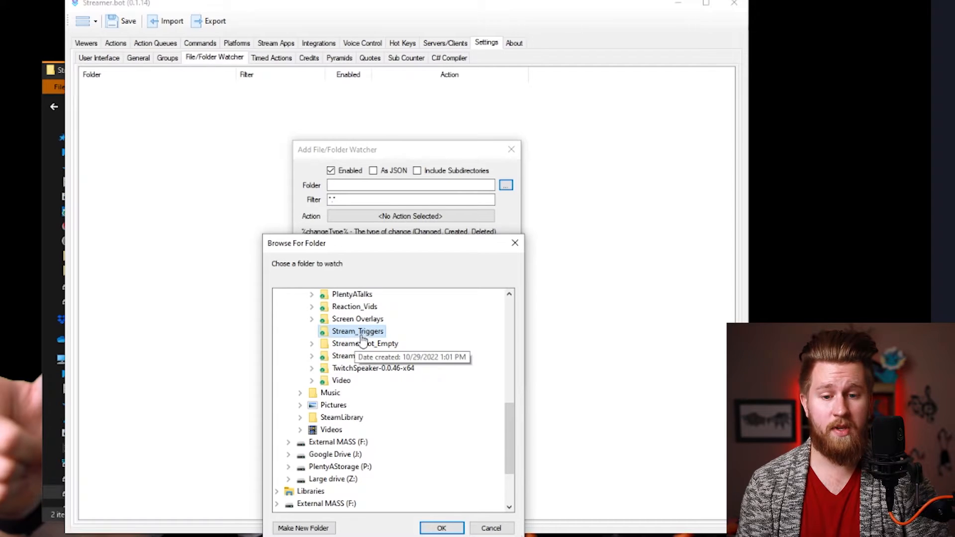
left_click(442, 528)
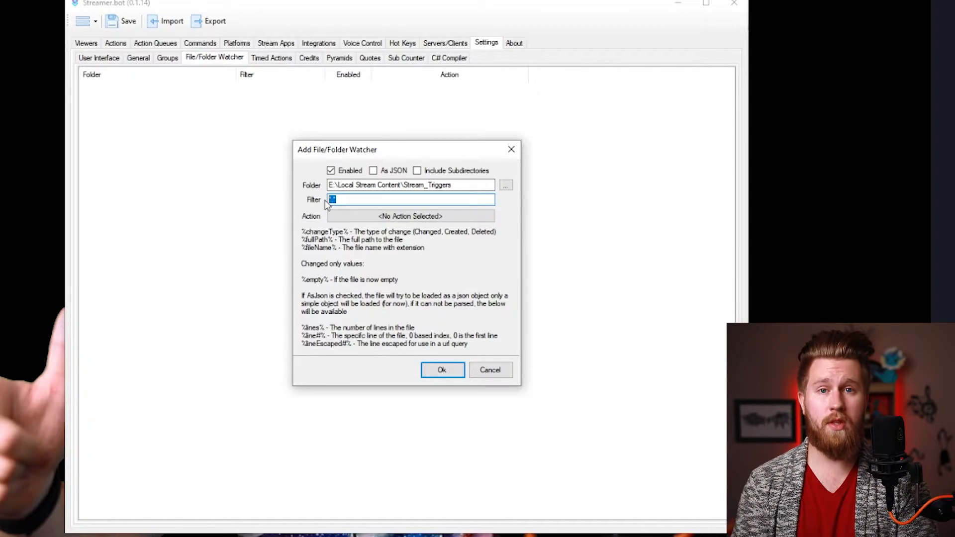
- Filter the watcher to Scene_1.txt and assign the Scene_1 action
type("Scene_1.txt")
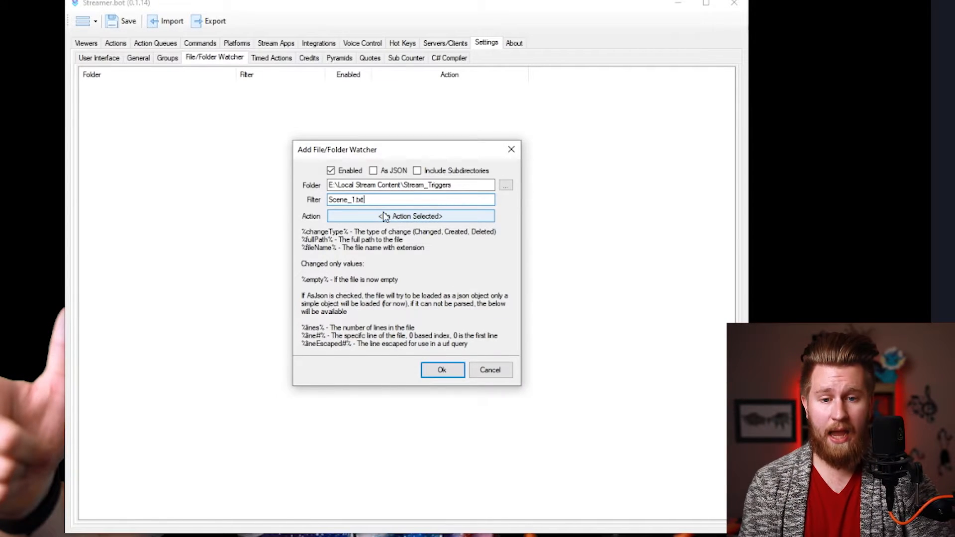
left_click(411, 216)
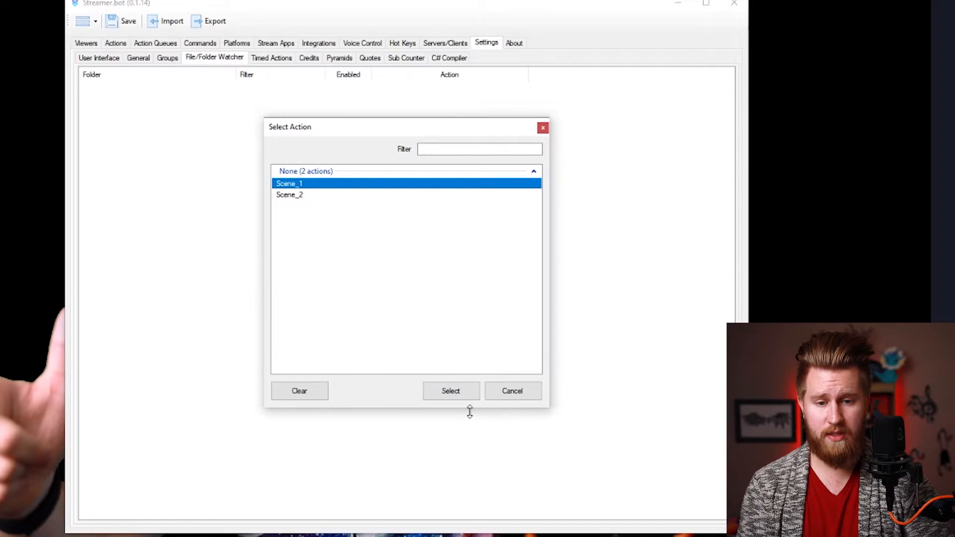
left_click(450, 390)
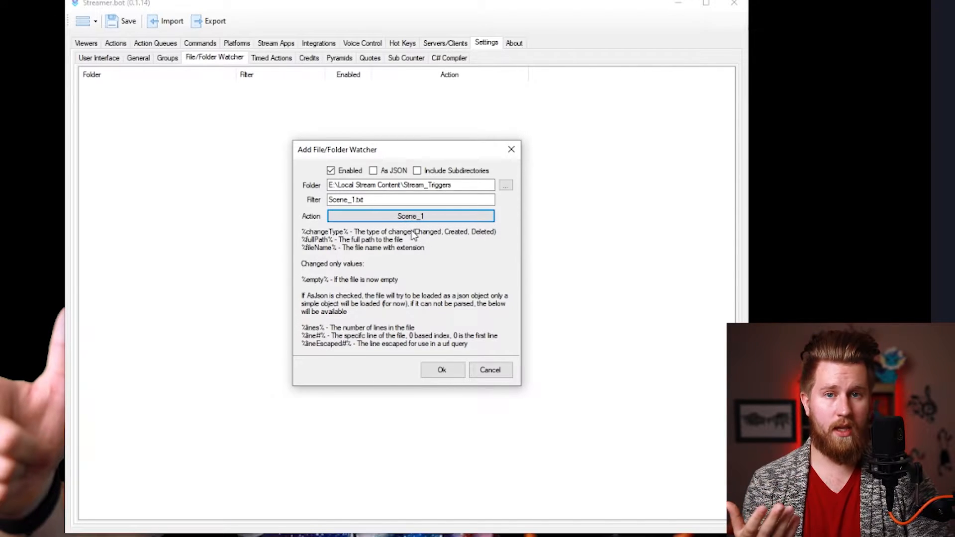
mouse_move(414, 260)
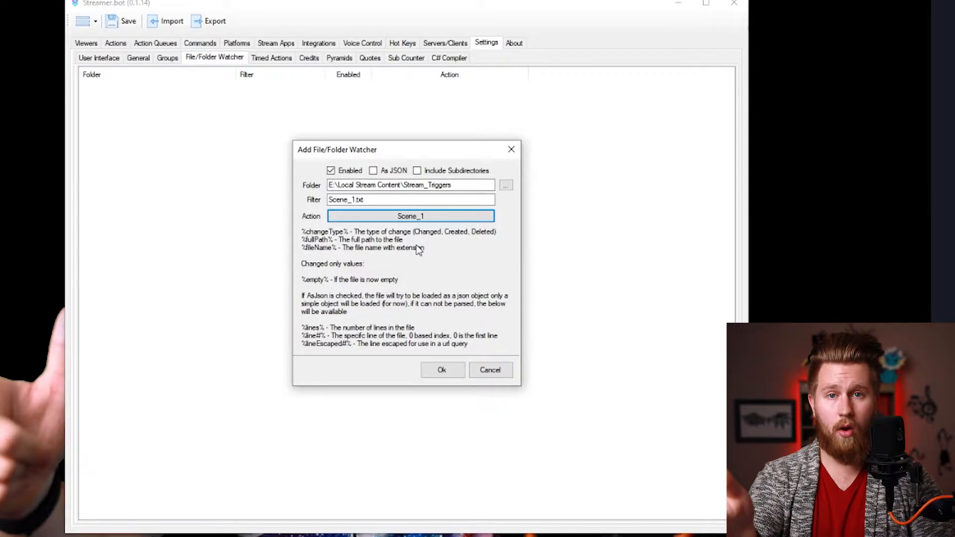
- Save the Scene_1 watcher and add a second one: filter Scene_2.txt triggering action Scene_2
left_click(443, 370)
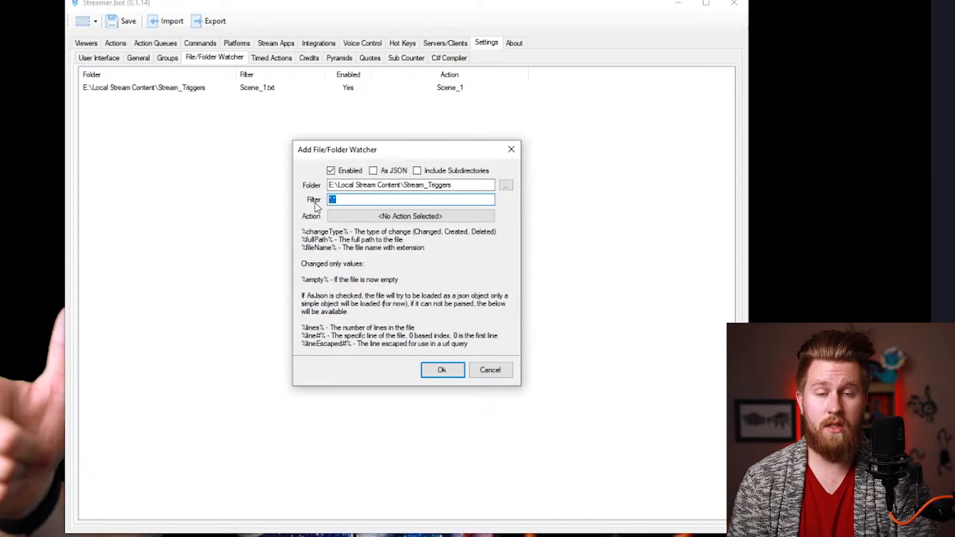
type("Scene_2.txt")
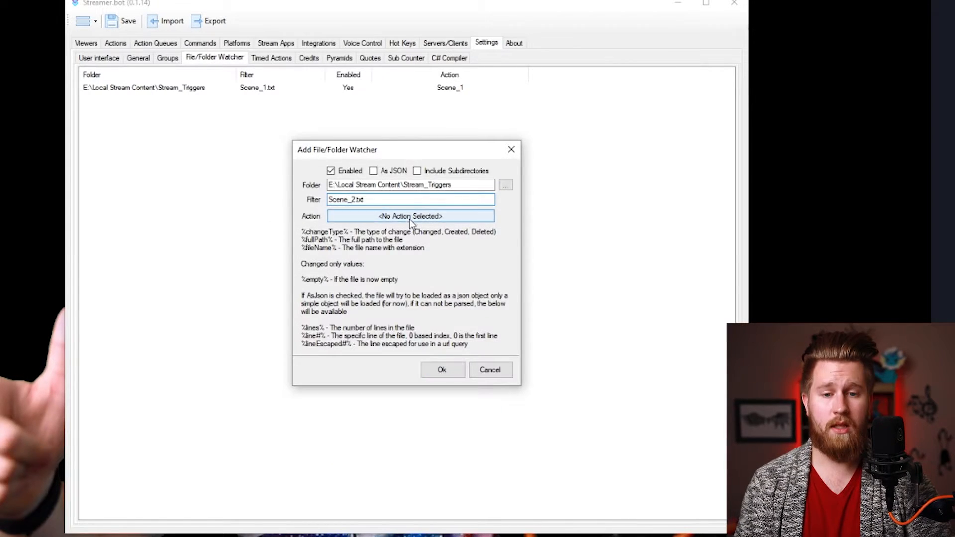
left_click(411, 216)
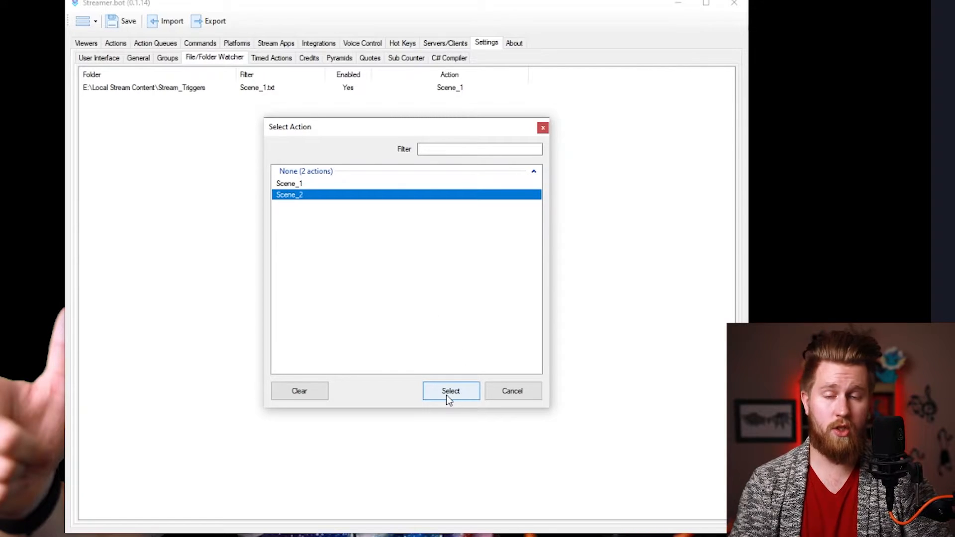
left_click(451, 391)
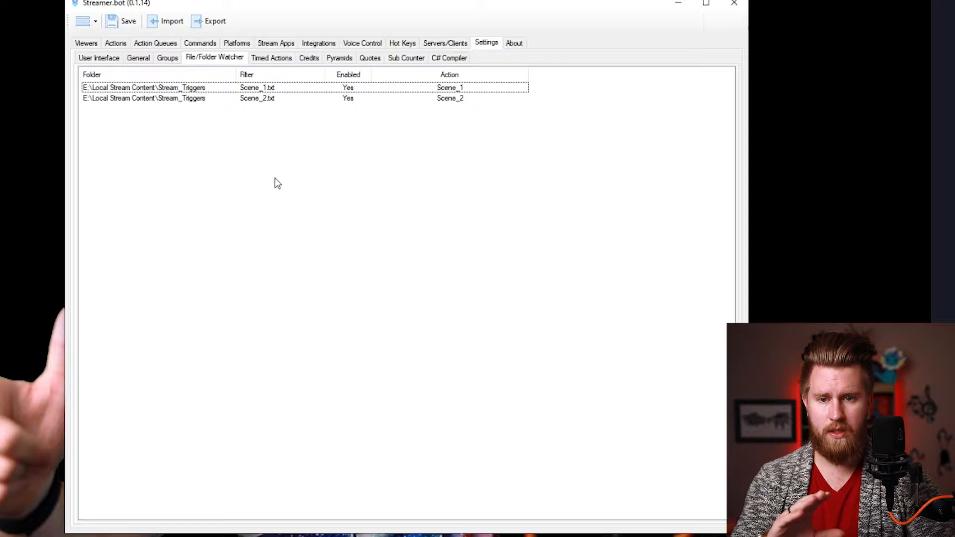
mouse_move(281, 166)
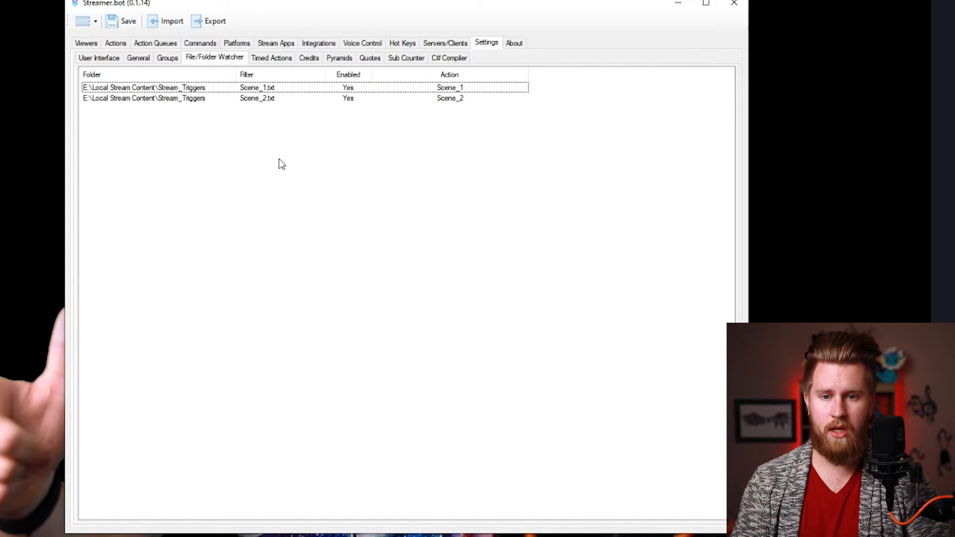
mouse_move(526, 160)
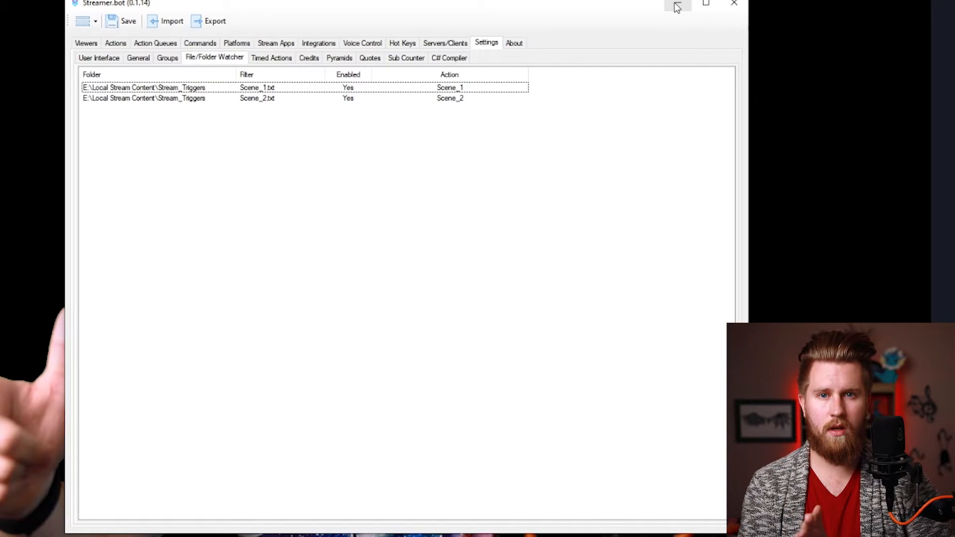
mouse_move(678, 6)
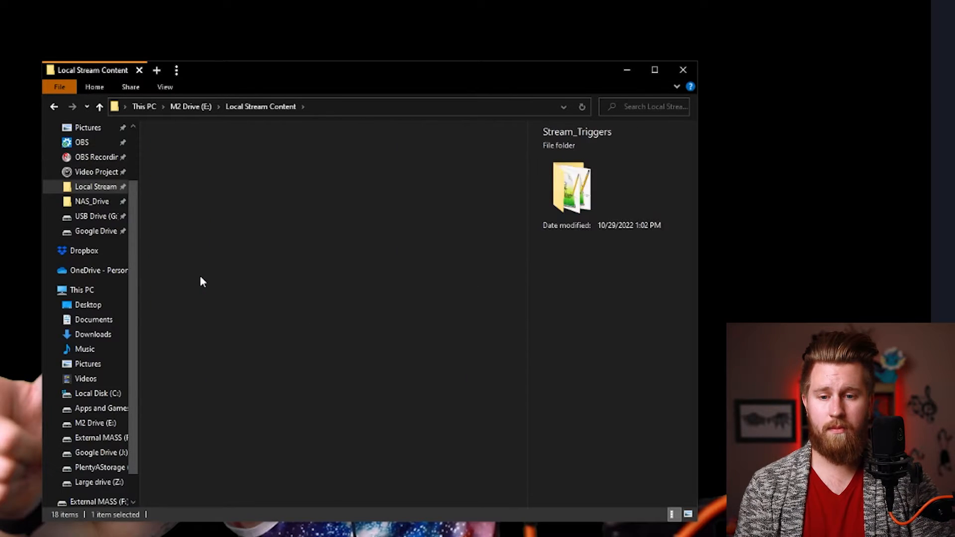
- Create a new AutoHotkey script named Scene_1_AHK in the Stream_Triggers folder
double_click(568, 187)
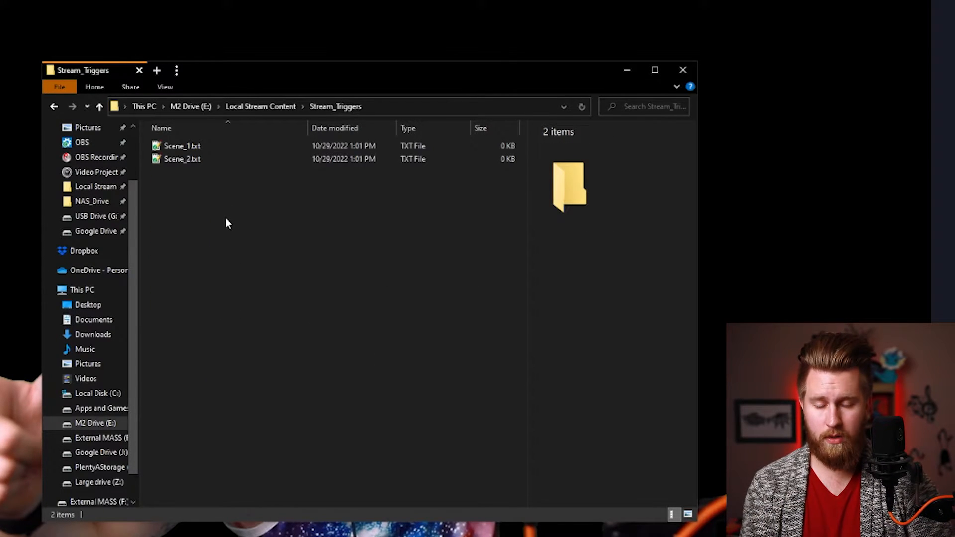
right_click(227, 223)
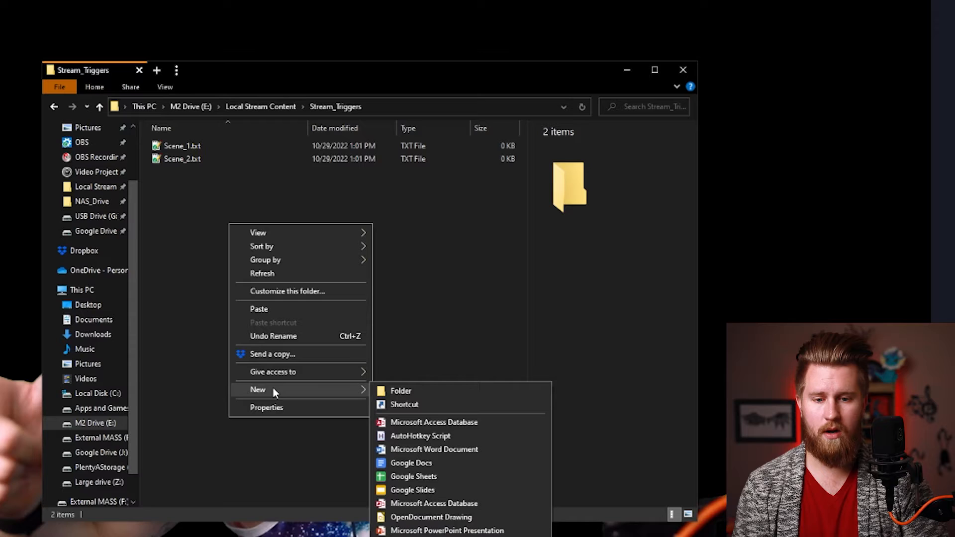
mouse_move(419, 439)
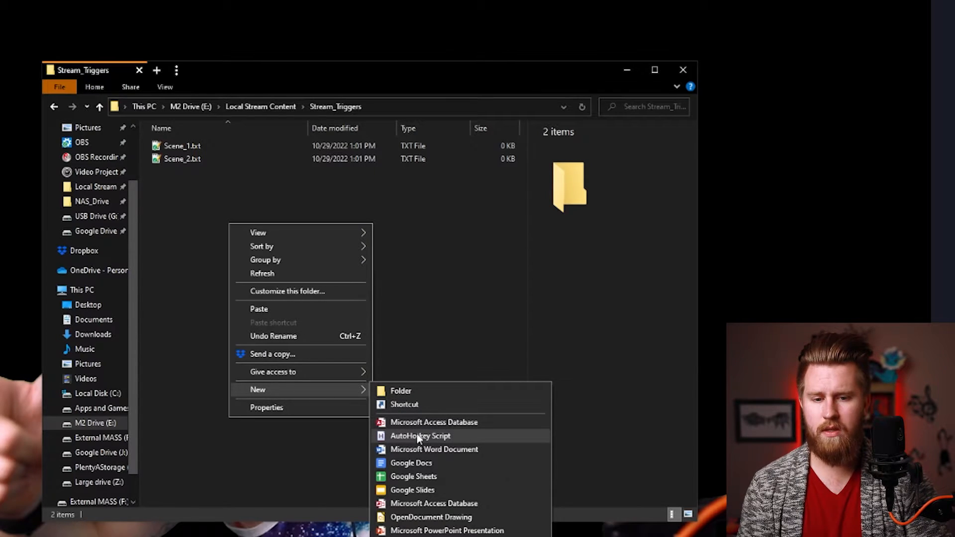
mouse_move(453, 442)
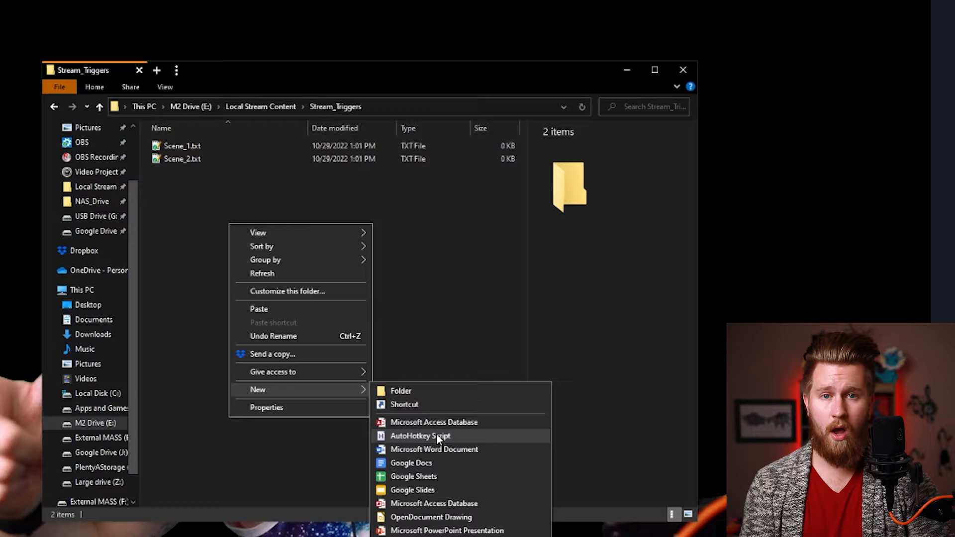
left_click(420, 436)
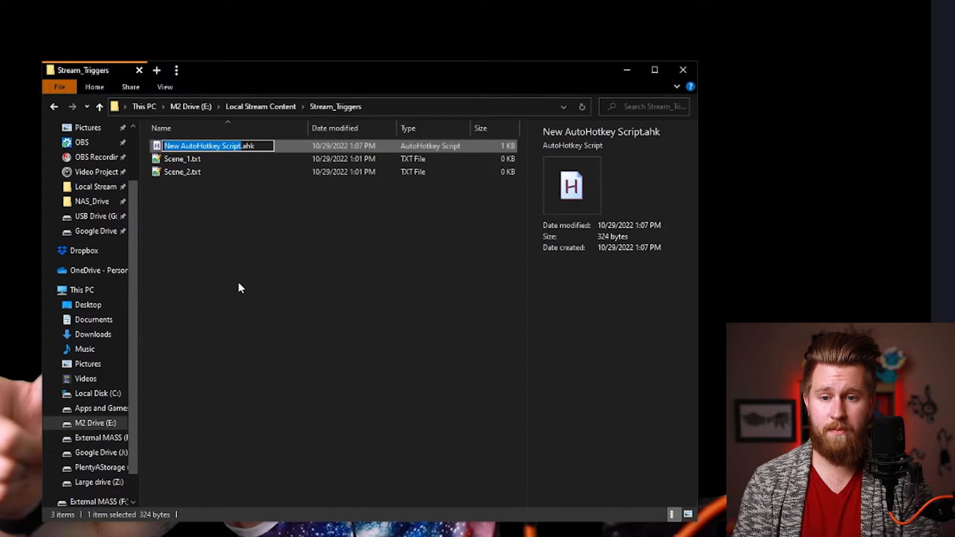
type("Scene_1_AHK.ahk")
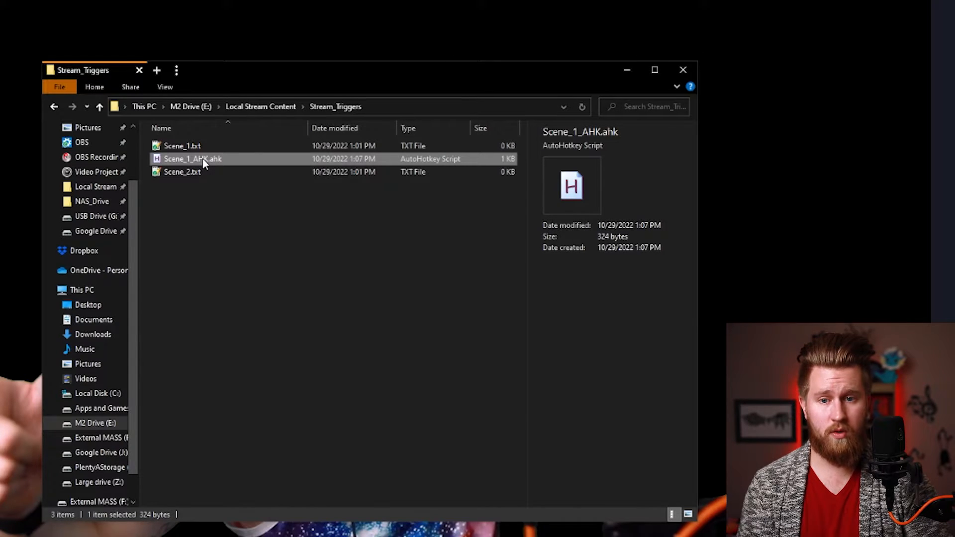
right_click(192, 158)
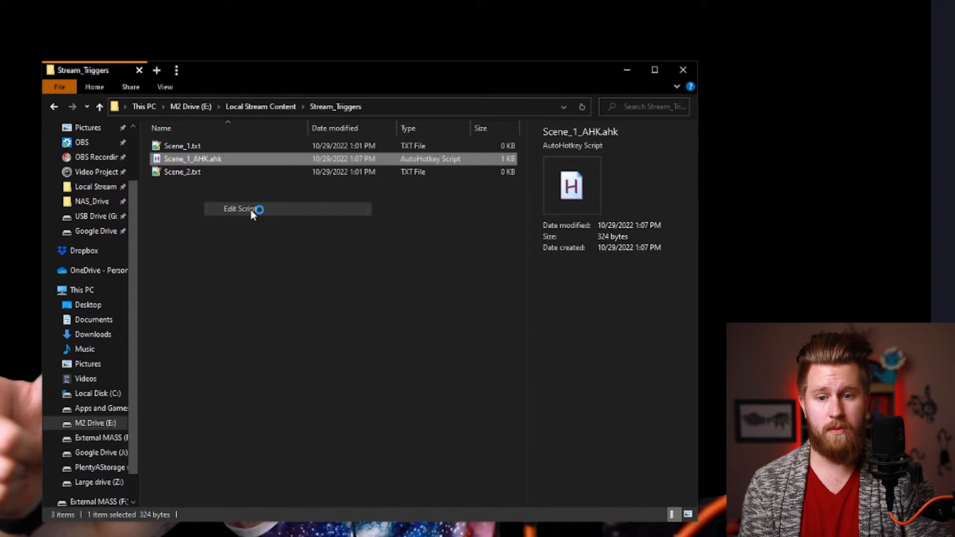
- Add a FileOpen line writing to Oof_Test.txt in mode "w" below the script header
left_click(243, 209)
type("#noTrayIcon")
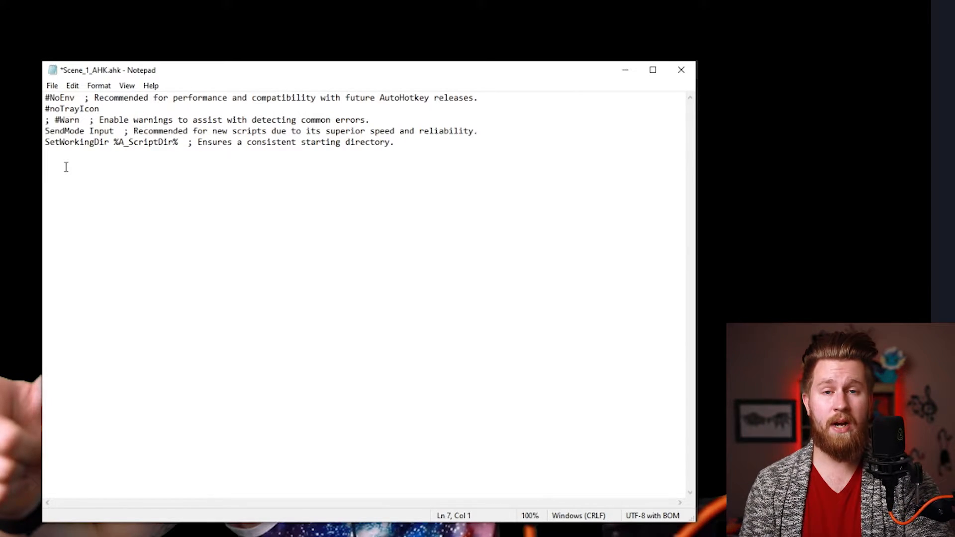
left_click(64, 167)
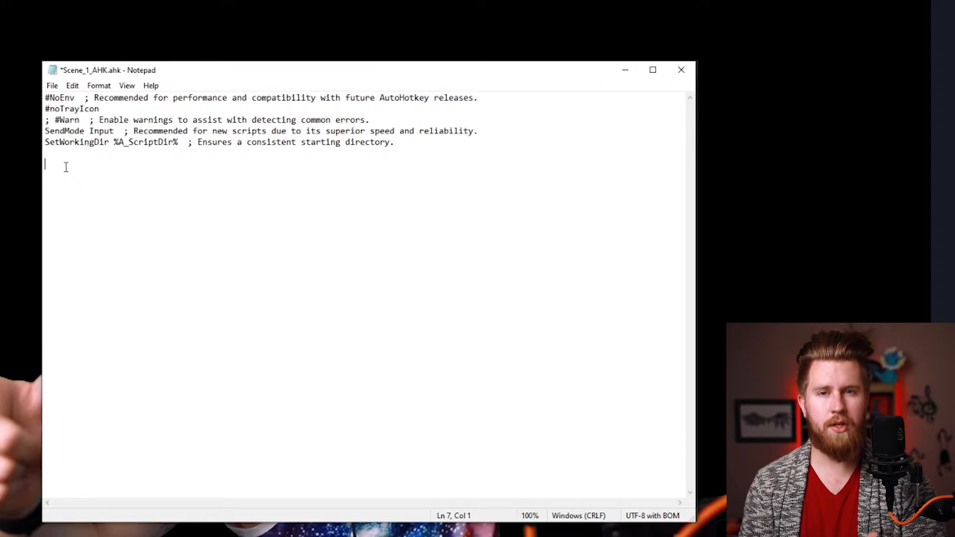
type("file:= FileOpen(\"E:\\Local Stream Content\\Noobs\\TP_Triggers\\Oof_Test.txt\", \"w\")")
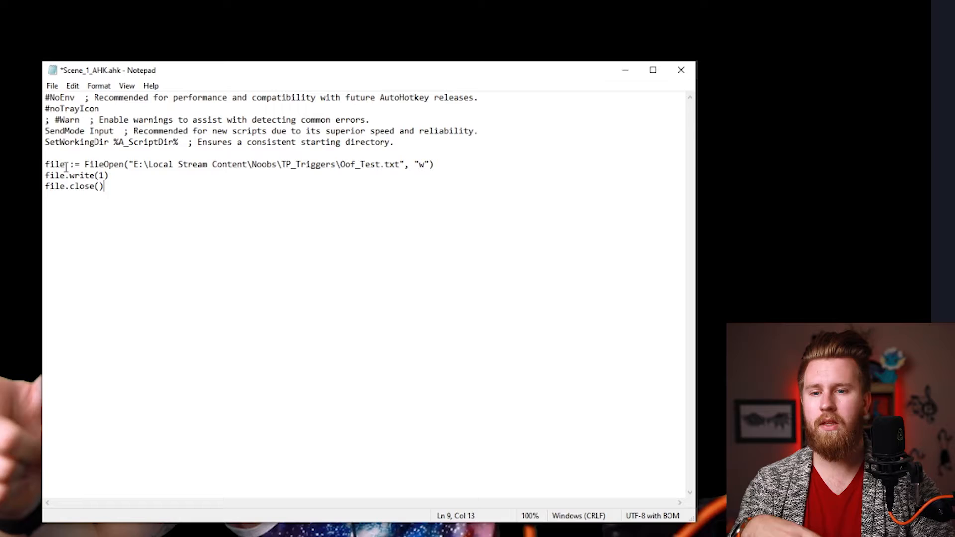
left_click_drag(84, 164, 359, 163)
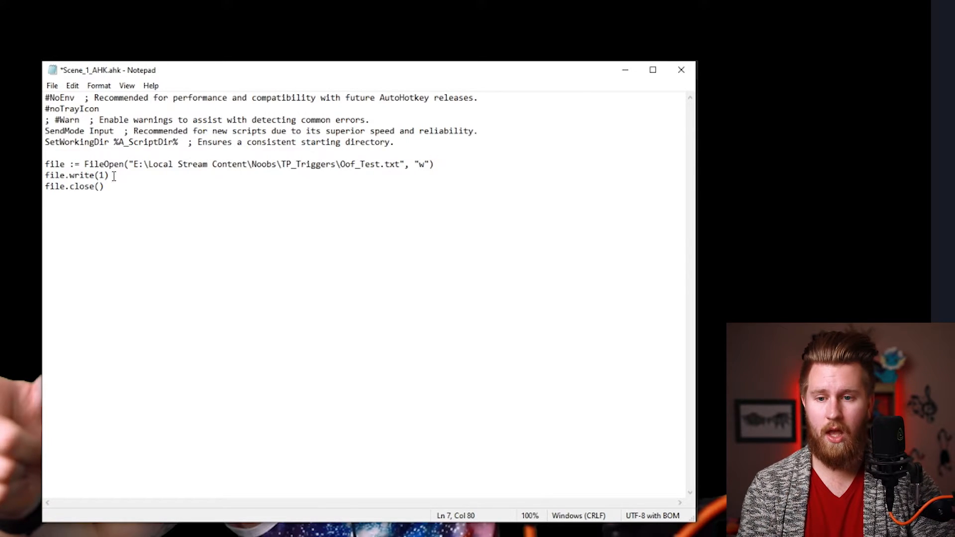
double_click(102, 175)
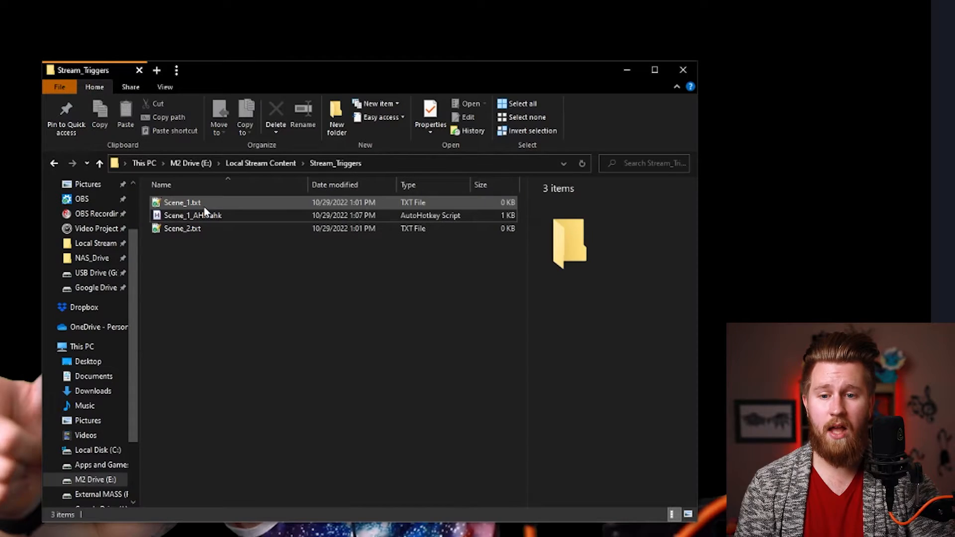
- Copy the full path of Scene_1.txt from the Stream_Triggers folder
left_click(182, 202)
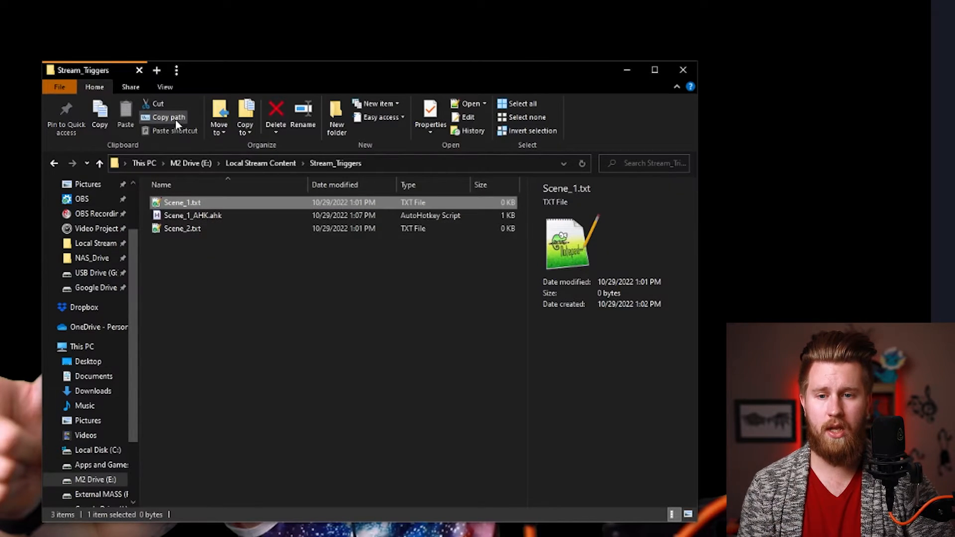
mouse_move(155, 123)
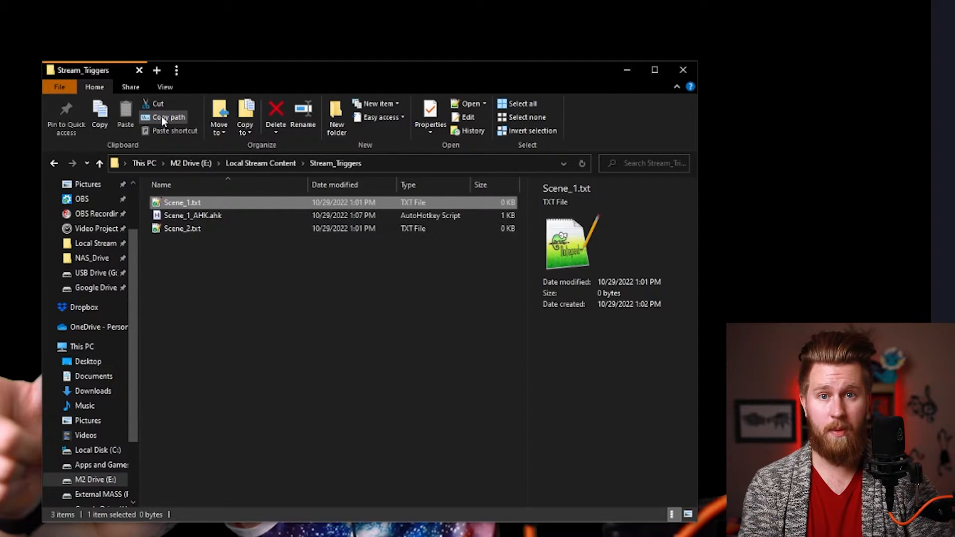
double_click(193, 215)
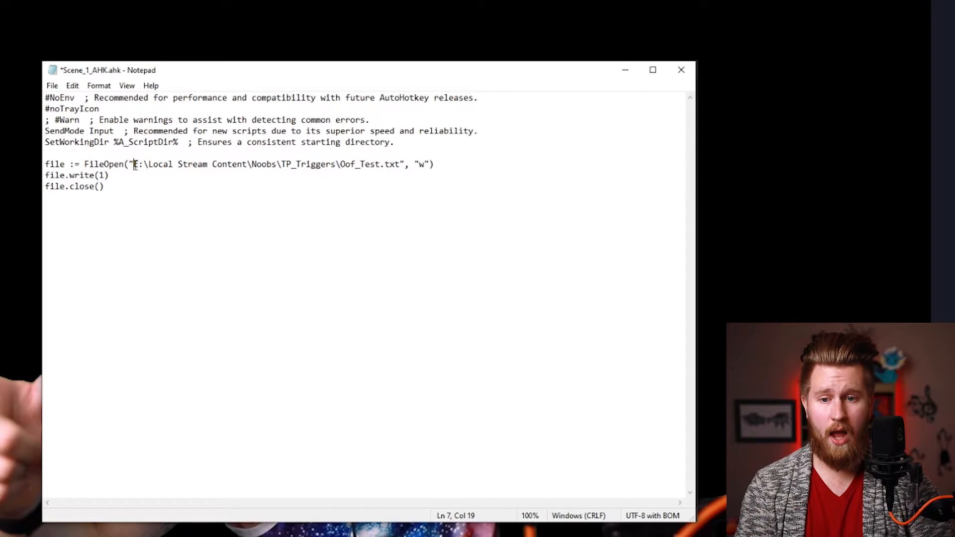
- Replace the path with E:\Local Stream Content\Stream_Triggers\Scene_1.txt and save the script
left_click_drag(133, 164, 404, 163)
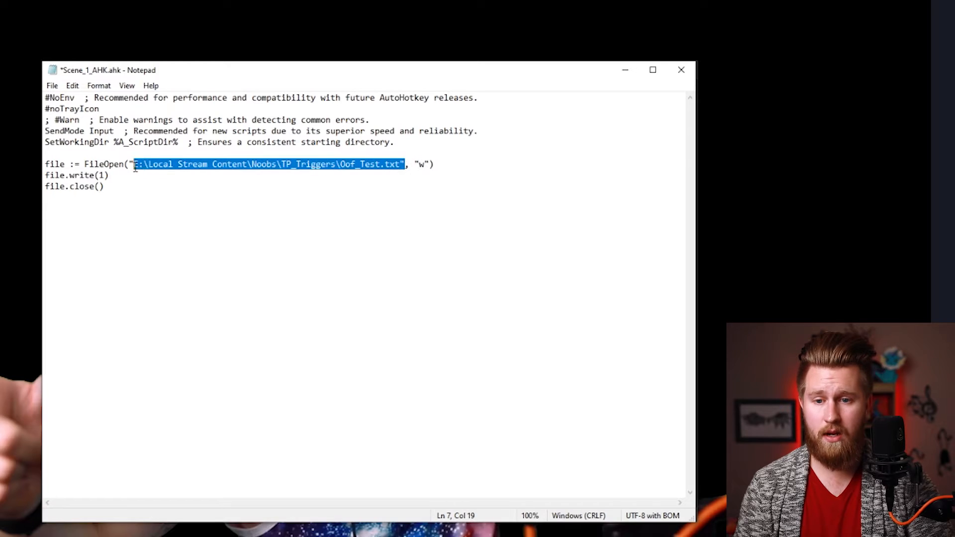
type("E:\\Local Stream Content\\Stream_Triggers\\Scene_1.txt")
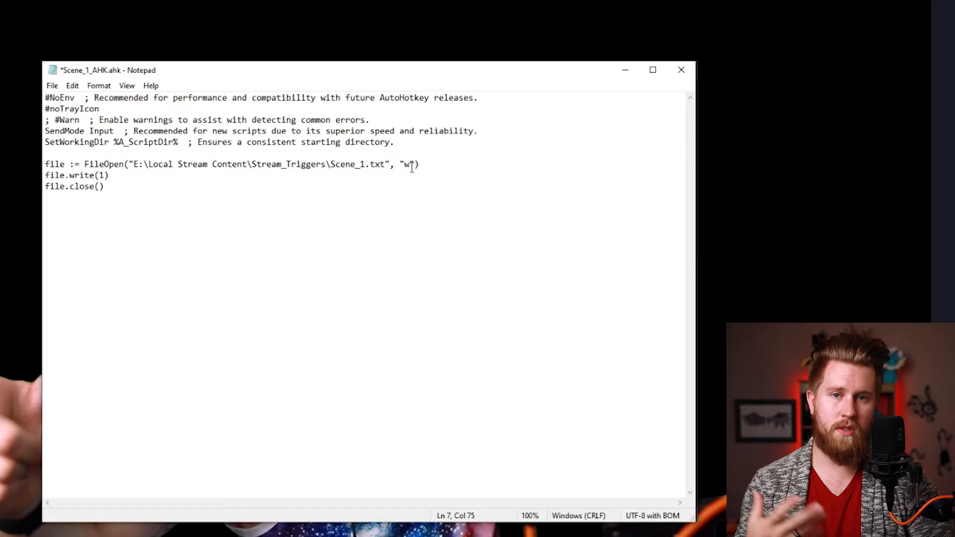
double_click(101, 175)
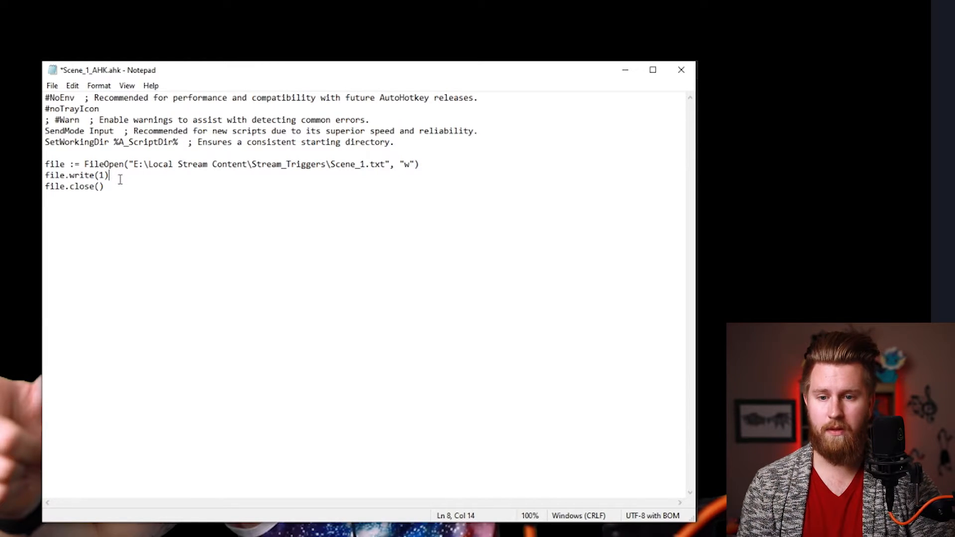
key("ctrl+s")
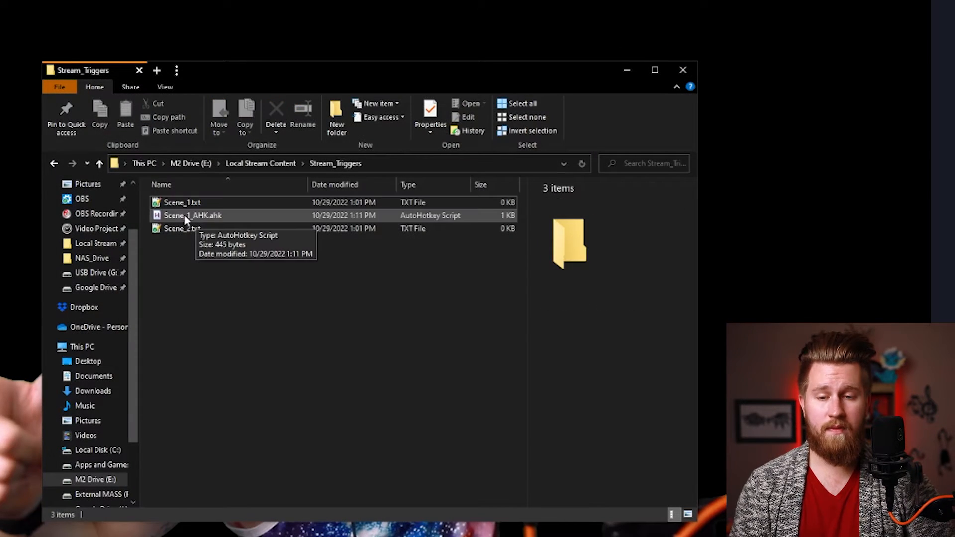
- Duplicate the script as Scene_2_AHK.ahk and edit the copy in Notepad
left_click(192, 215)
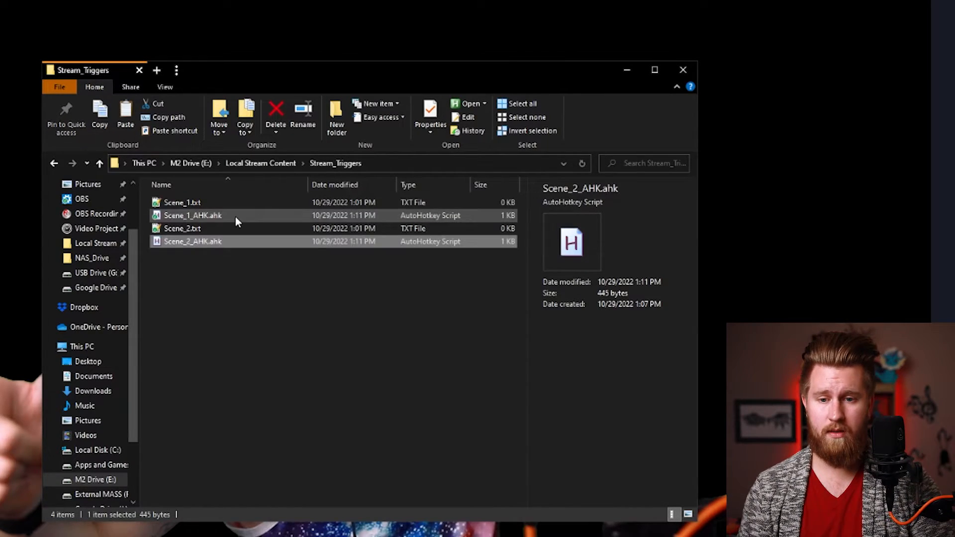
double_click(192, 241)
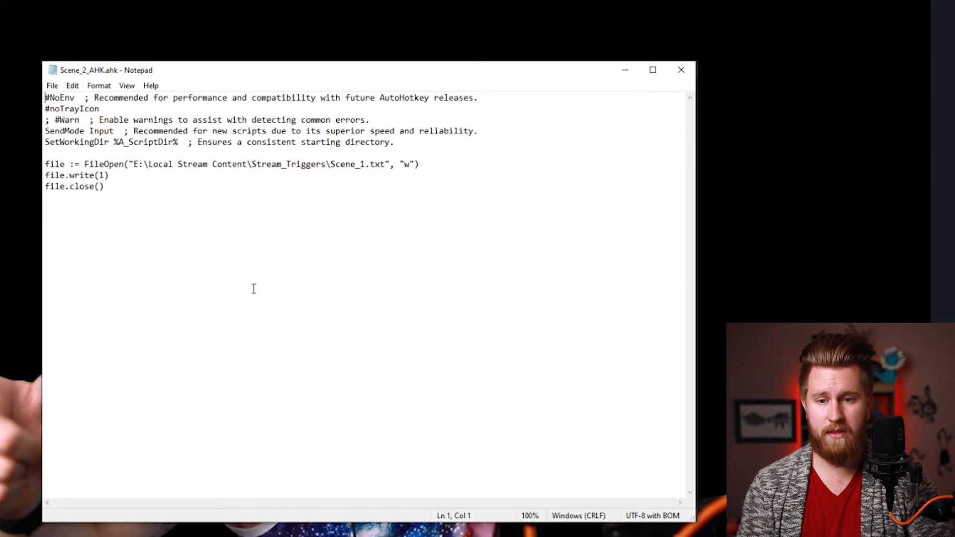
left_click(365, 164)
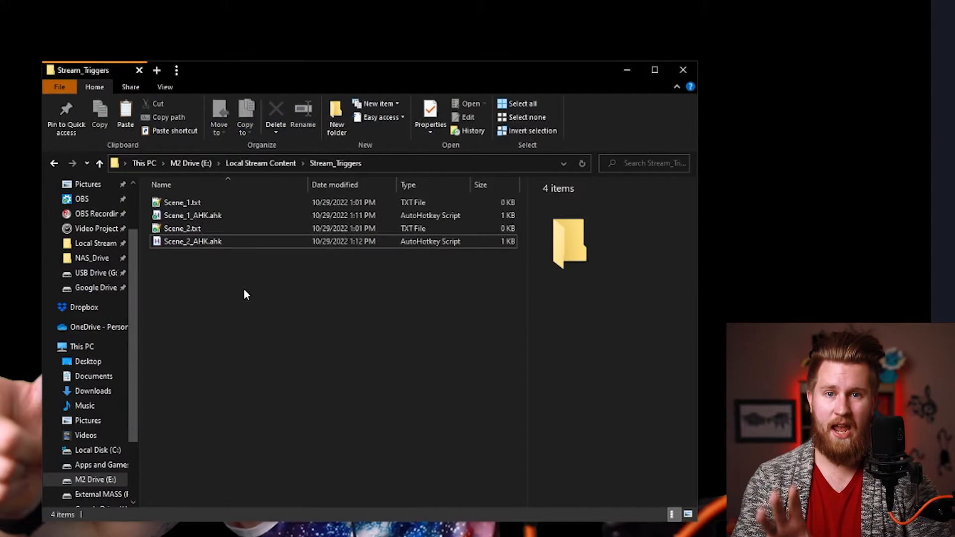
mouse_move(242, 299)
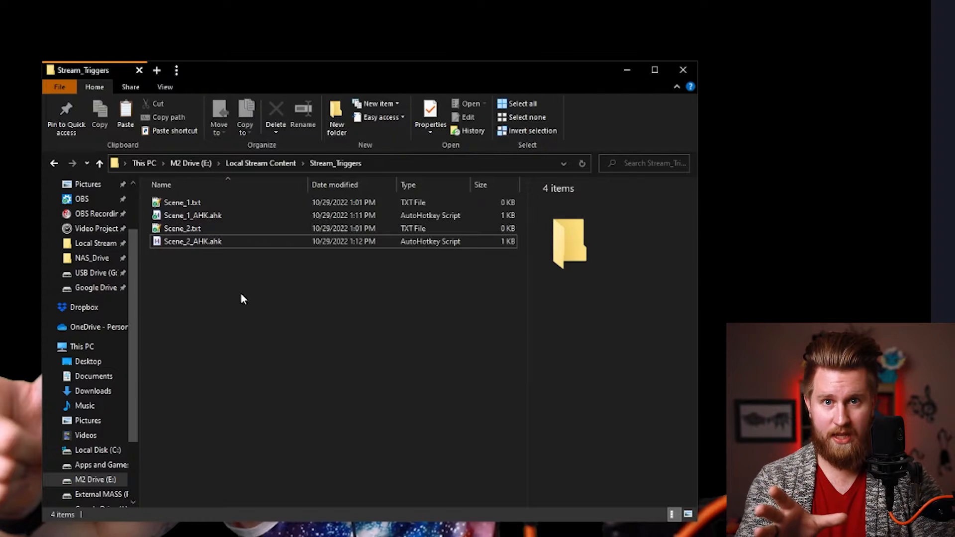
- Compile Scene_1_AHK.ahk into Scene_1_AHK.exe
left_click(192, 215)
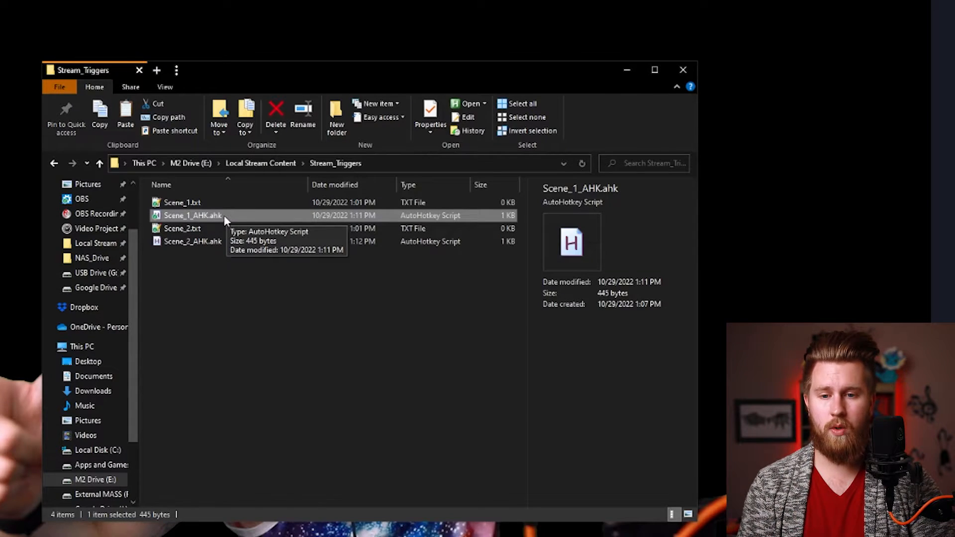
right_click(193, 215)
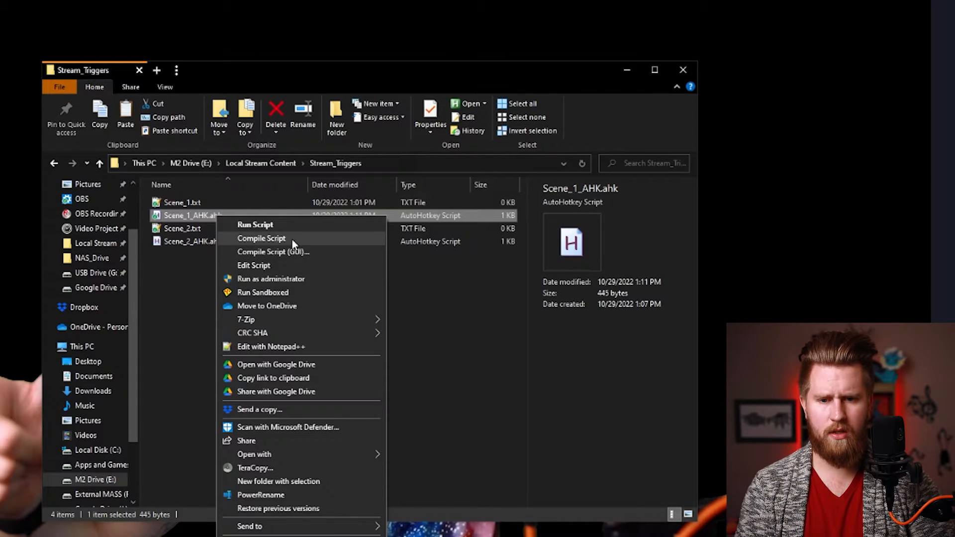
left_click(261, 238)
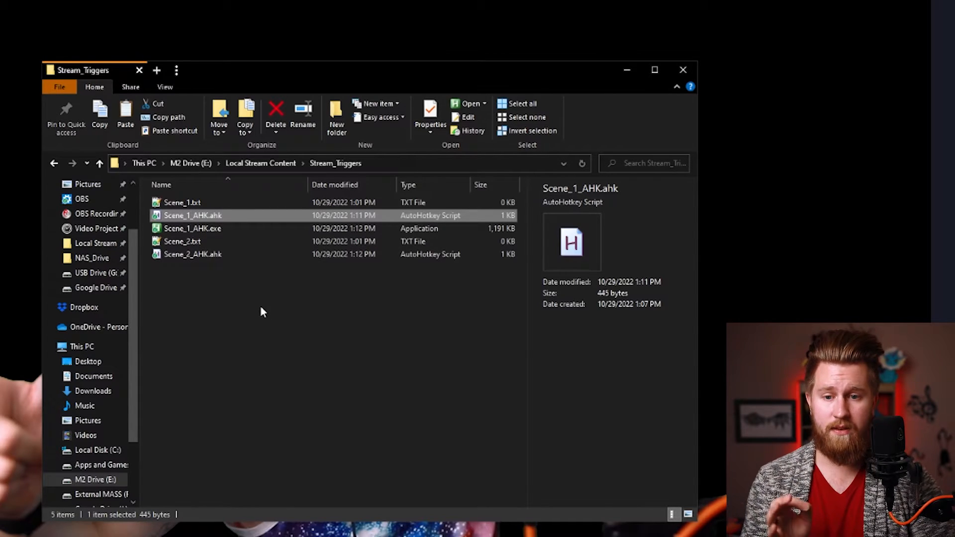
right_click(192, 254)
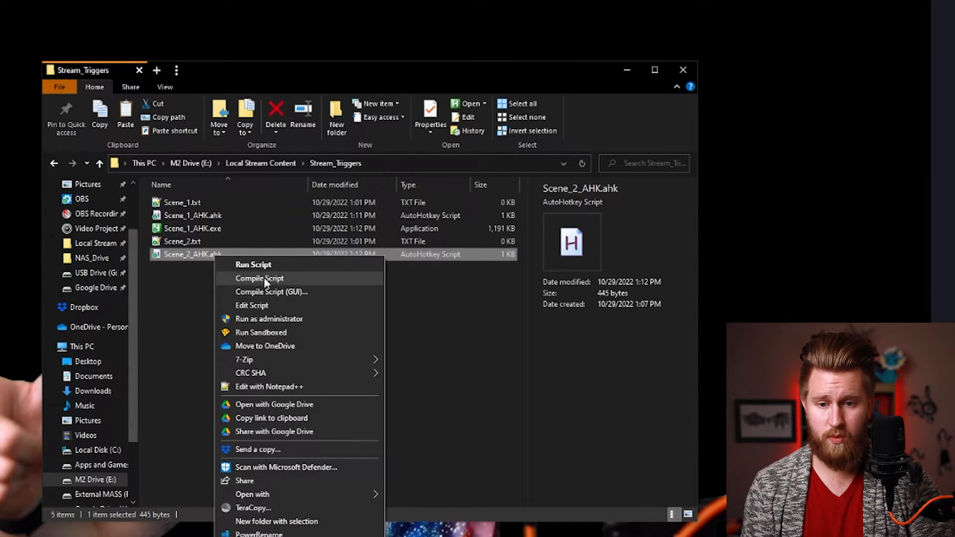
- Compile Scene_2_AHK.ahk into Scene_2_AHK.exe
left_click(259, 279)
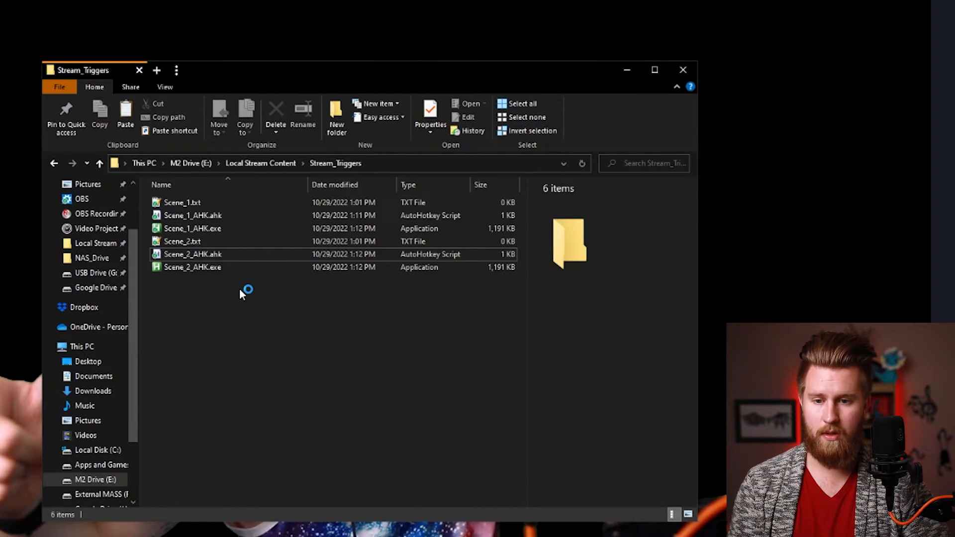
mouse_move(215, 327)
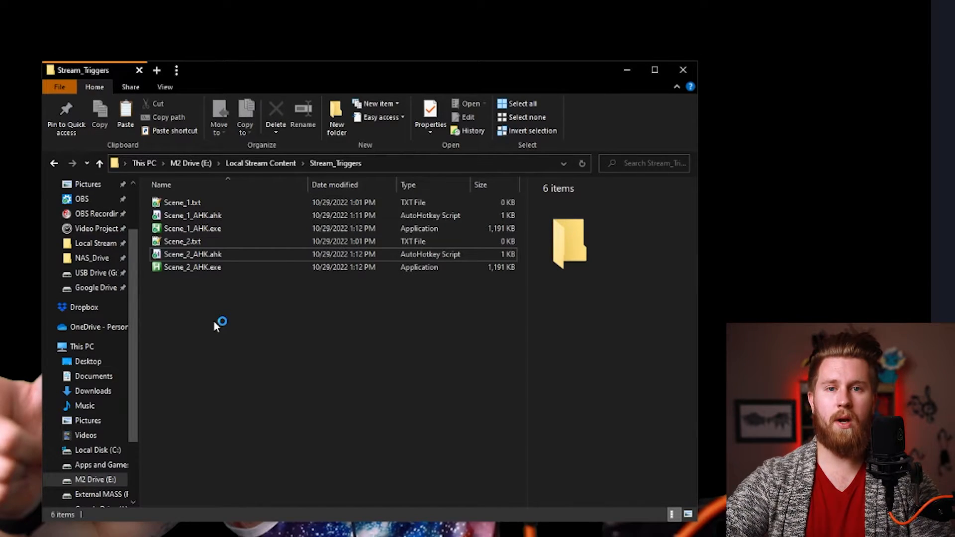
mouse_move(487, 382)
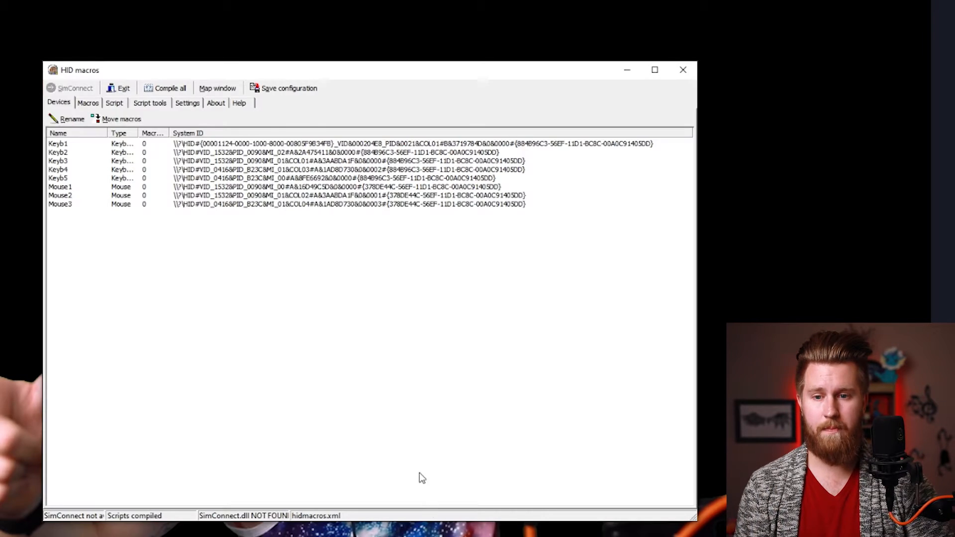
- Test key presses on the second keyboard, identifying it as device Keyb6
left_click(88, 102)
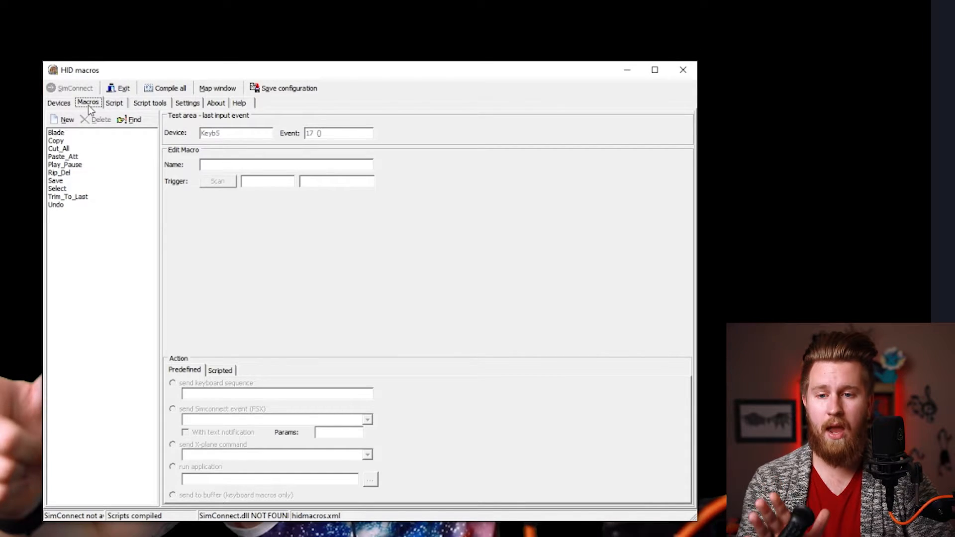
mouse_move(409, 134)
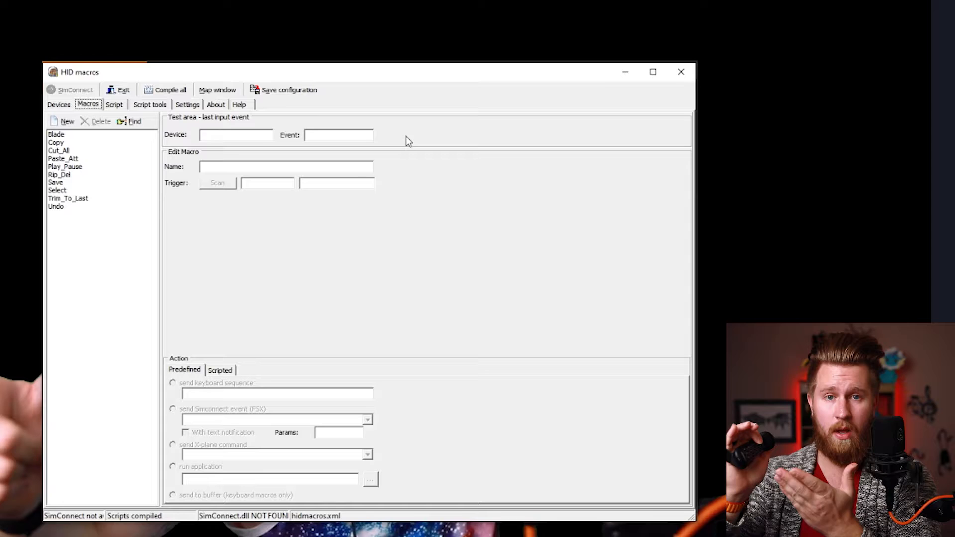
key("a")
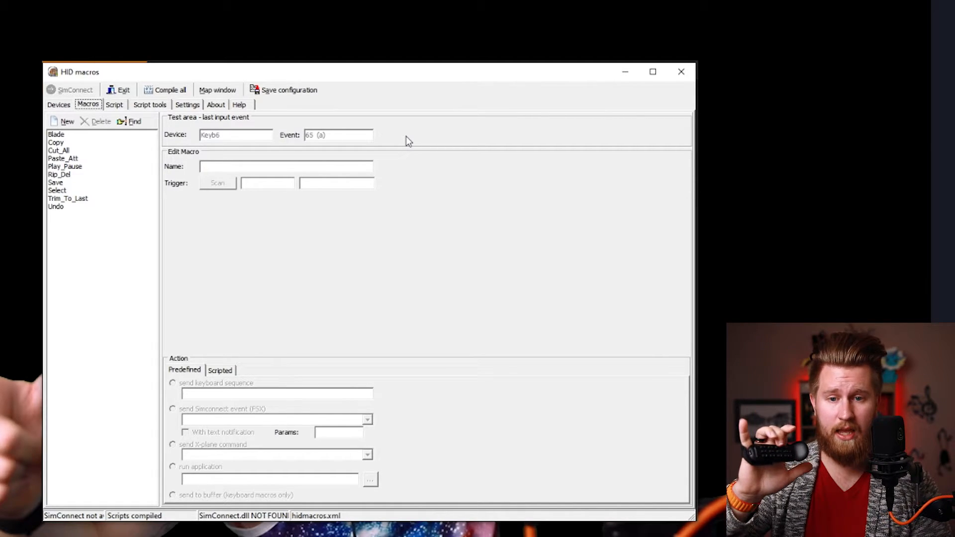
key("d")
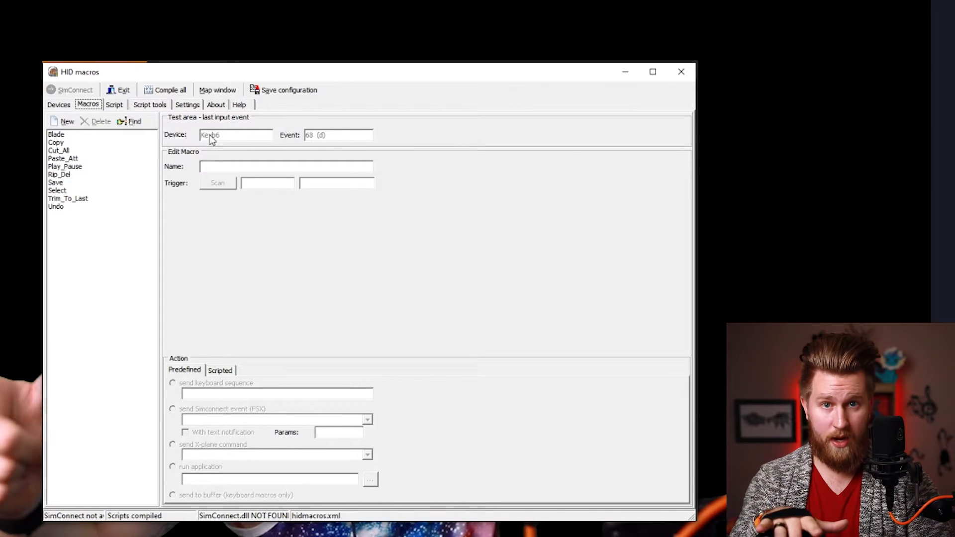
- Rename the Keyb6 device to Twidder in the Devices list
left_click(58, 104)
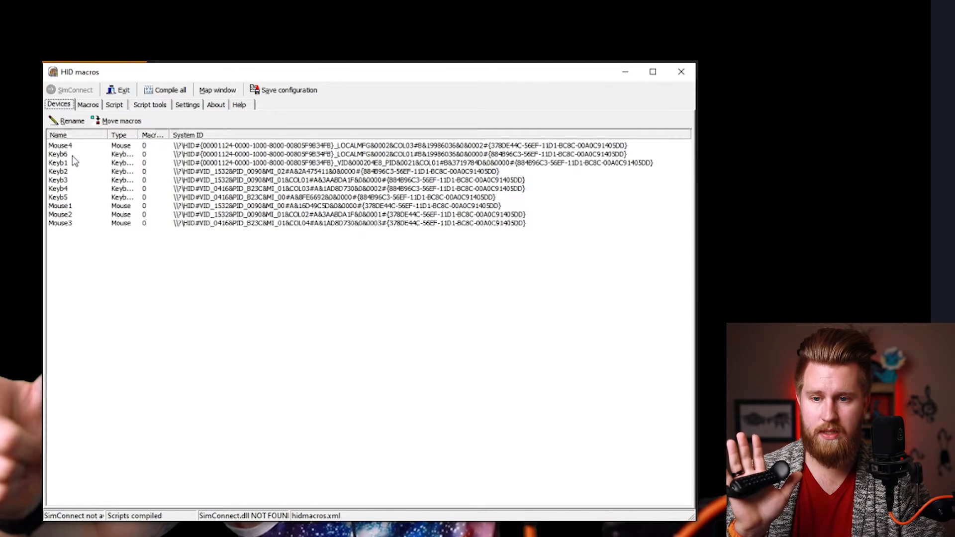
left_click(70, 121)
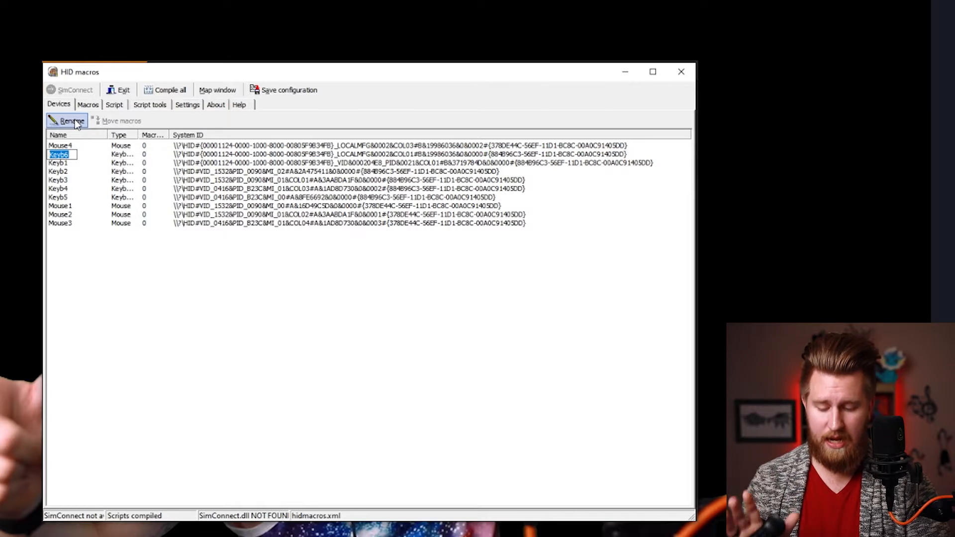
type("Twidder")
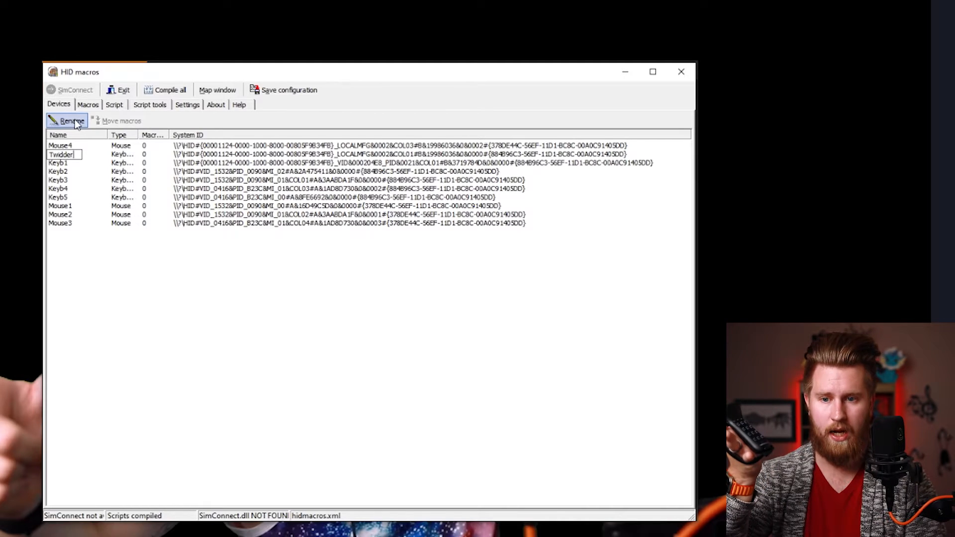
left_click(88, 104)
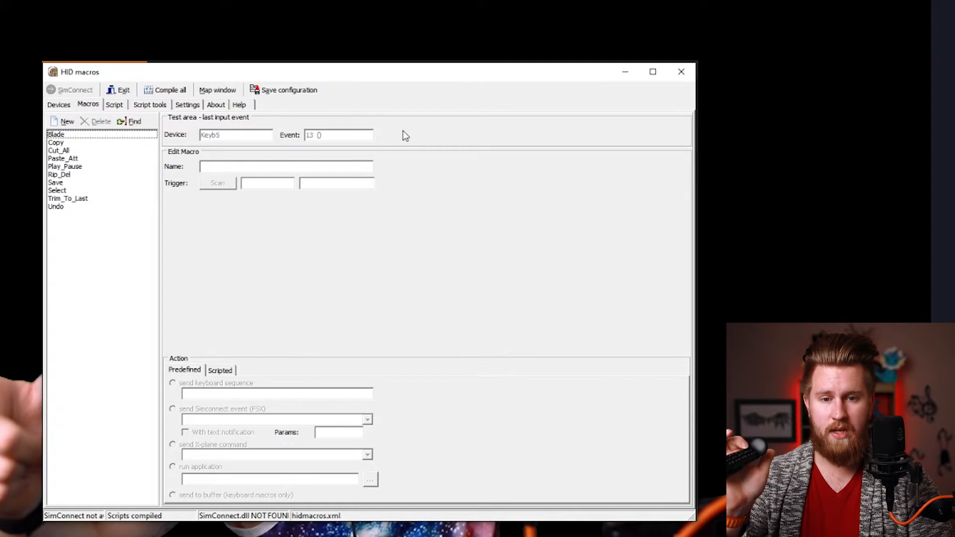
- Create a new macro named Scene_1 triggered by the Twidder's A key
left_click(56, 135)
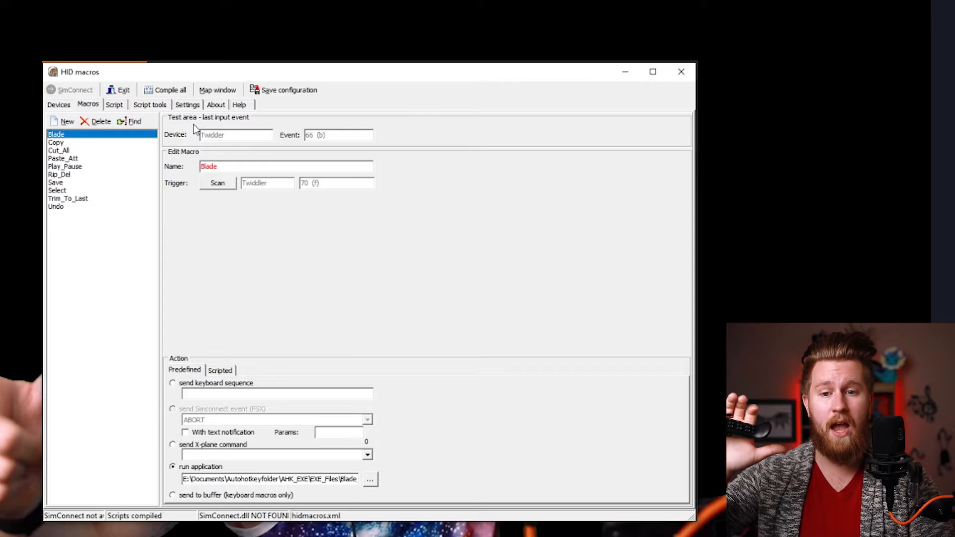
mouse_move(407, 140)
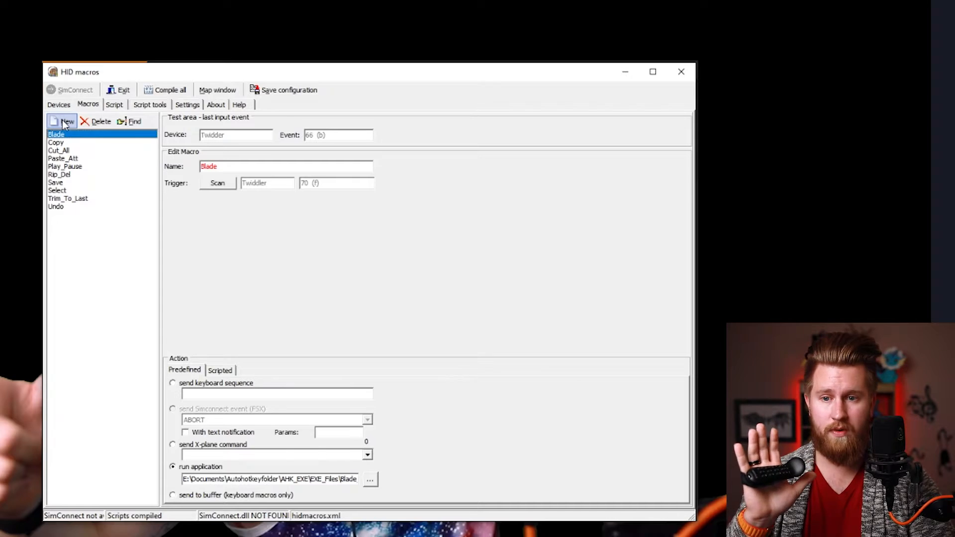
left_click(66, 122)
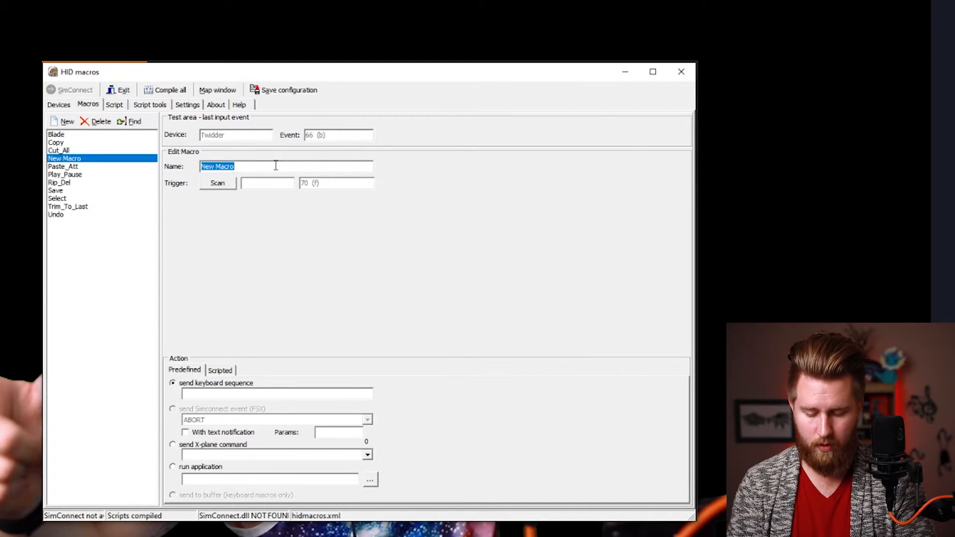
type("Scene_1")
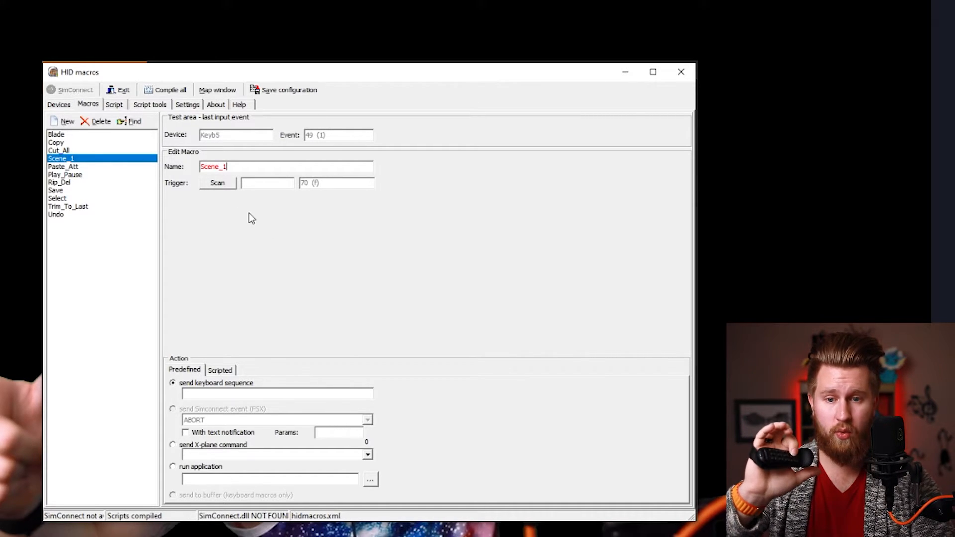
left_click(218, 183)
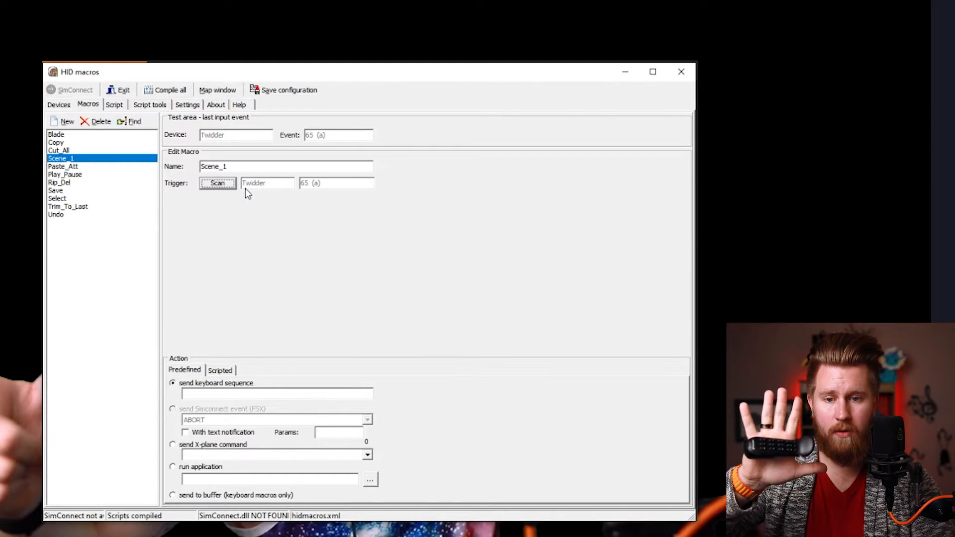
mouse_move(306, 190)
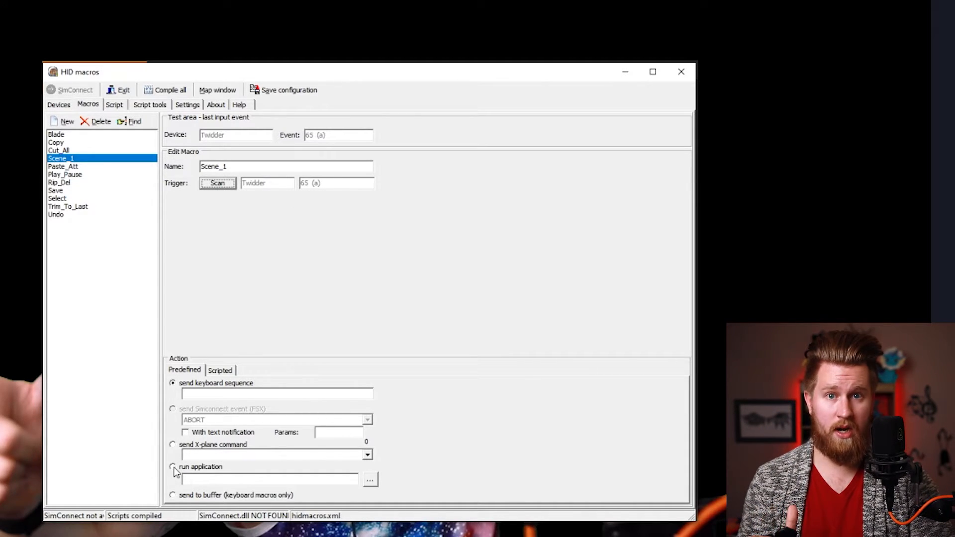
- Set Scene_1 to run Scene_1_AHK.exe from E:\Local Stream Content\Stream_Triggers
left_click(172, 467)
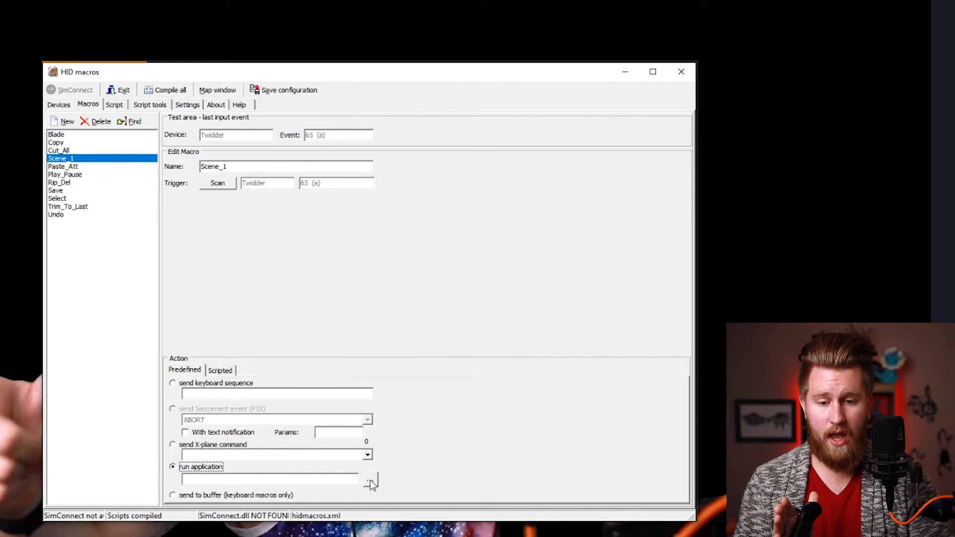
left_click(369, 479)
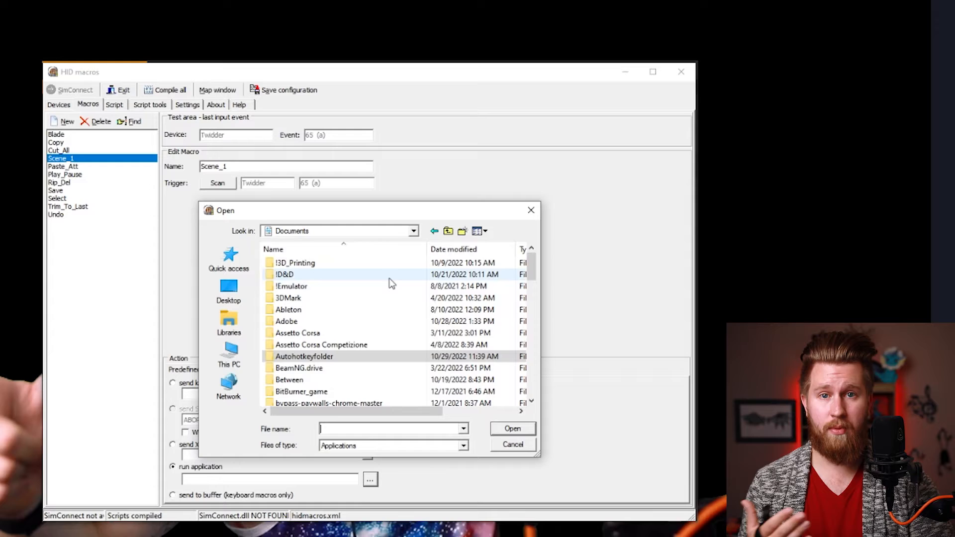
left_click(228, 353)
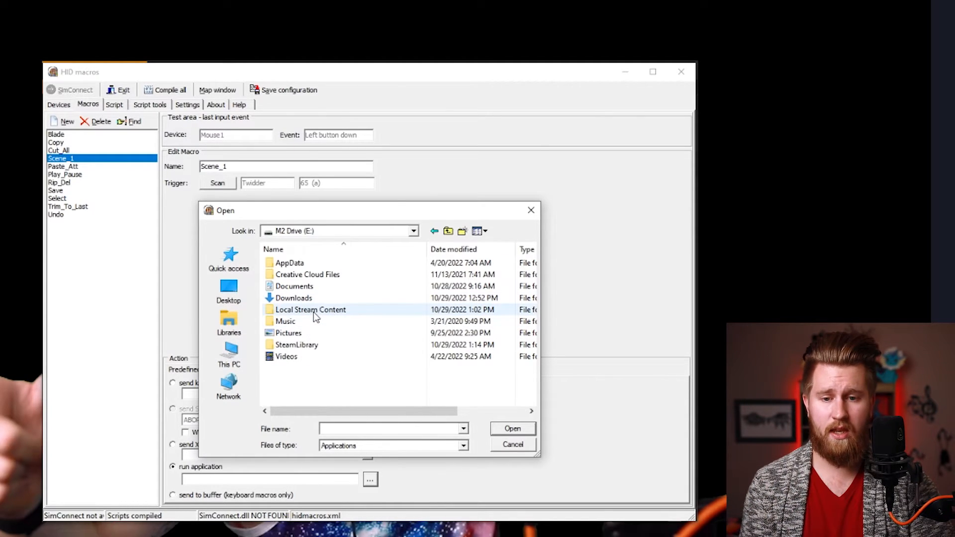
double_click(311, 310)
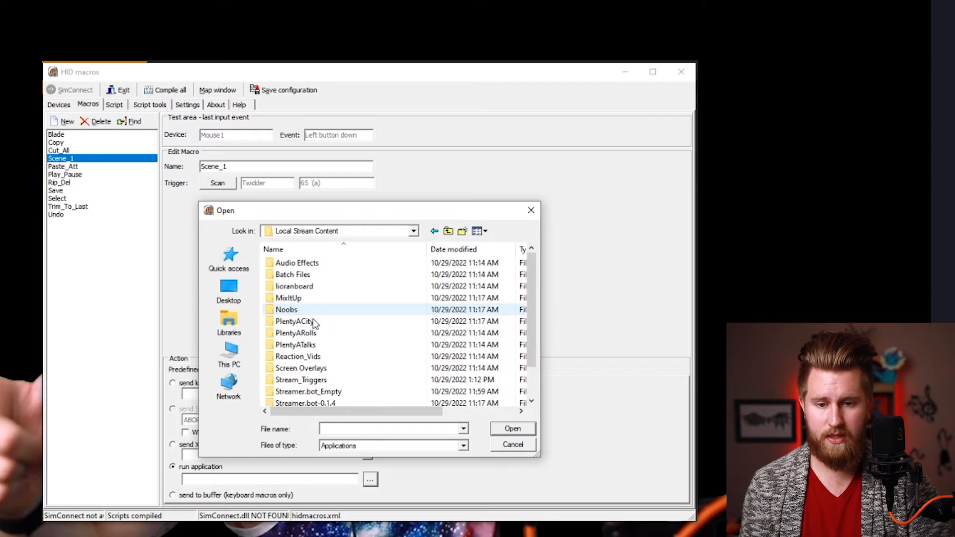
double_click(299, 380)
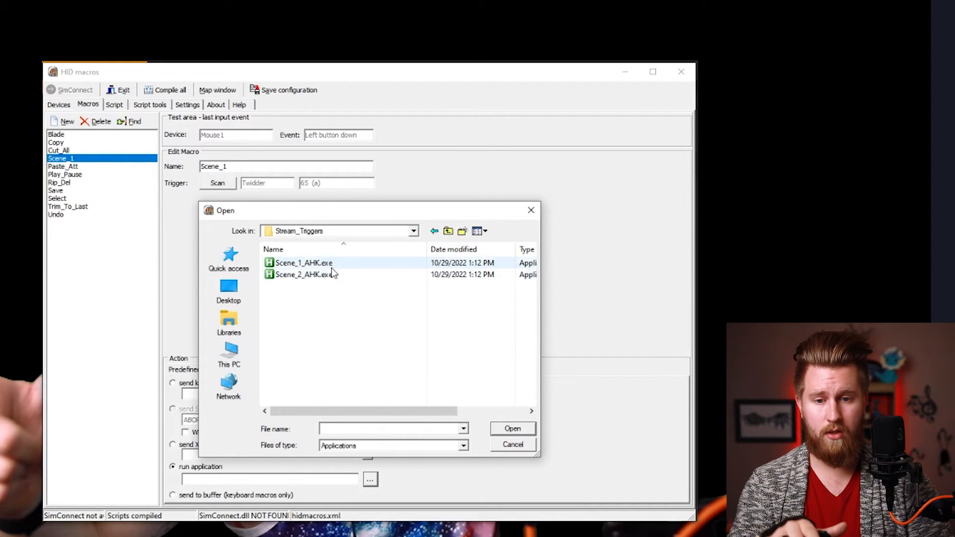
left_click(304, 263)
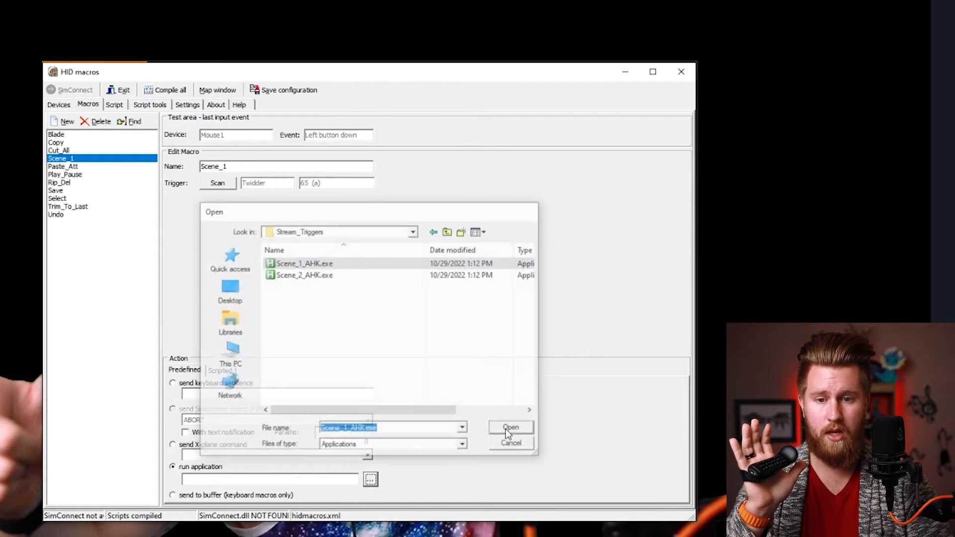
left_click(511, 428)
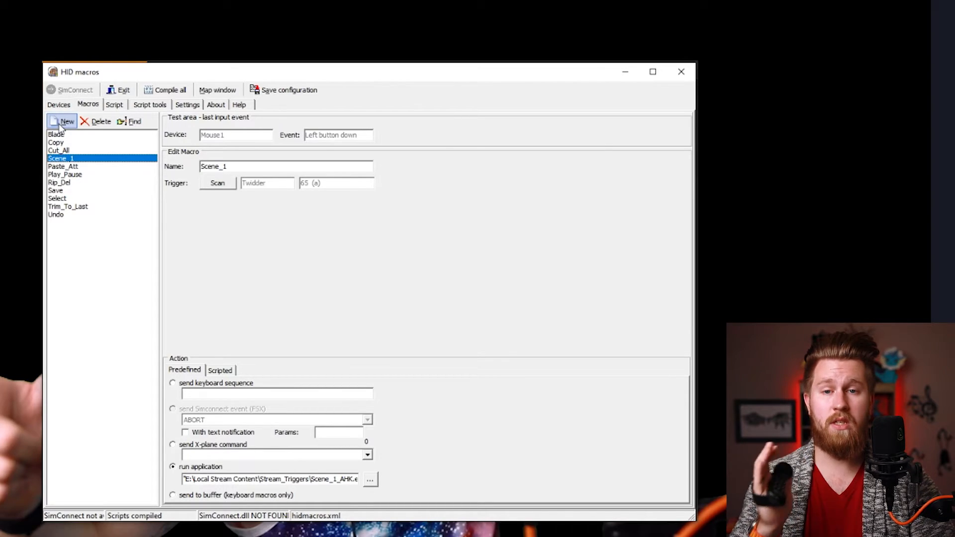
- Create a Scene_2 macro triggered by the Twidder's B key that runs Scene_2_AHK.exe
left_click(64, 121)
type("2")
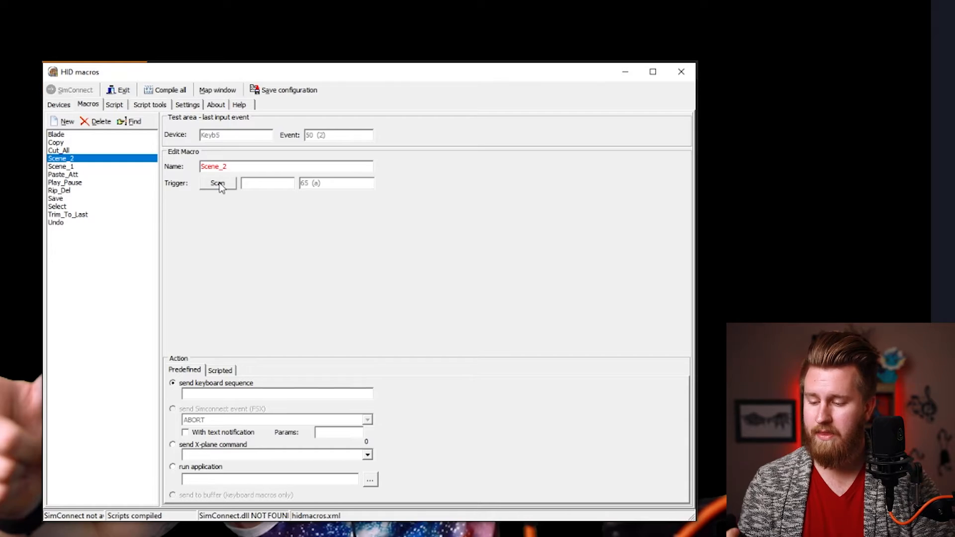
left_click(218, 184)
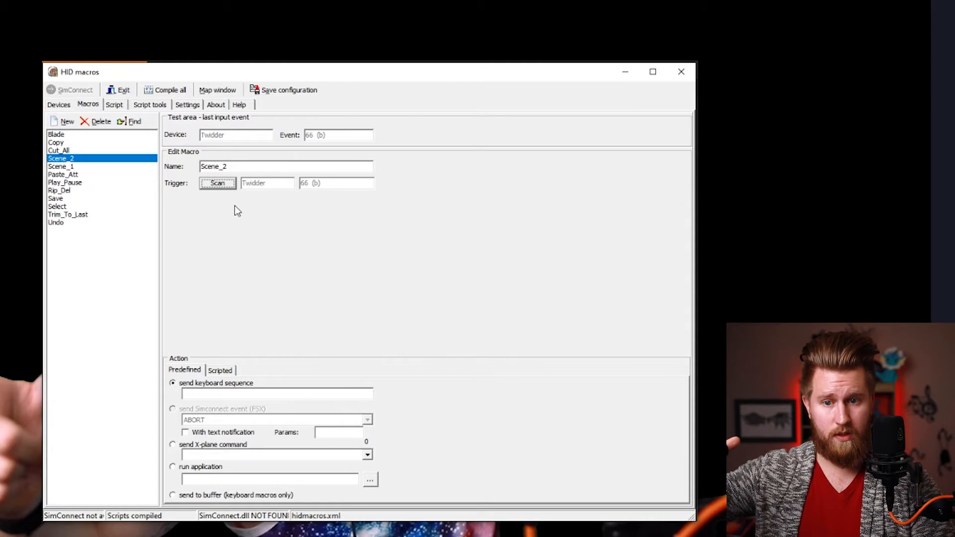
left_click(173, 467)
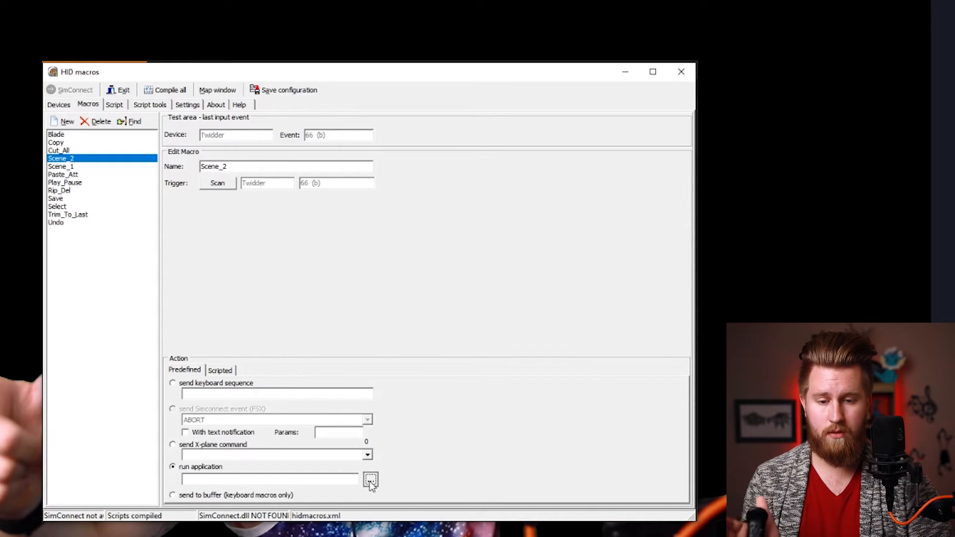
left_click(369, 480)
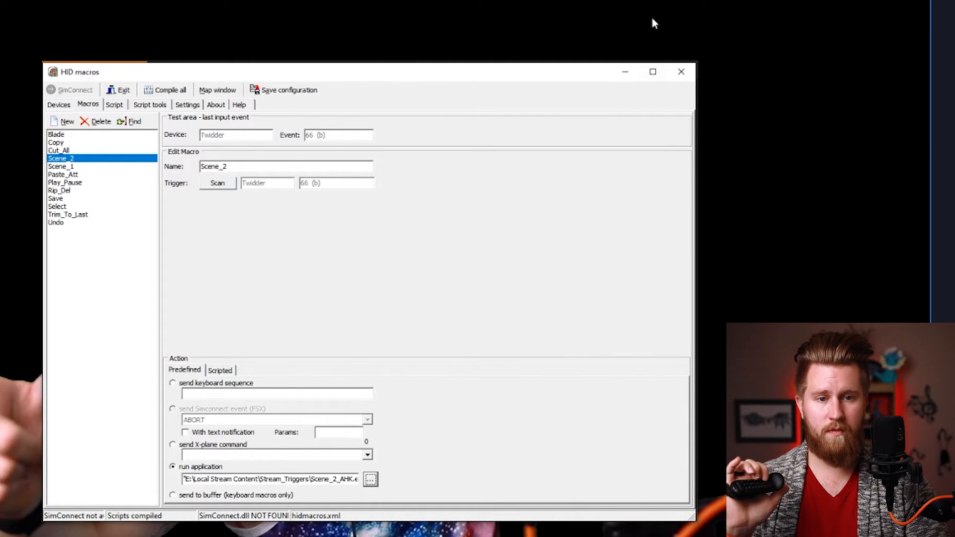
mouse_move(586, 286)
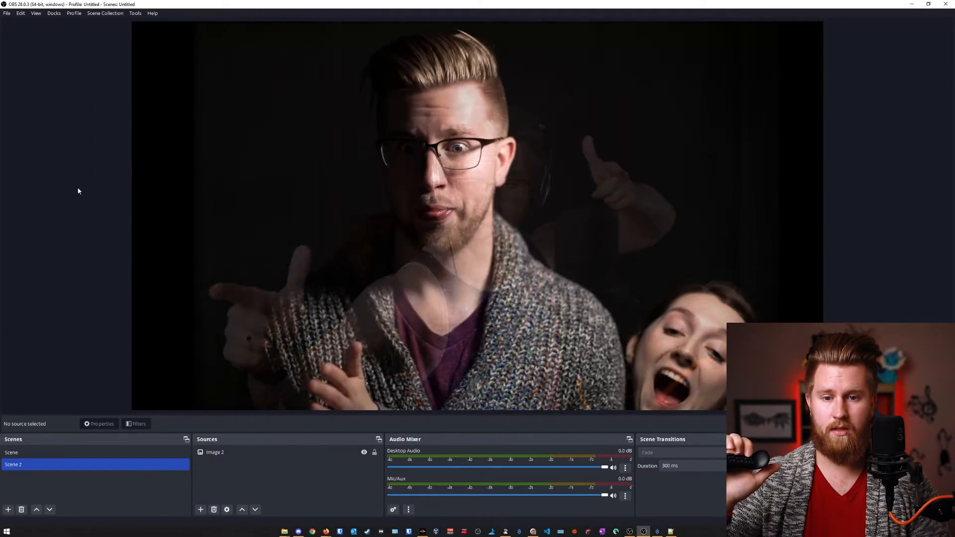
- Flip OBS between Scene and Scene 2 several times, ending on Scene
left_click(11, 452)
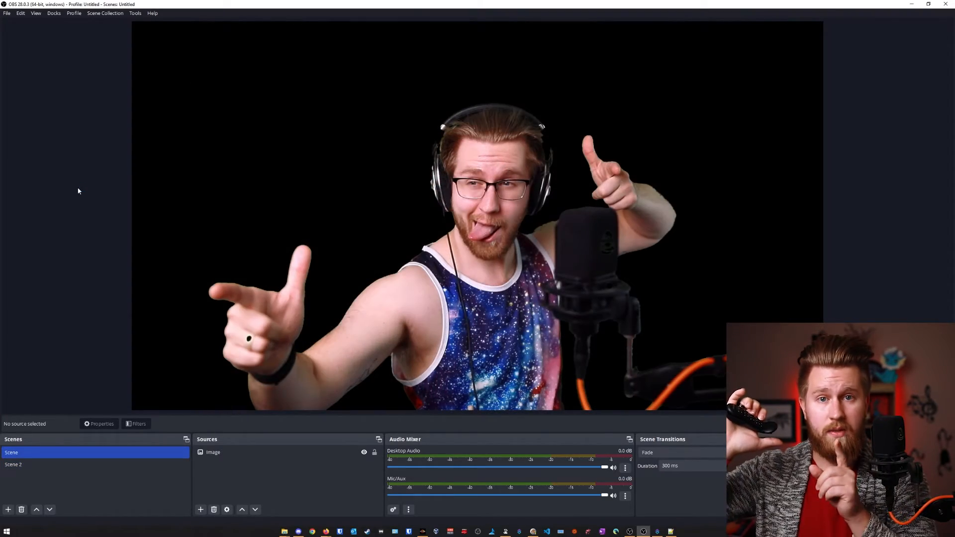
left_click(13, 465)
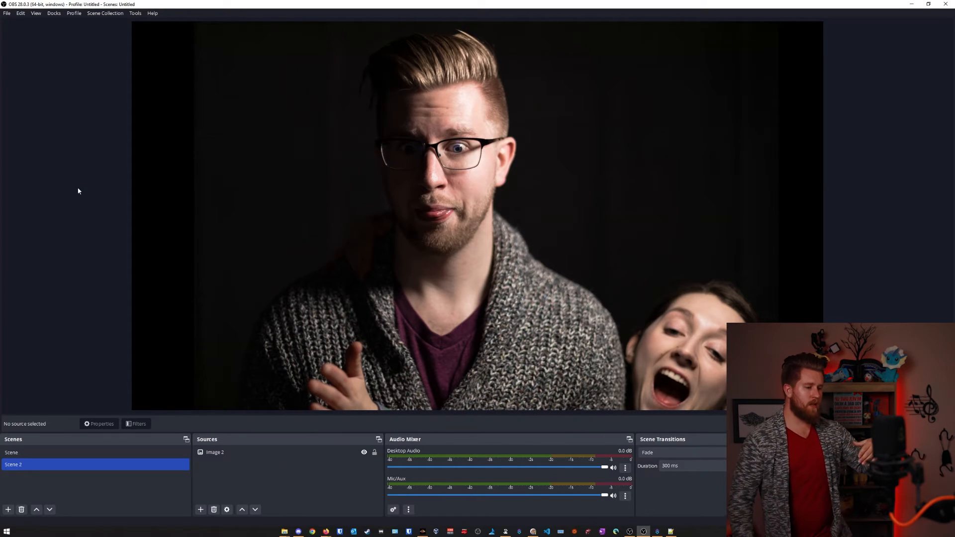
left_click(12, 453)
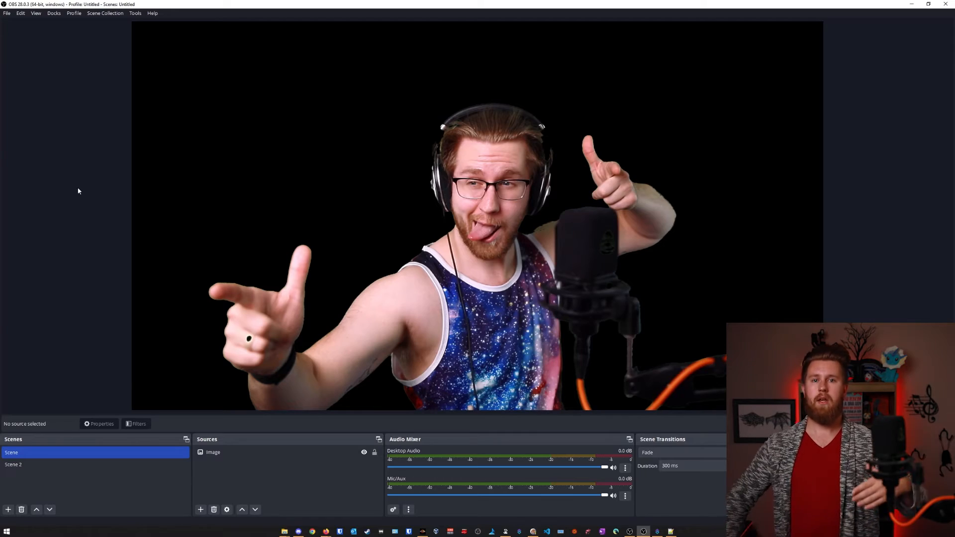
left_click(14, 465)
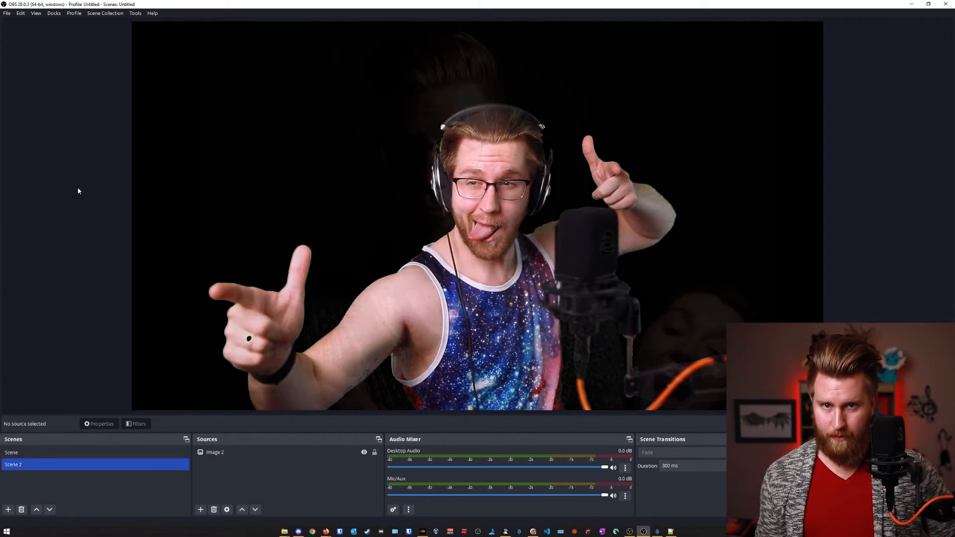
left_click(12, 452)
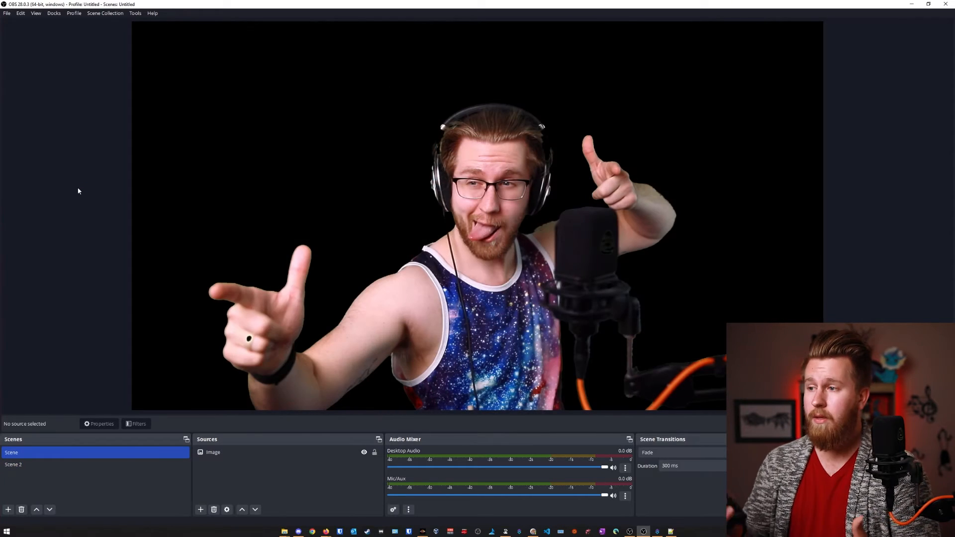